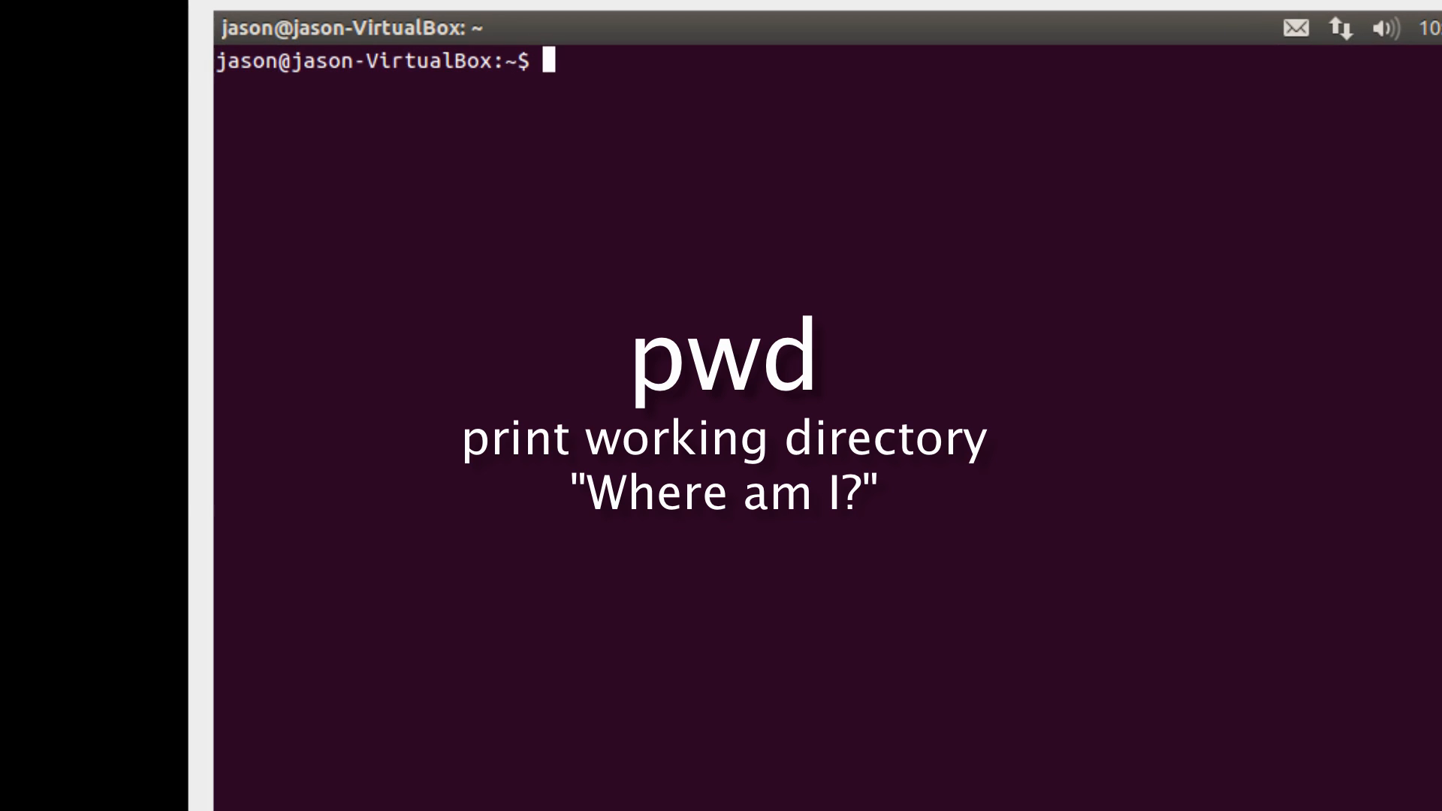
Step: Run pwd to show the current directory, /home/jason
key("Return")
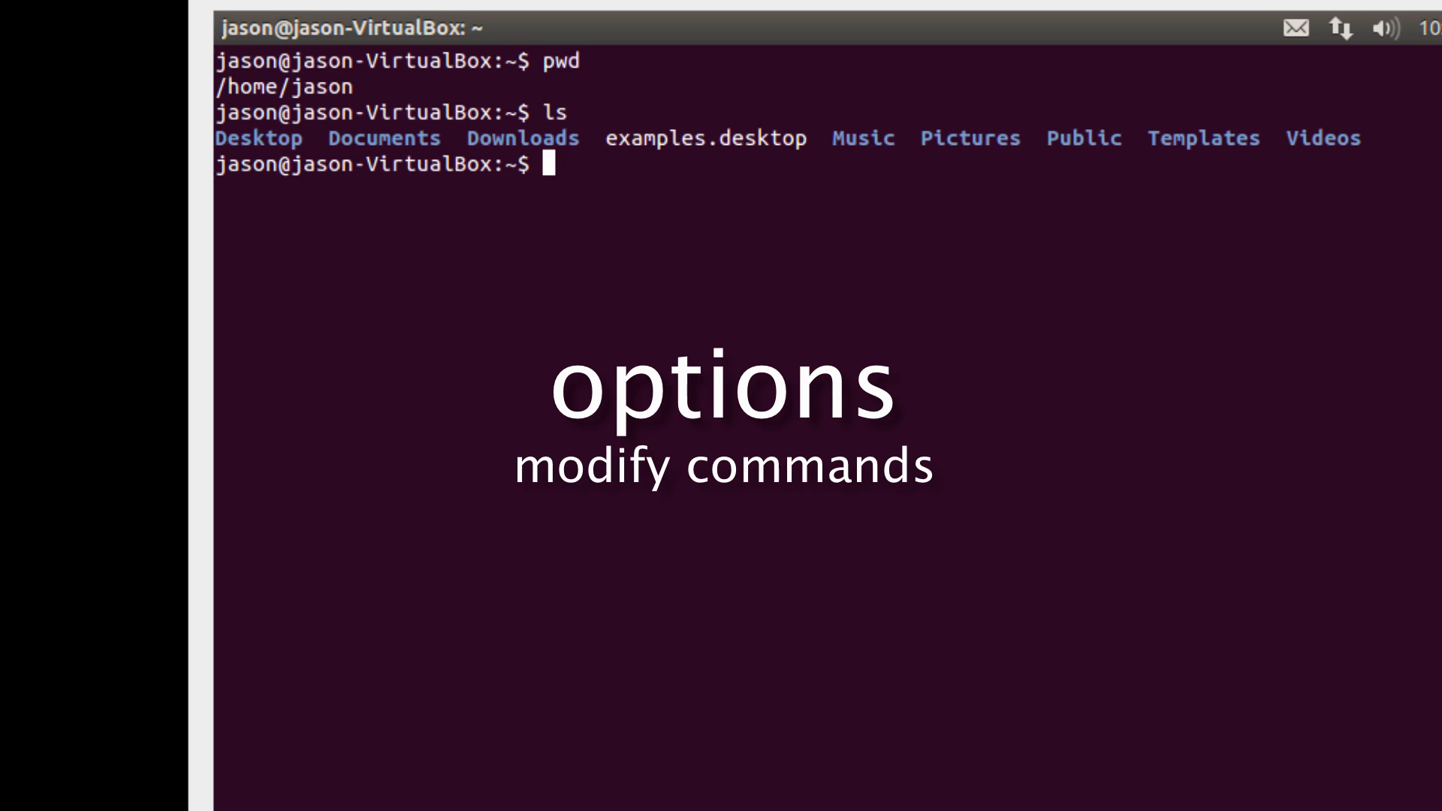
Step: Type ls for the ls -l long listing of the home folder
type("l")
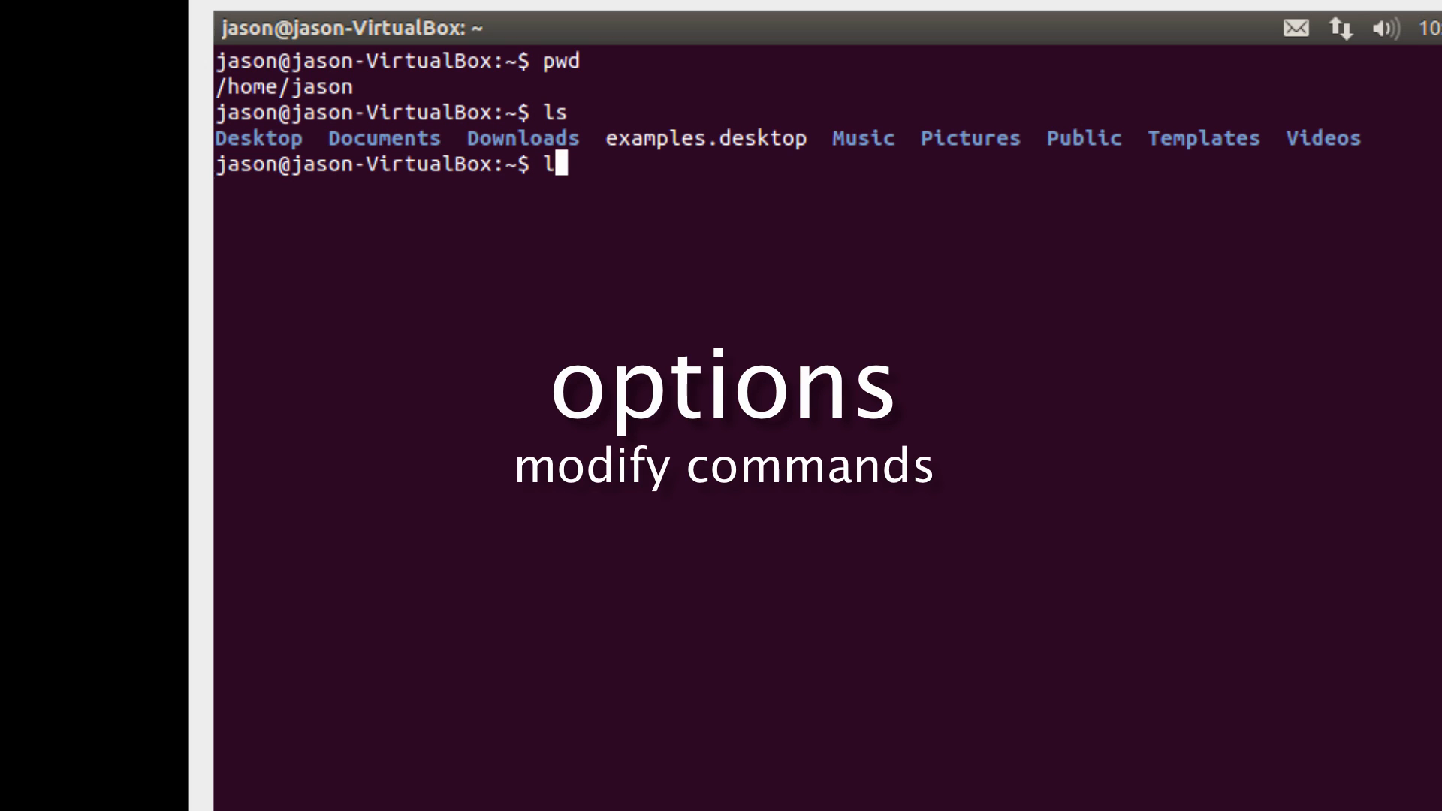
type("s -l")
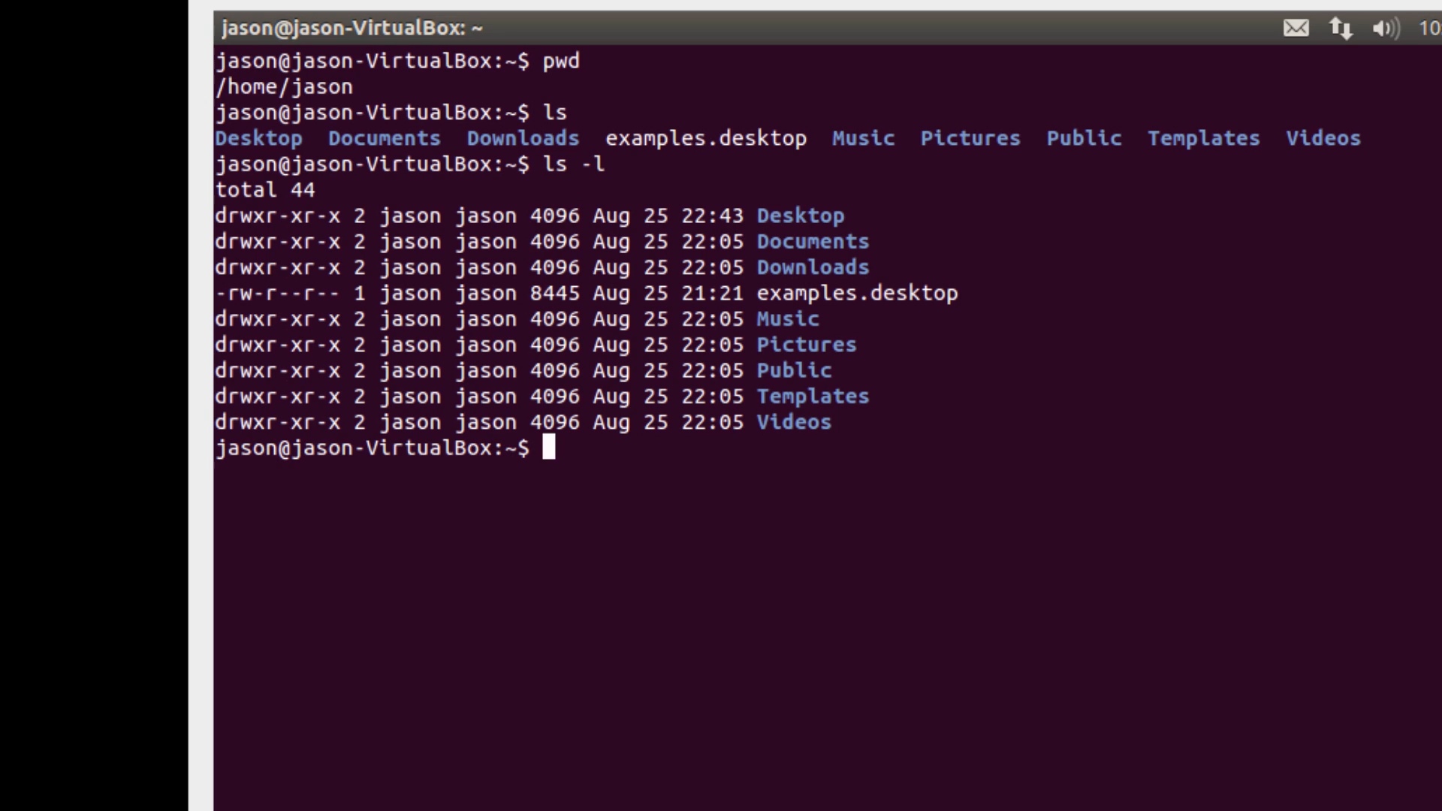
mouse_move(260, 216)
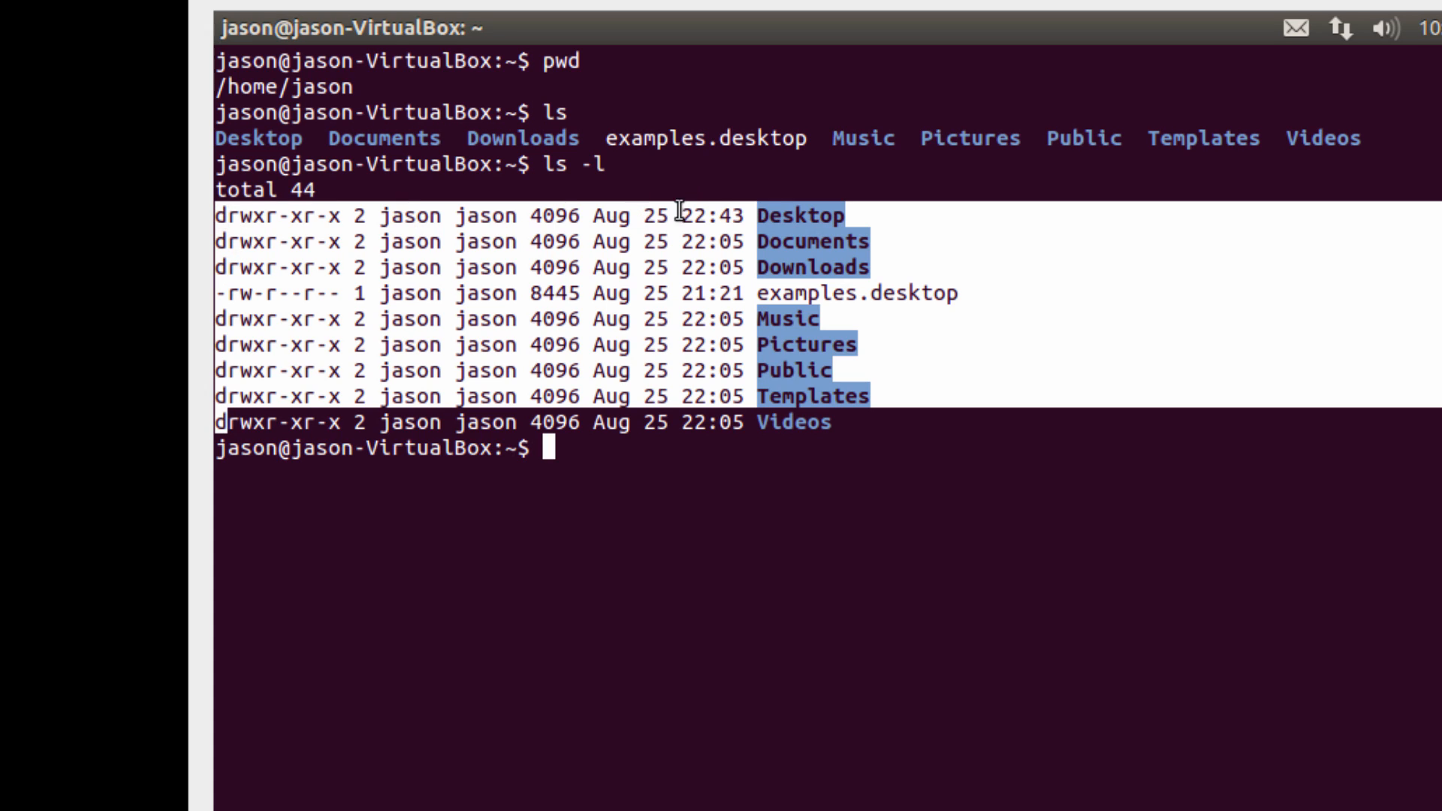
mouse_move(777, 209)
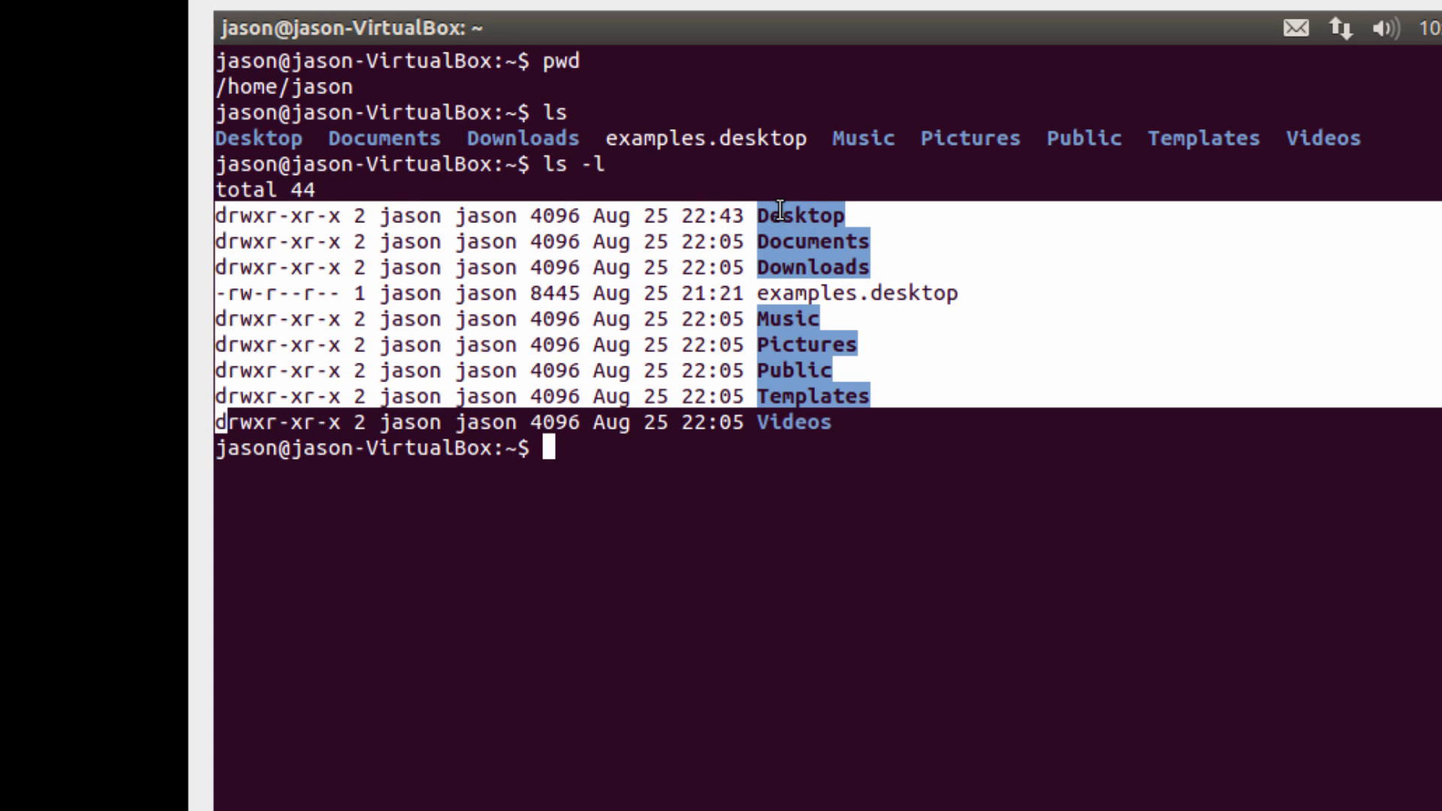
mouse_move(799, 241)
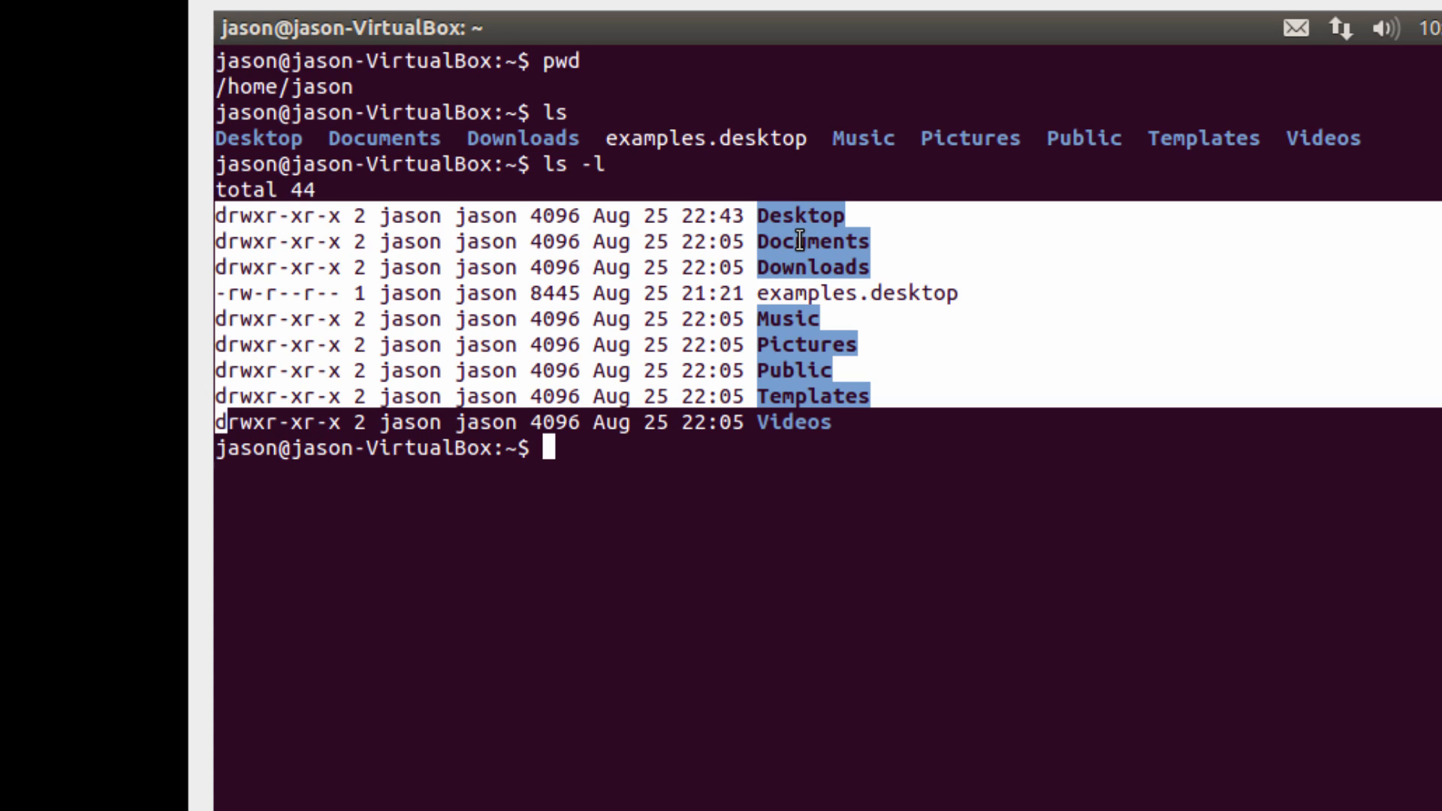
mouse_move(220, 214)
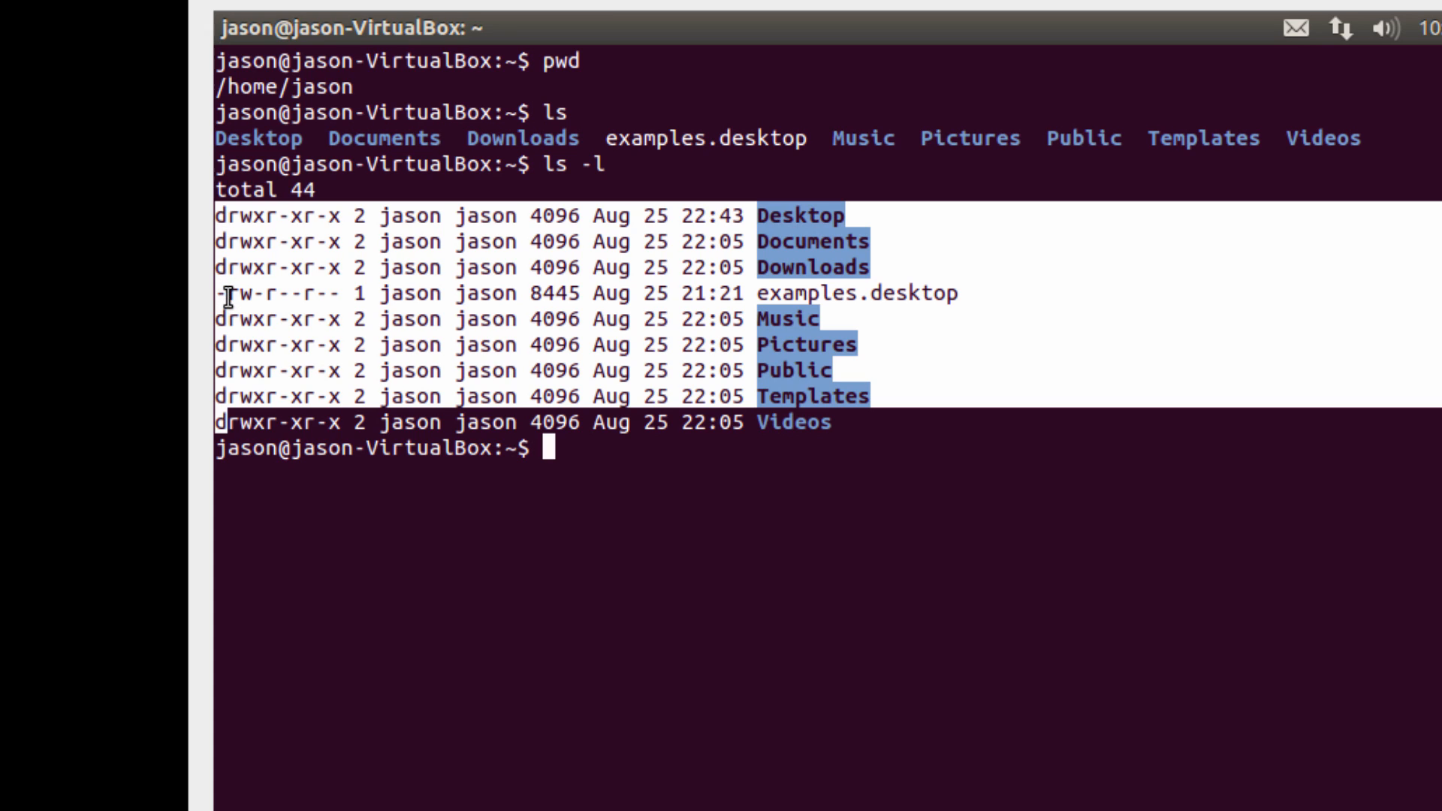
mouse_move(317, 219)
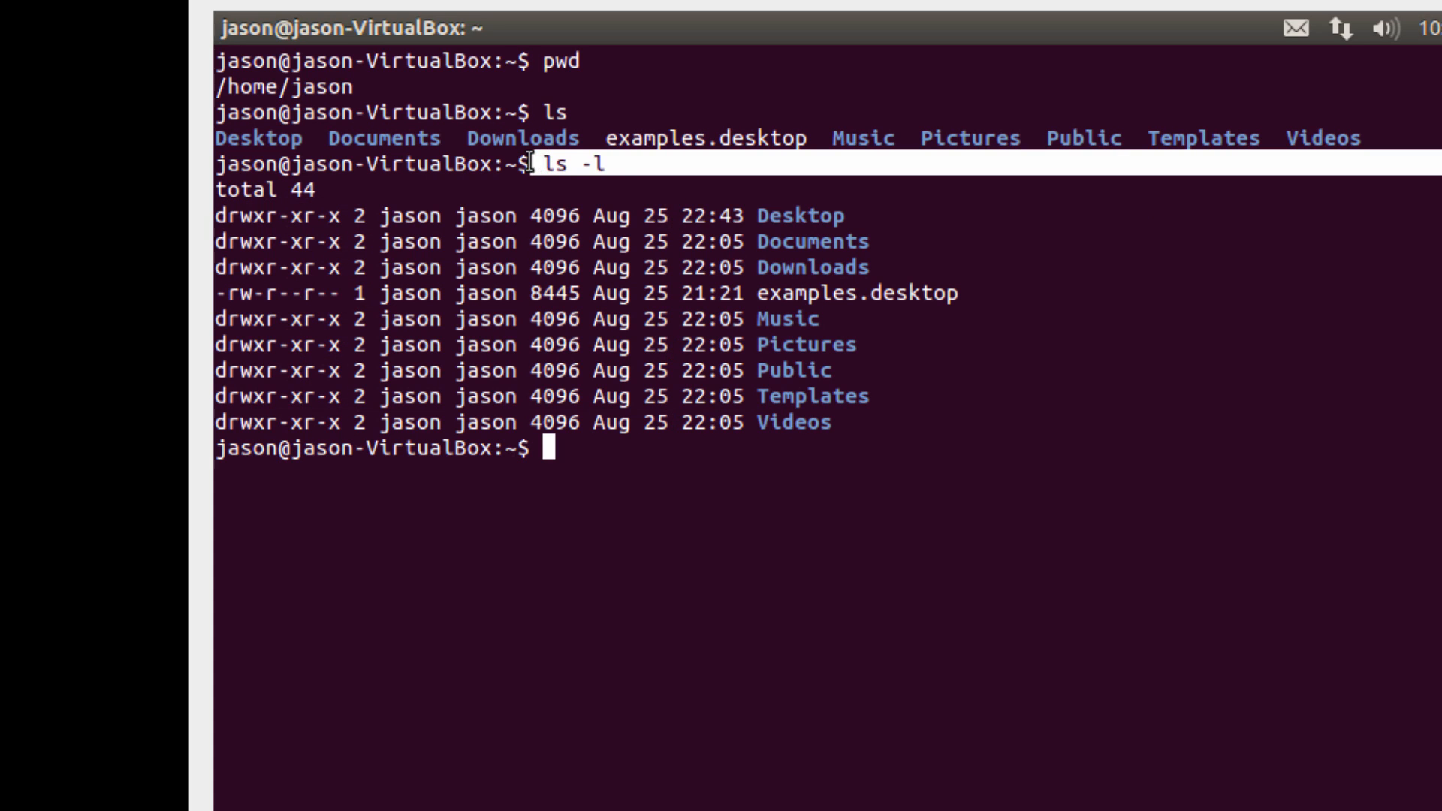
mouse_move(763, 205)
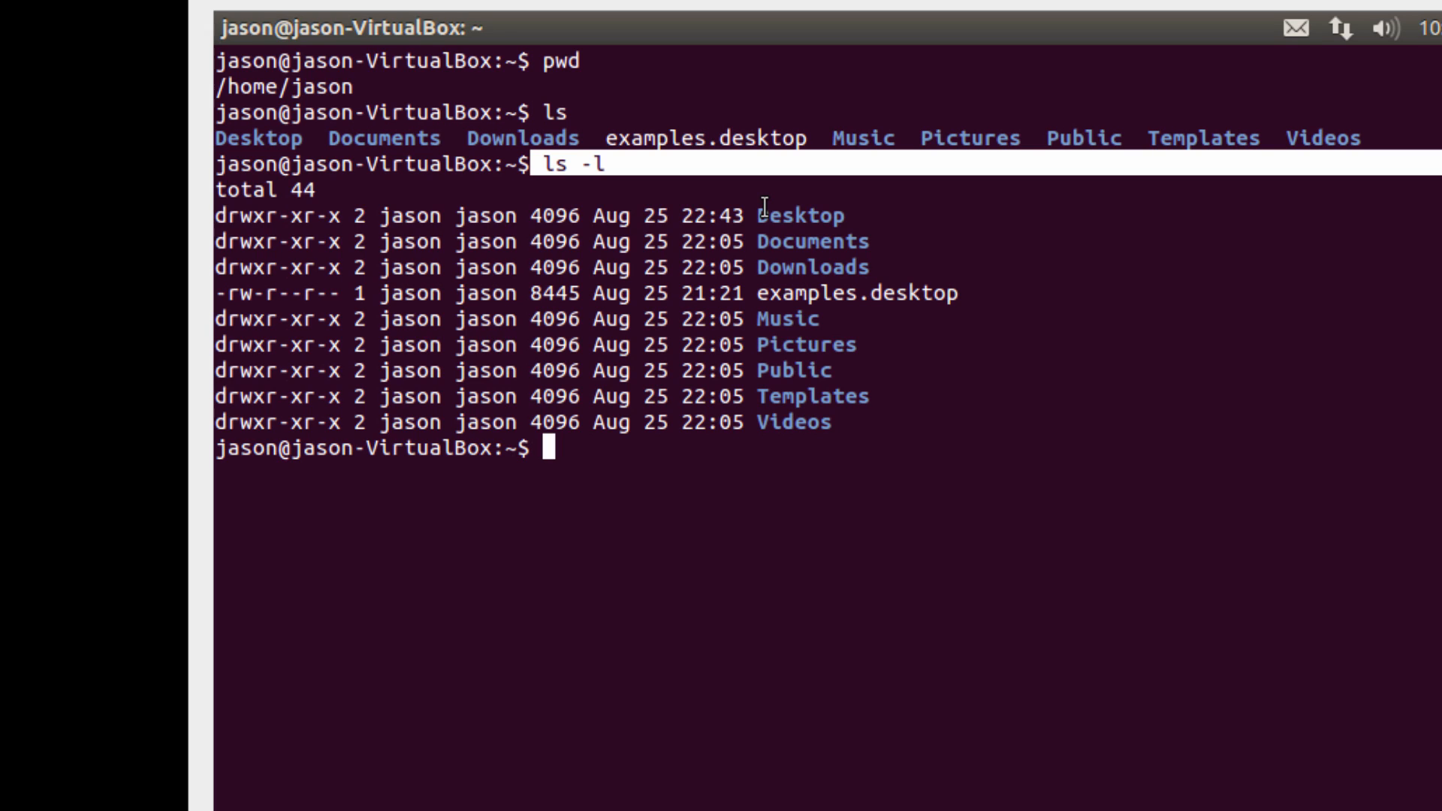
mouse_move(574, 449)
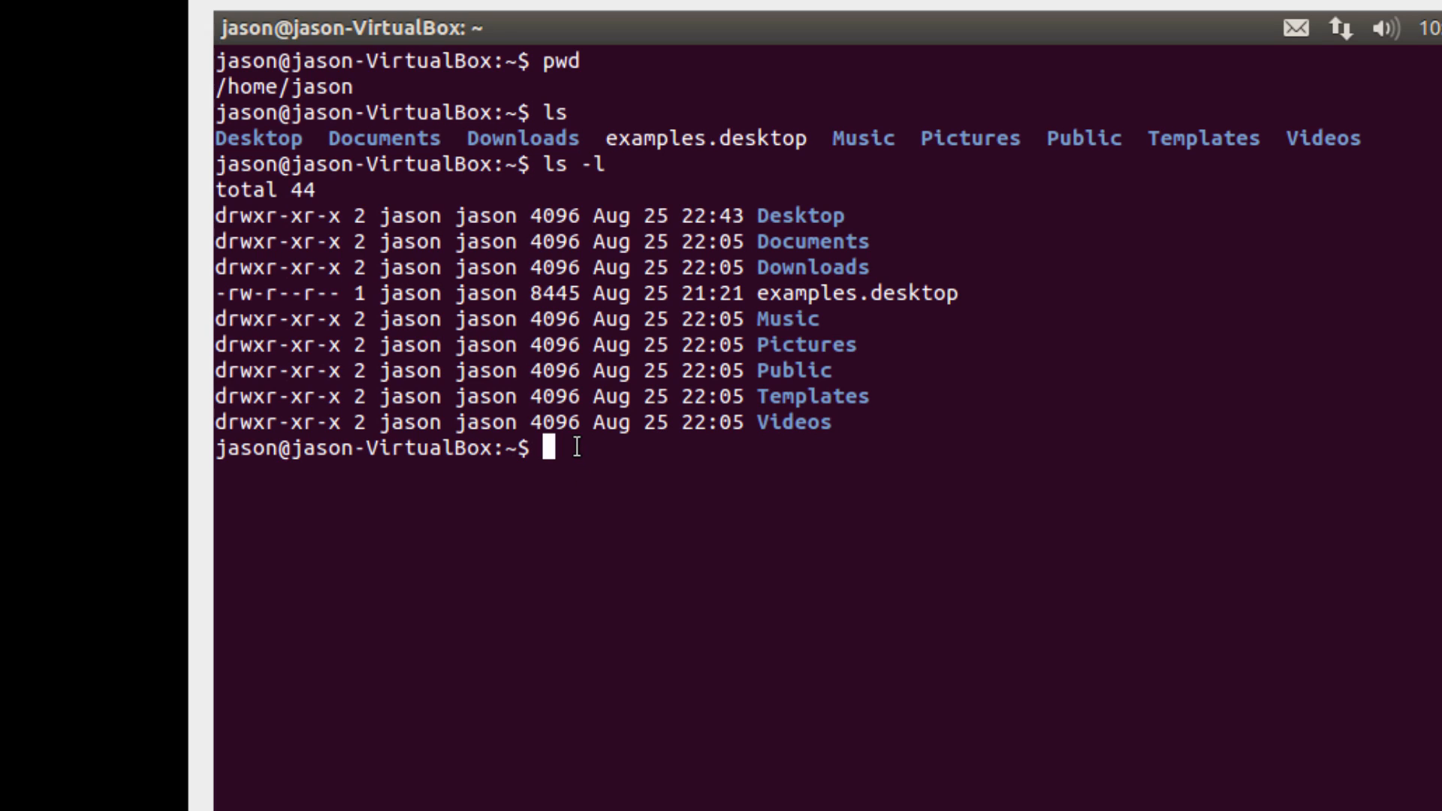
Step: Run ls -a to reveal hidden dot files like .bashrc and .profile
type("l")
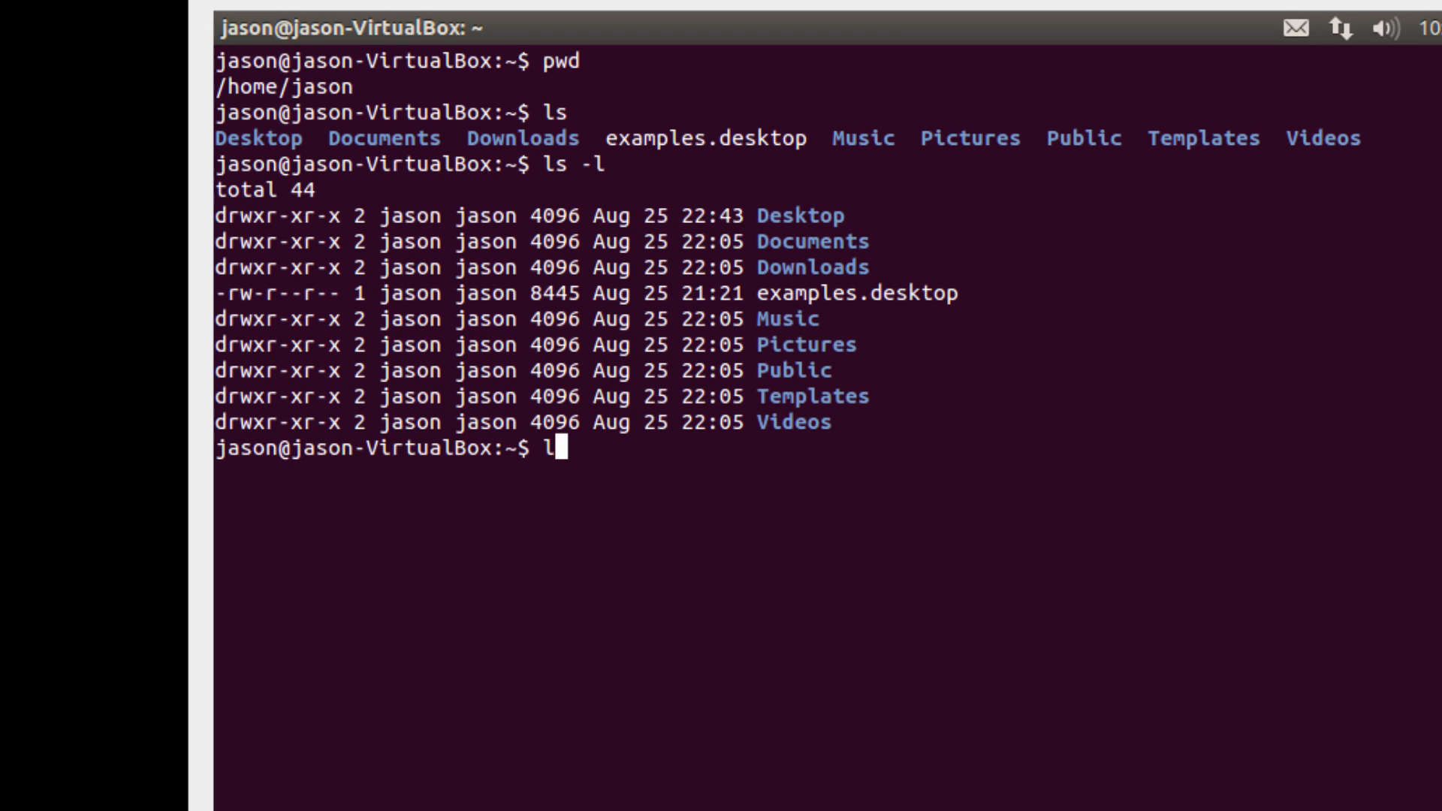
type("s")
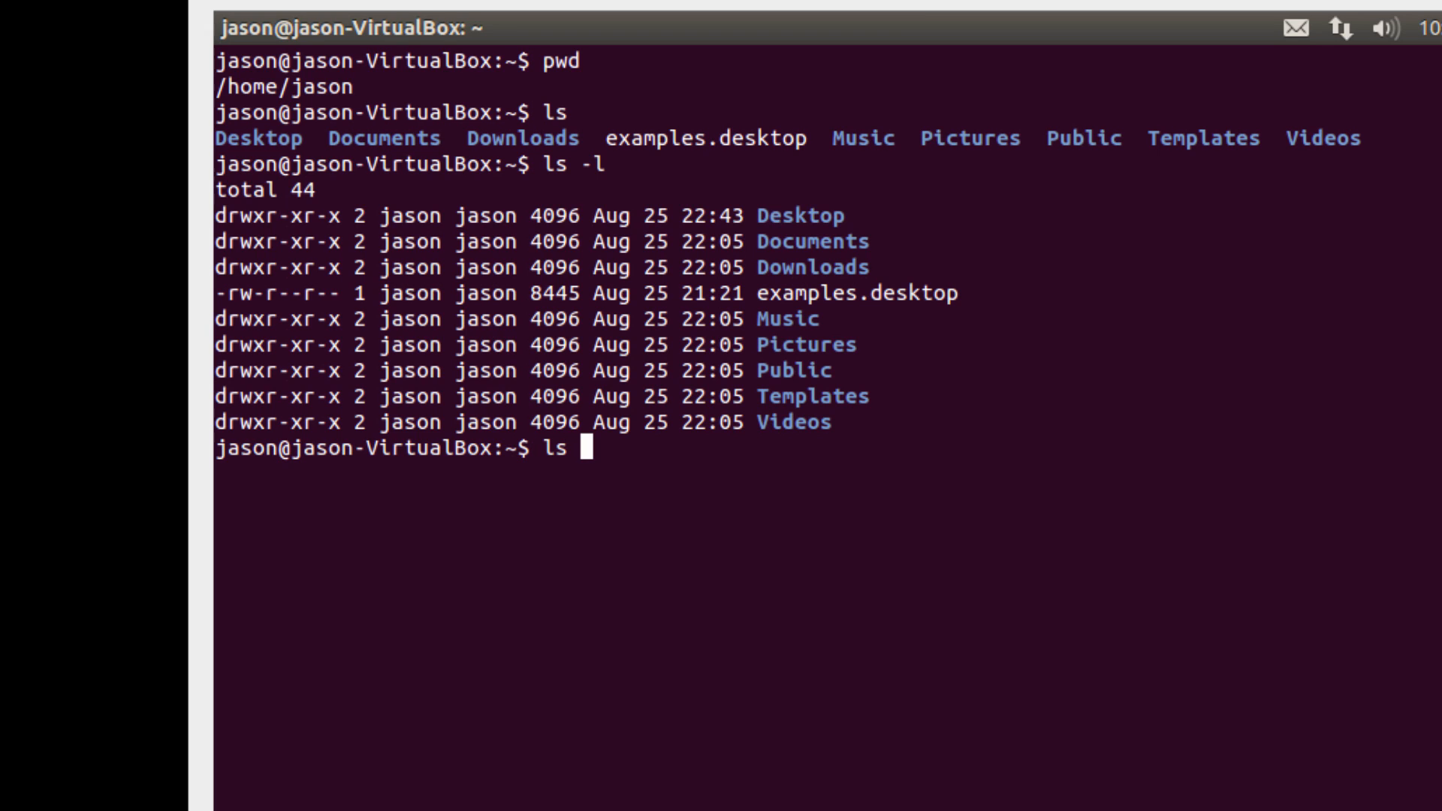
type("-")
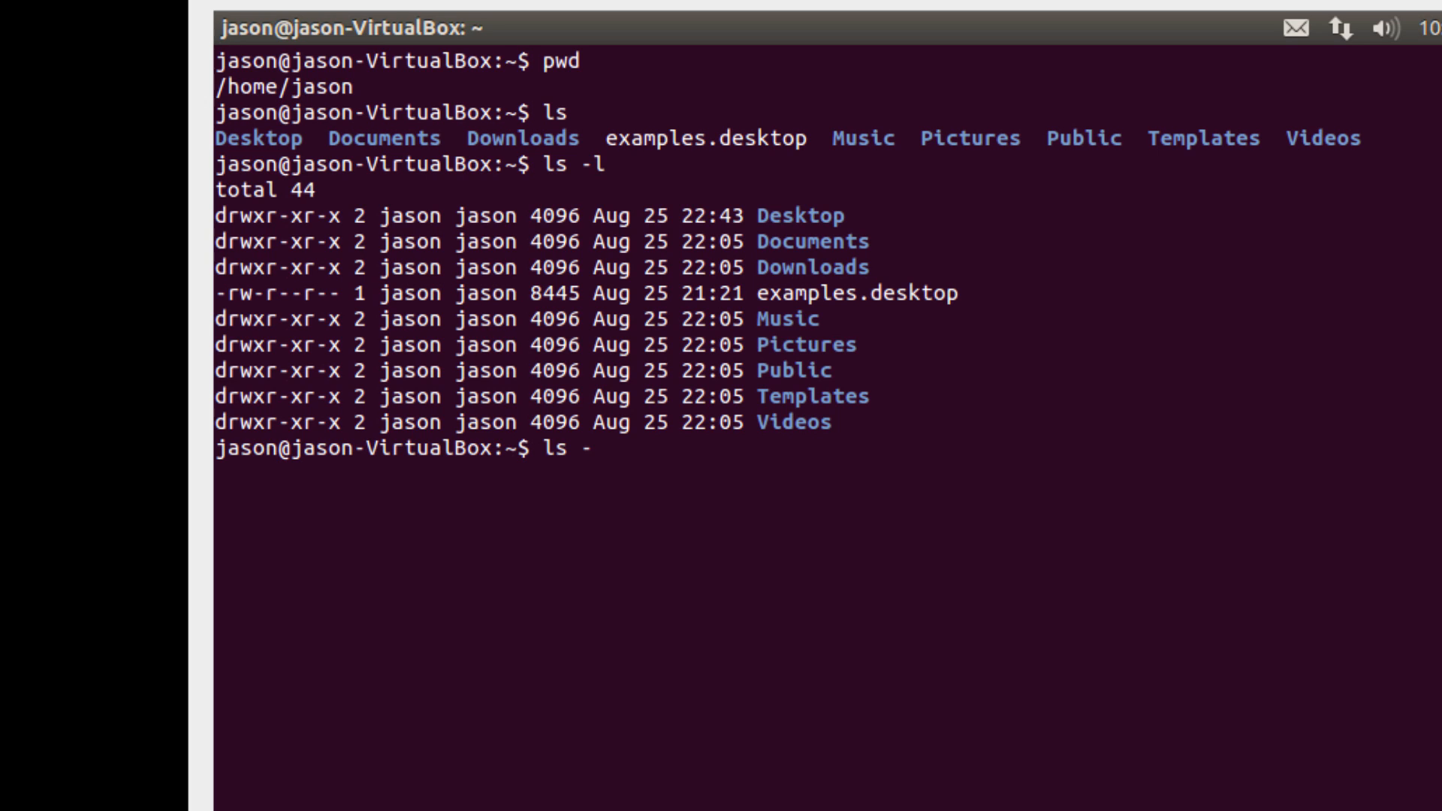
type("a")
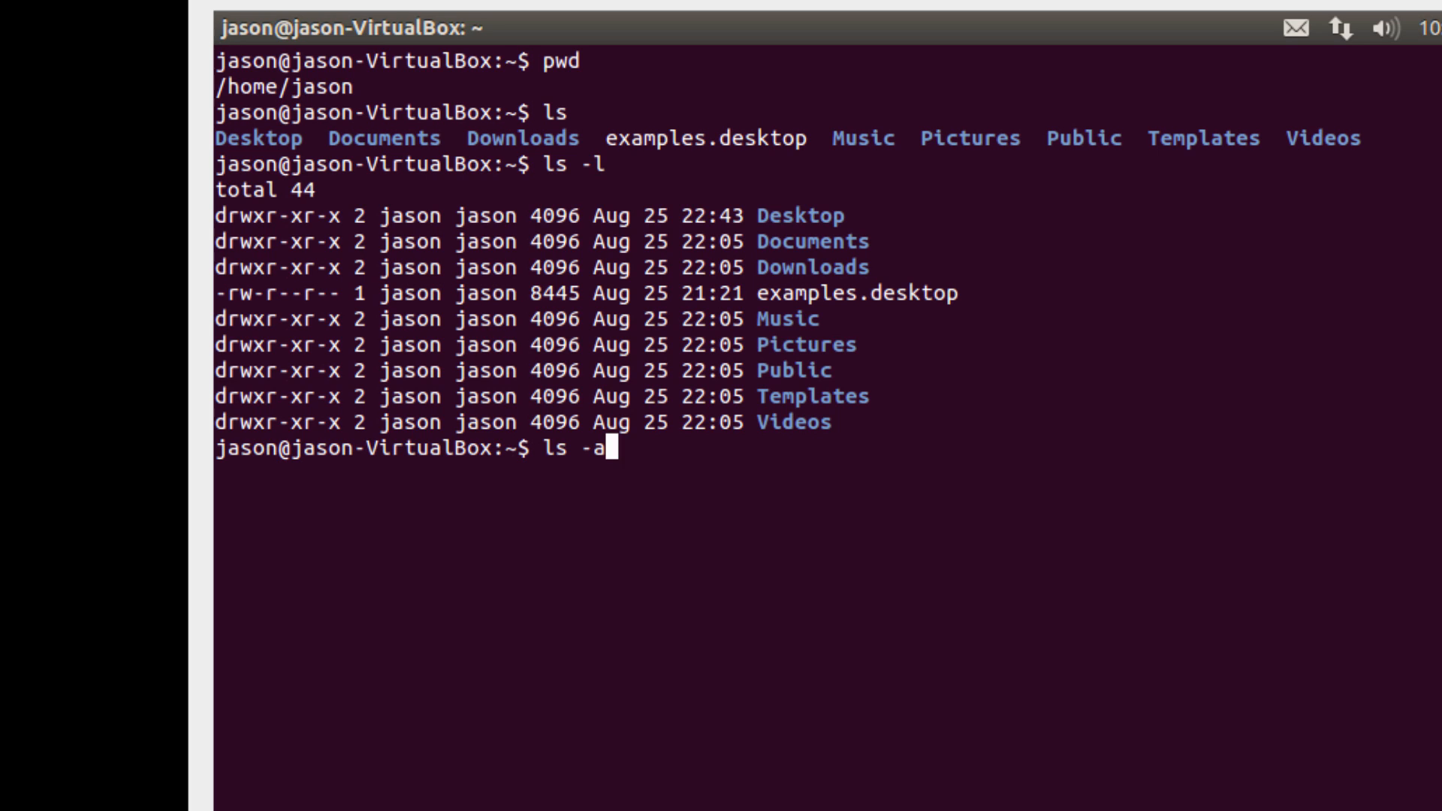
key("Return")
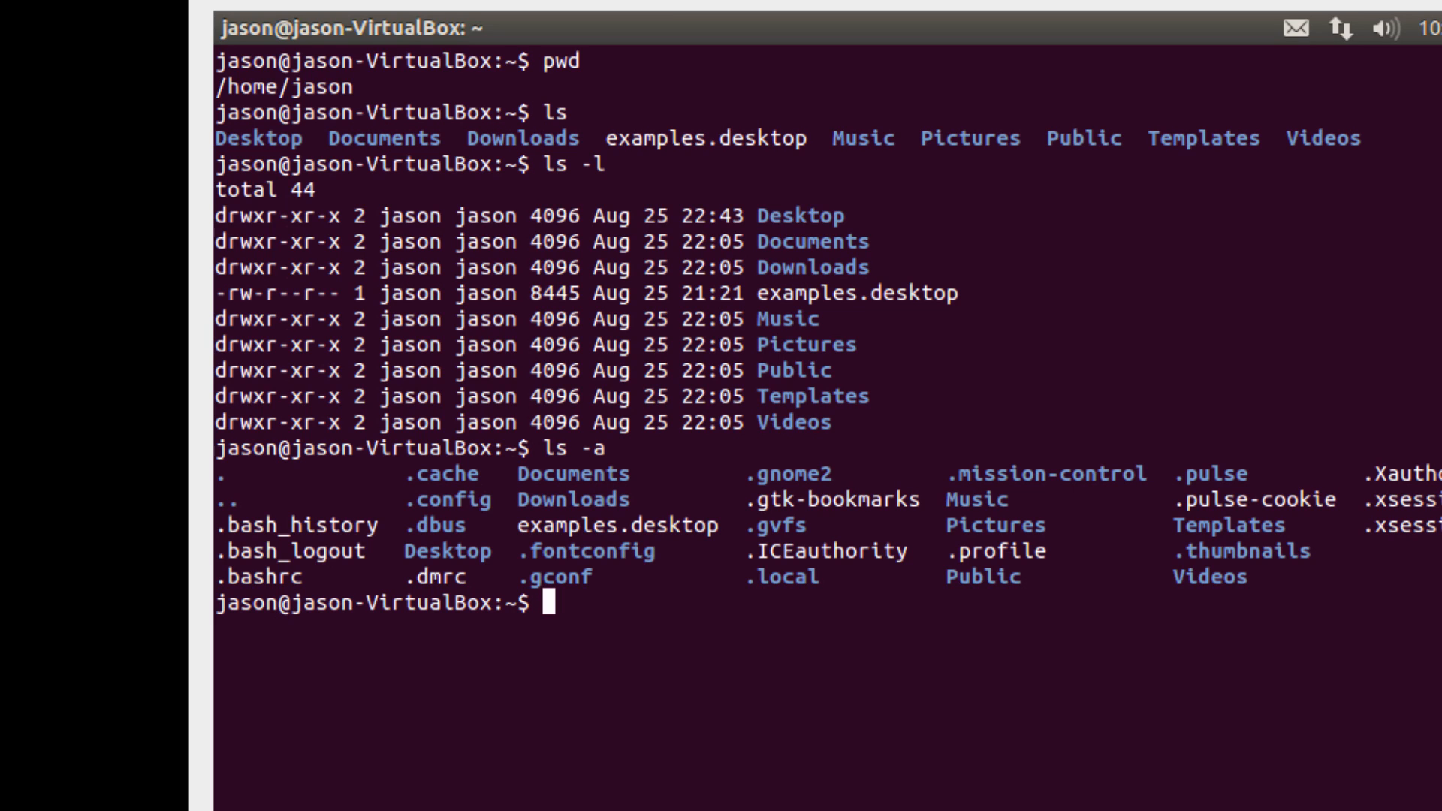
mouse_move(212, 497)
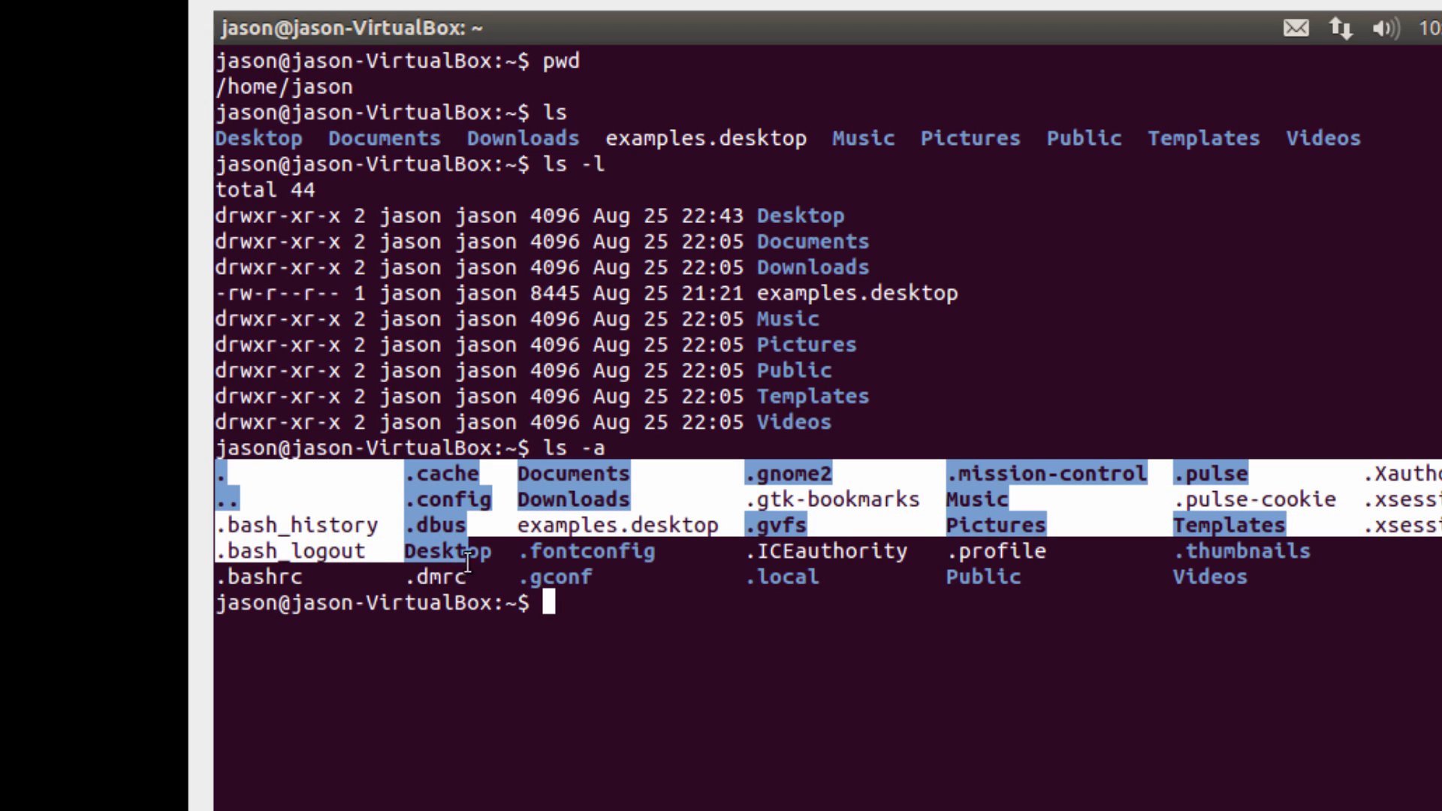
mouse_move(966, 550)
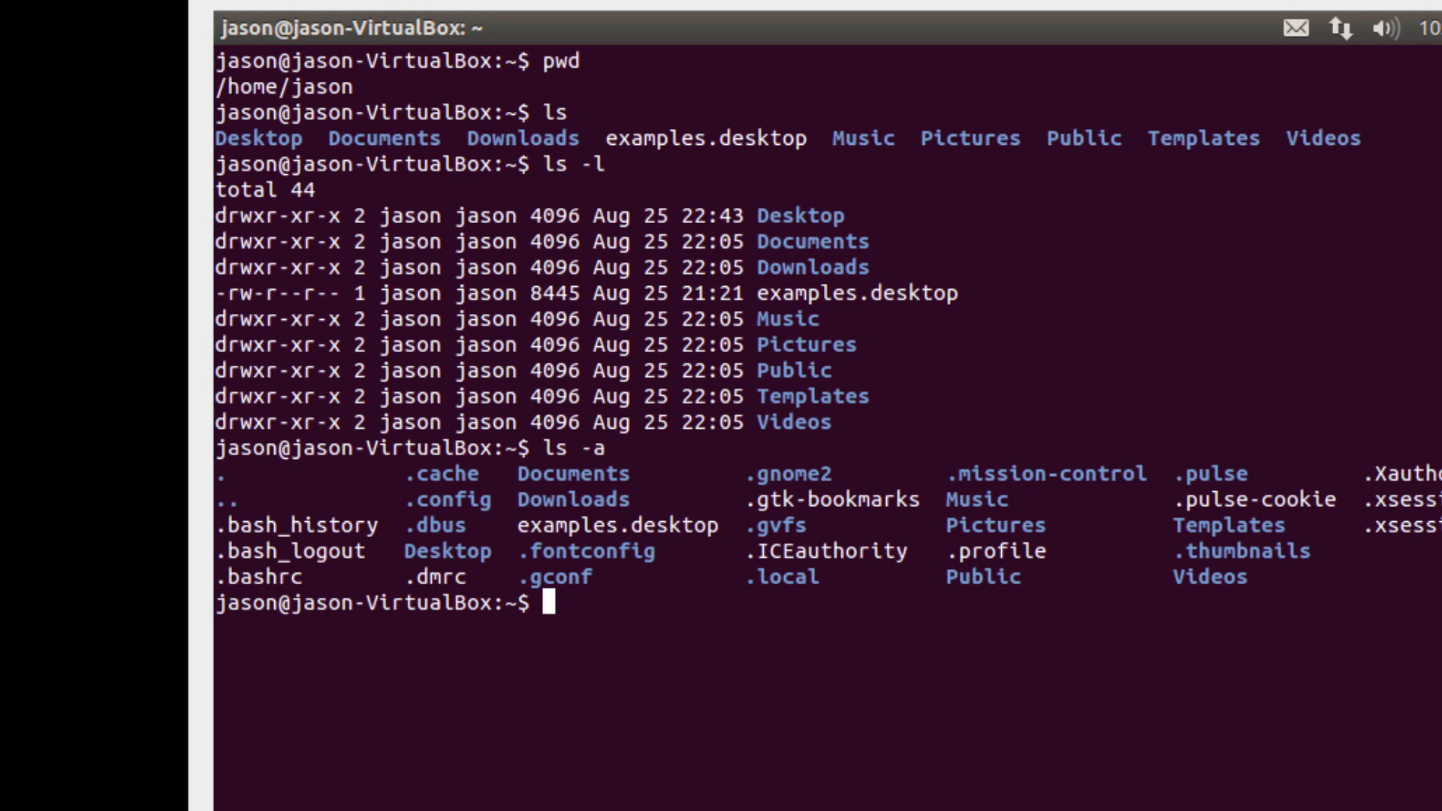
mouse_move(578, 461)
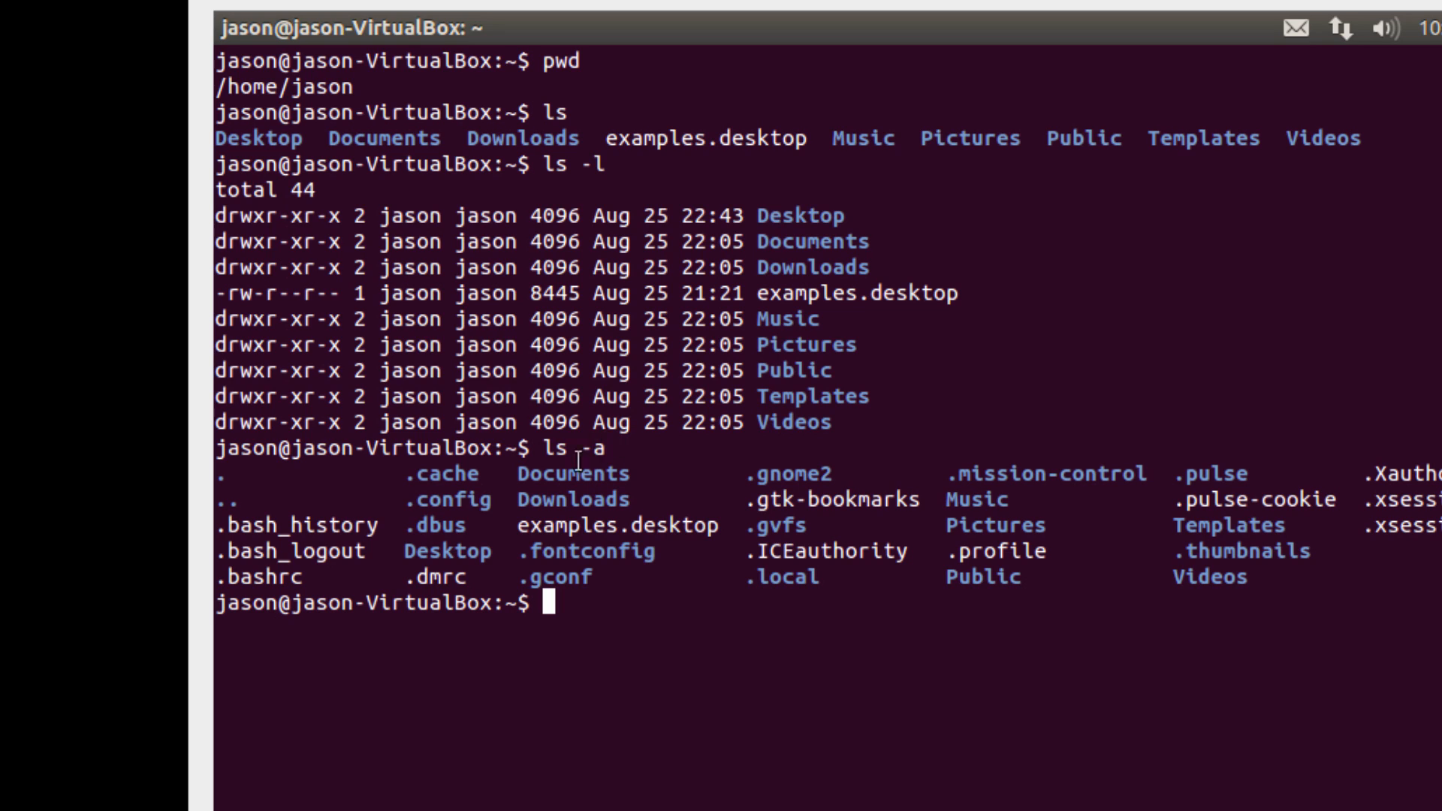
double_click(287, 552)
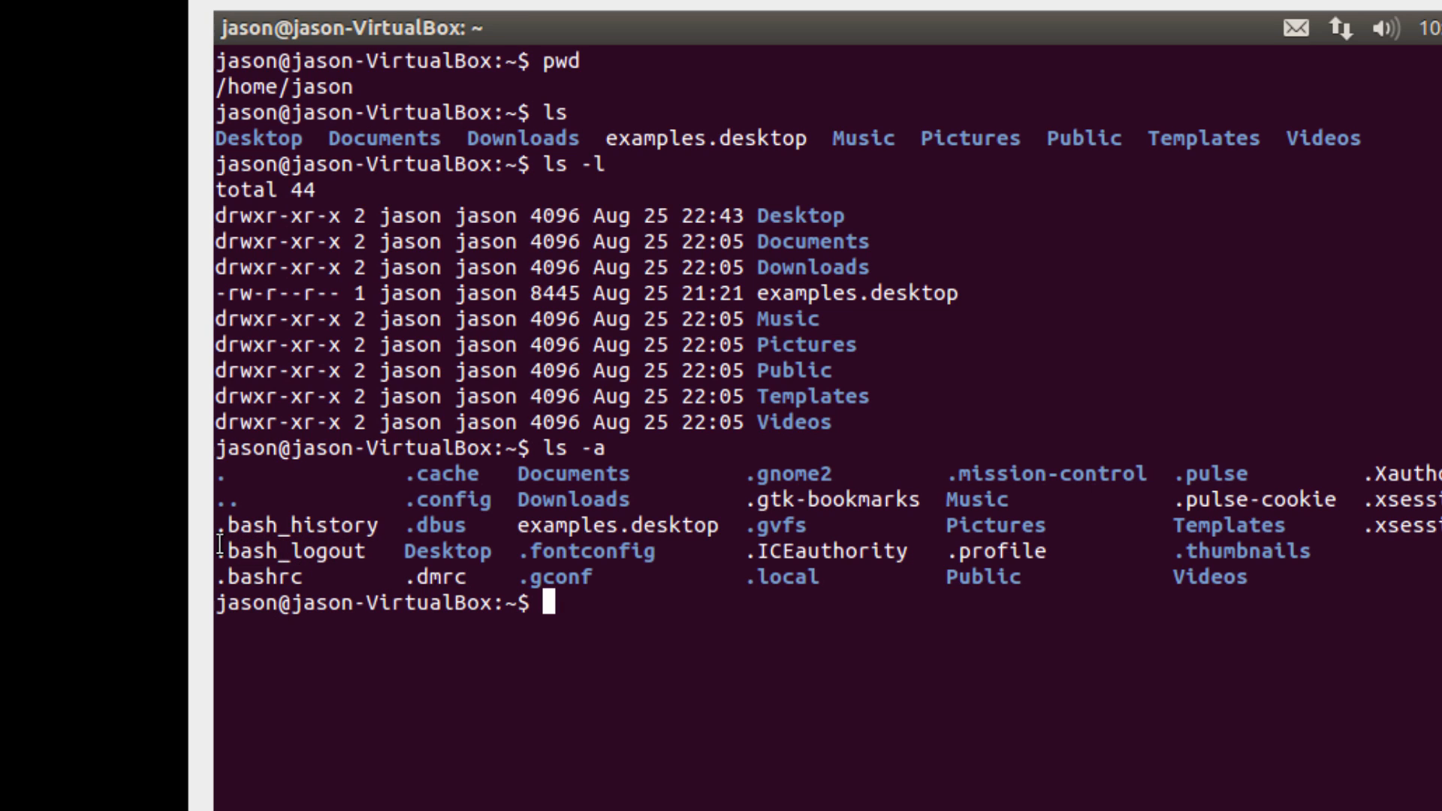
type("ls")
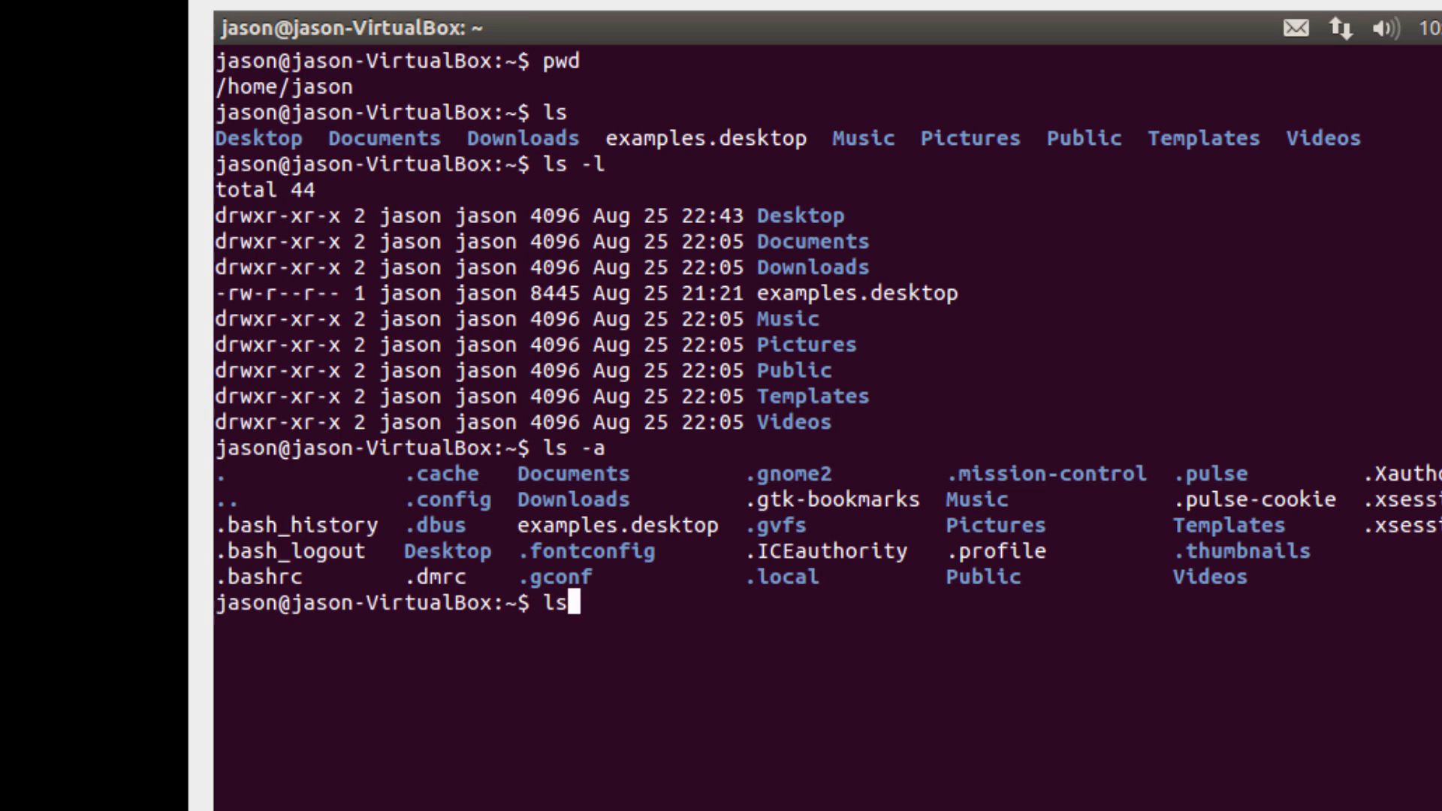
Step: Run ls -la for a long listing of every home entry, hidden files included
type("-l")
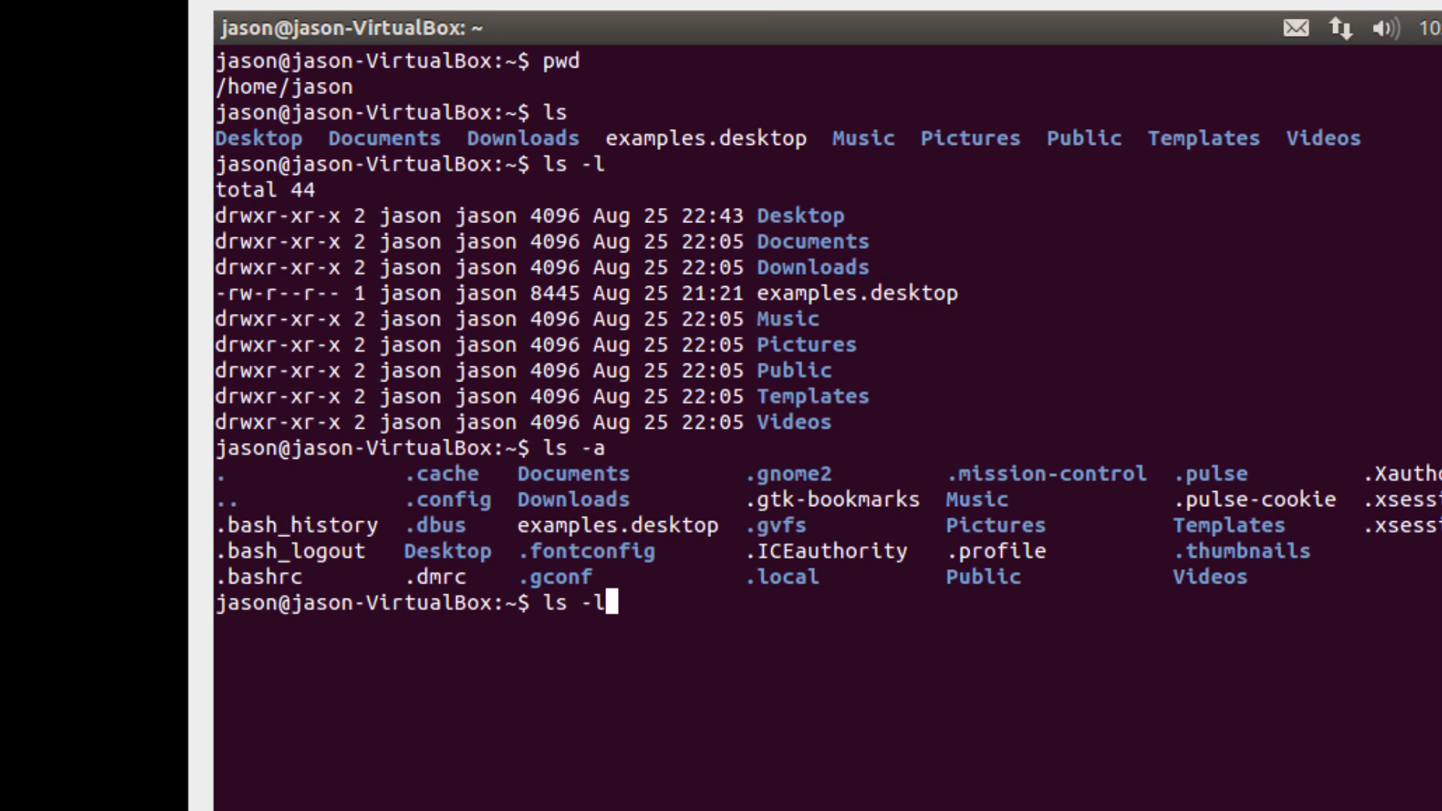
type("a")
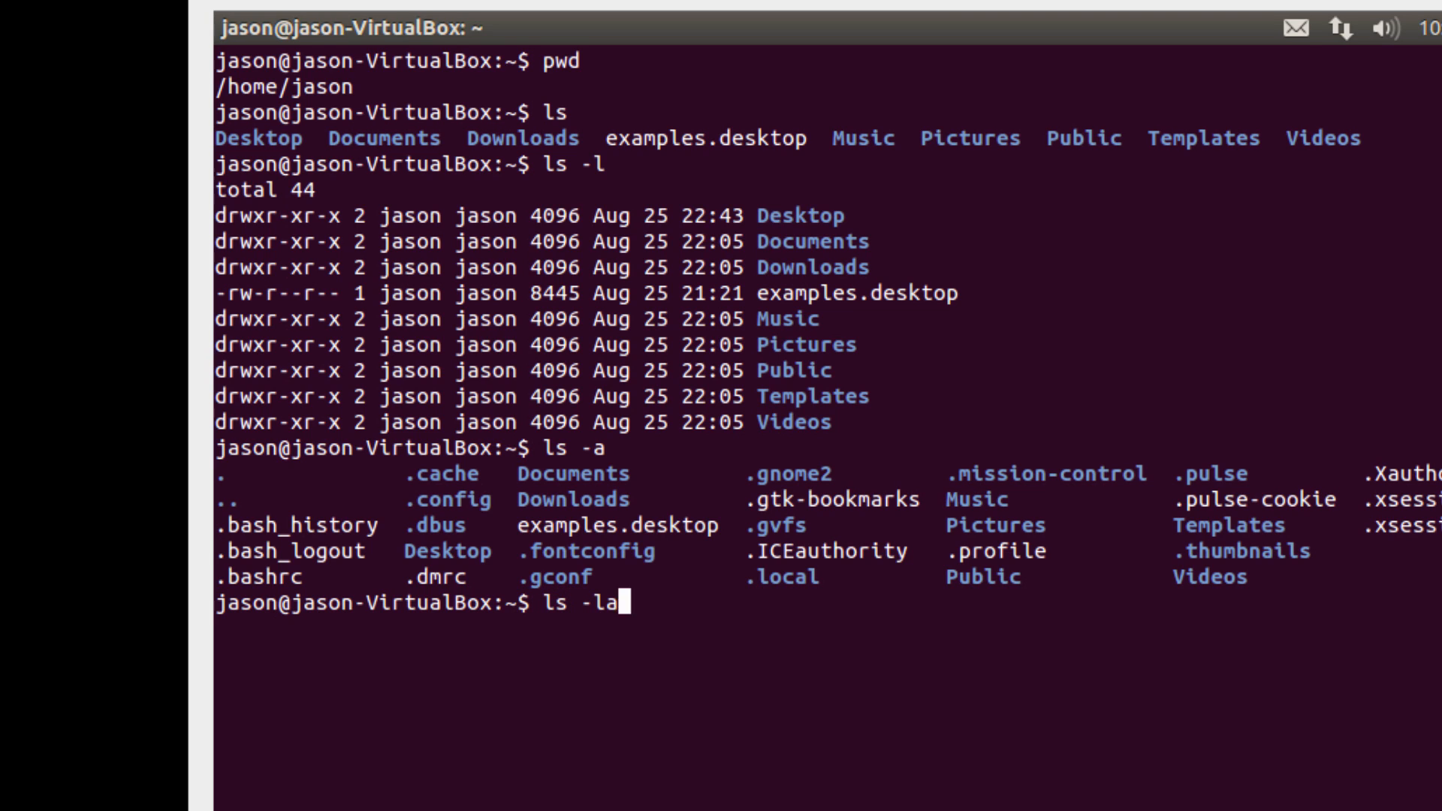
key("Return")
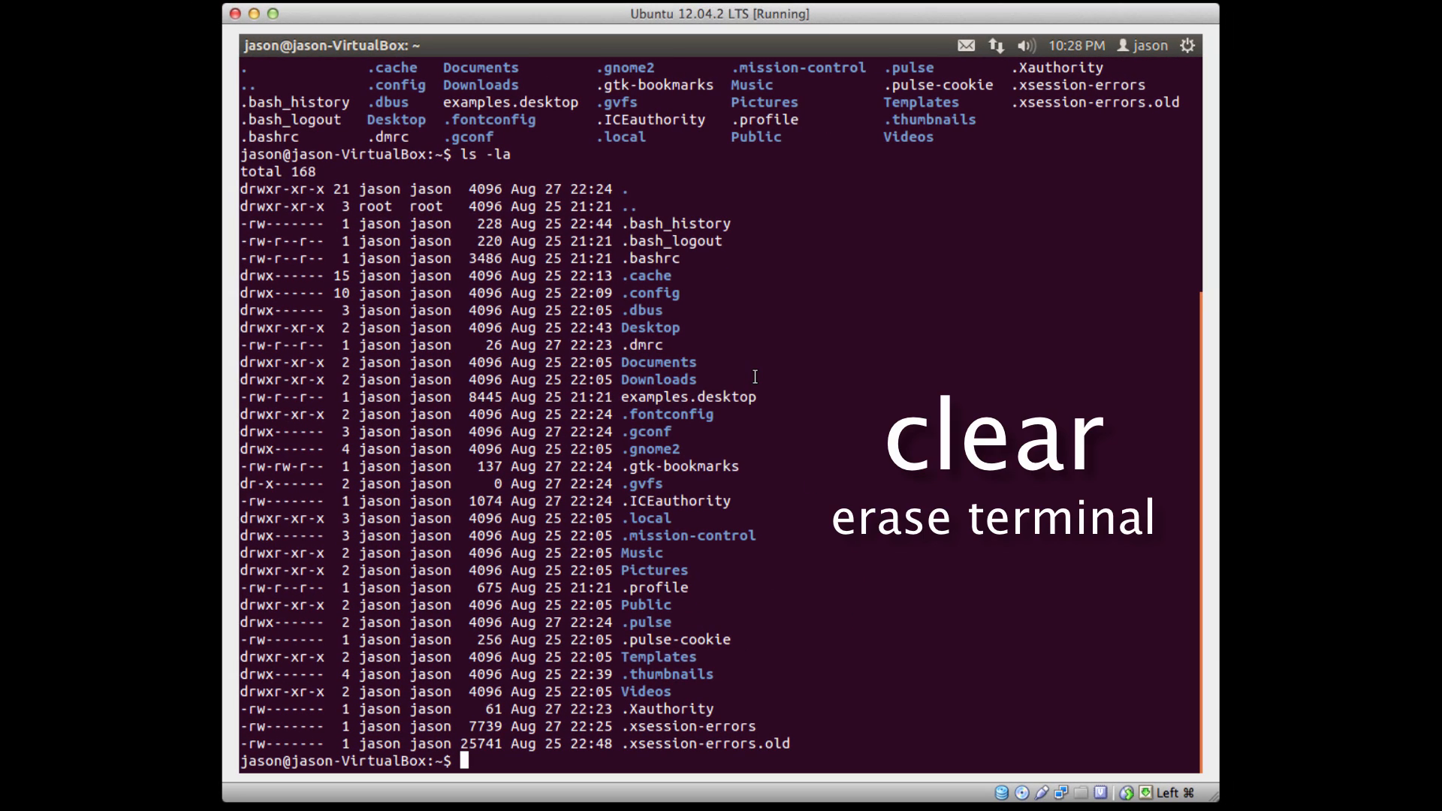
type("cle")
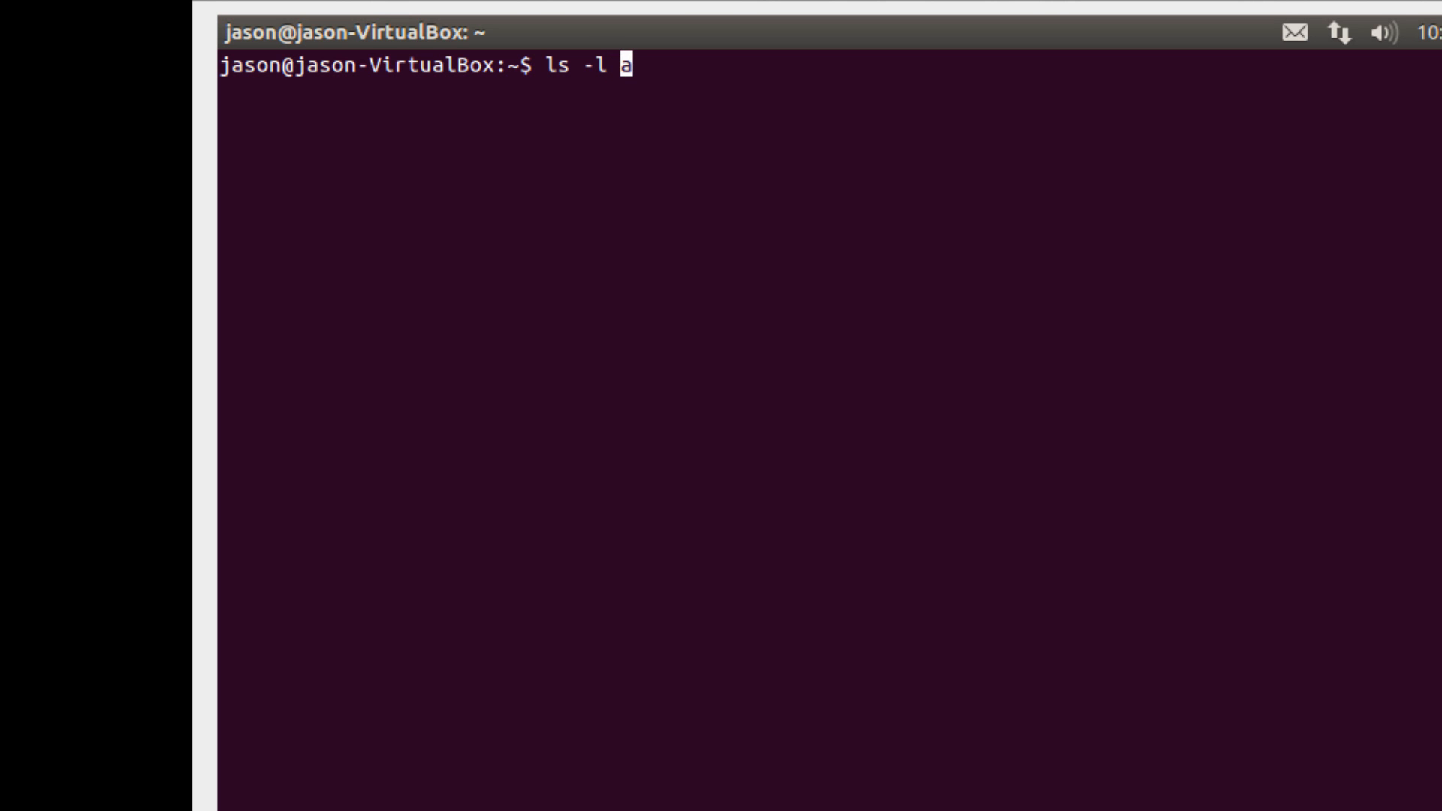
type("-")
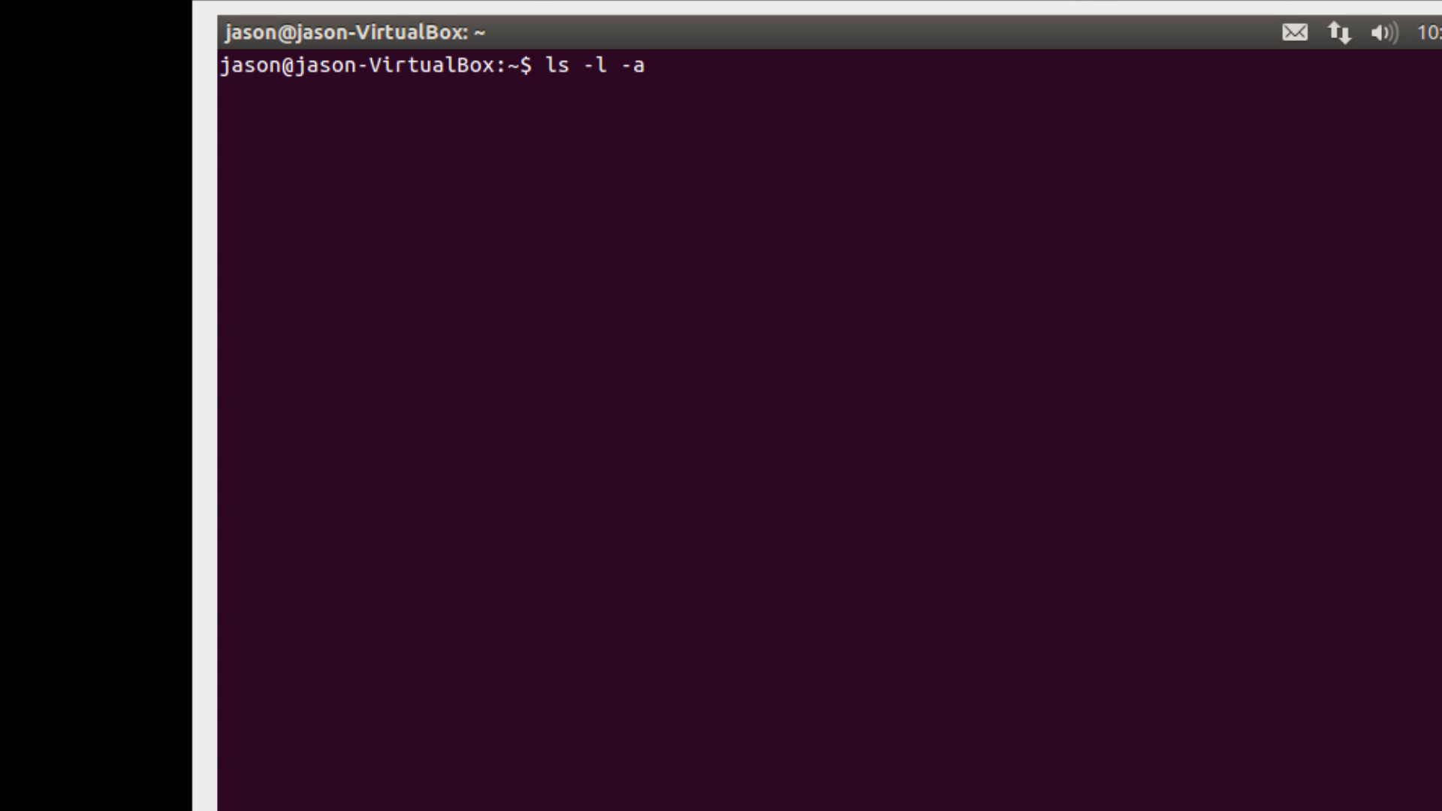
key("Return")
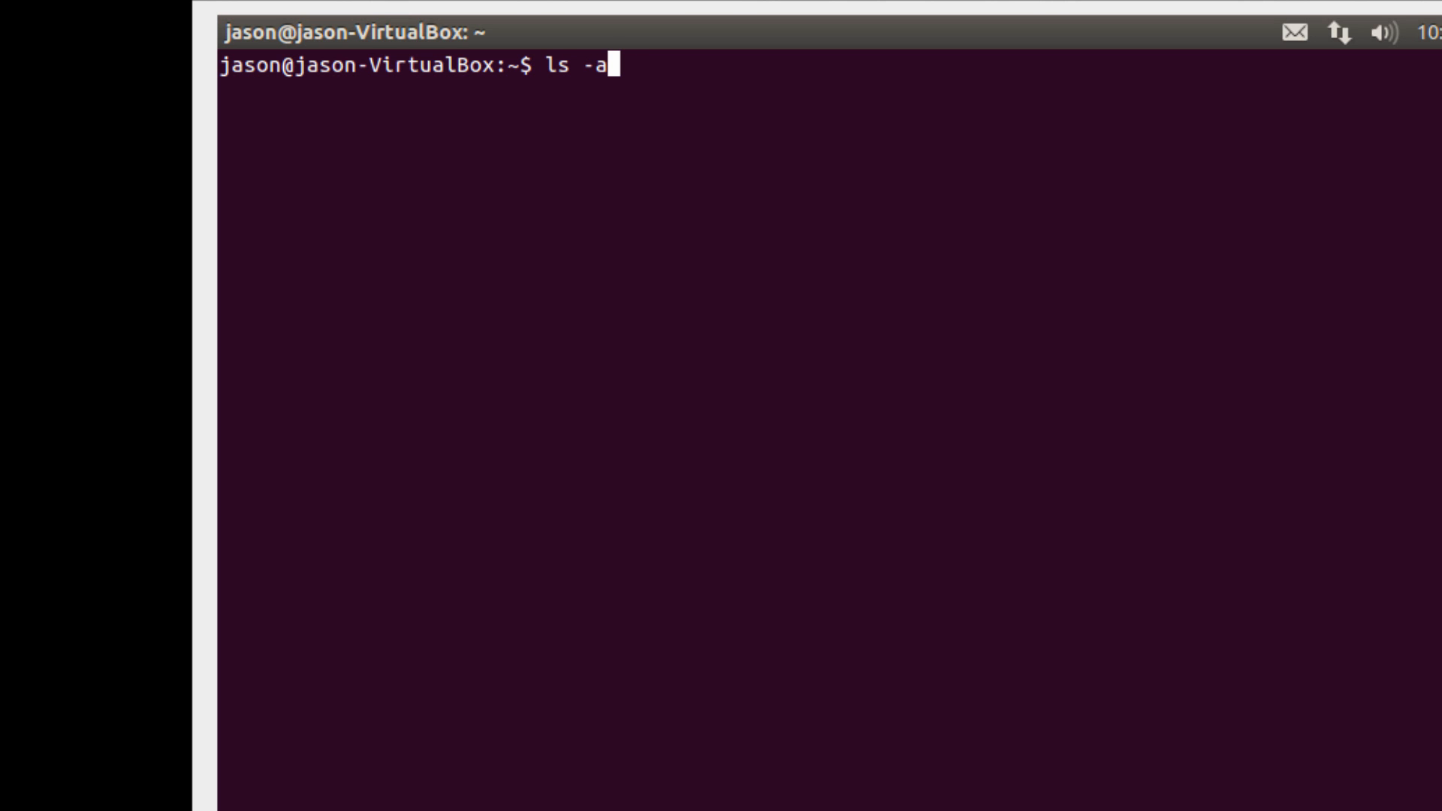
Step: Discard the partly typed ls -a command and clear the terminal screen
type("pwd")
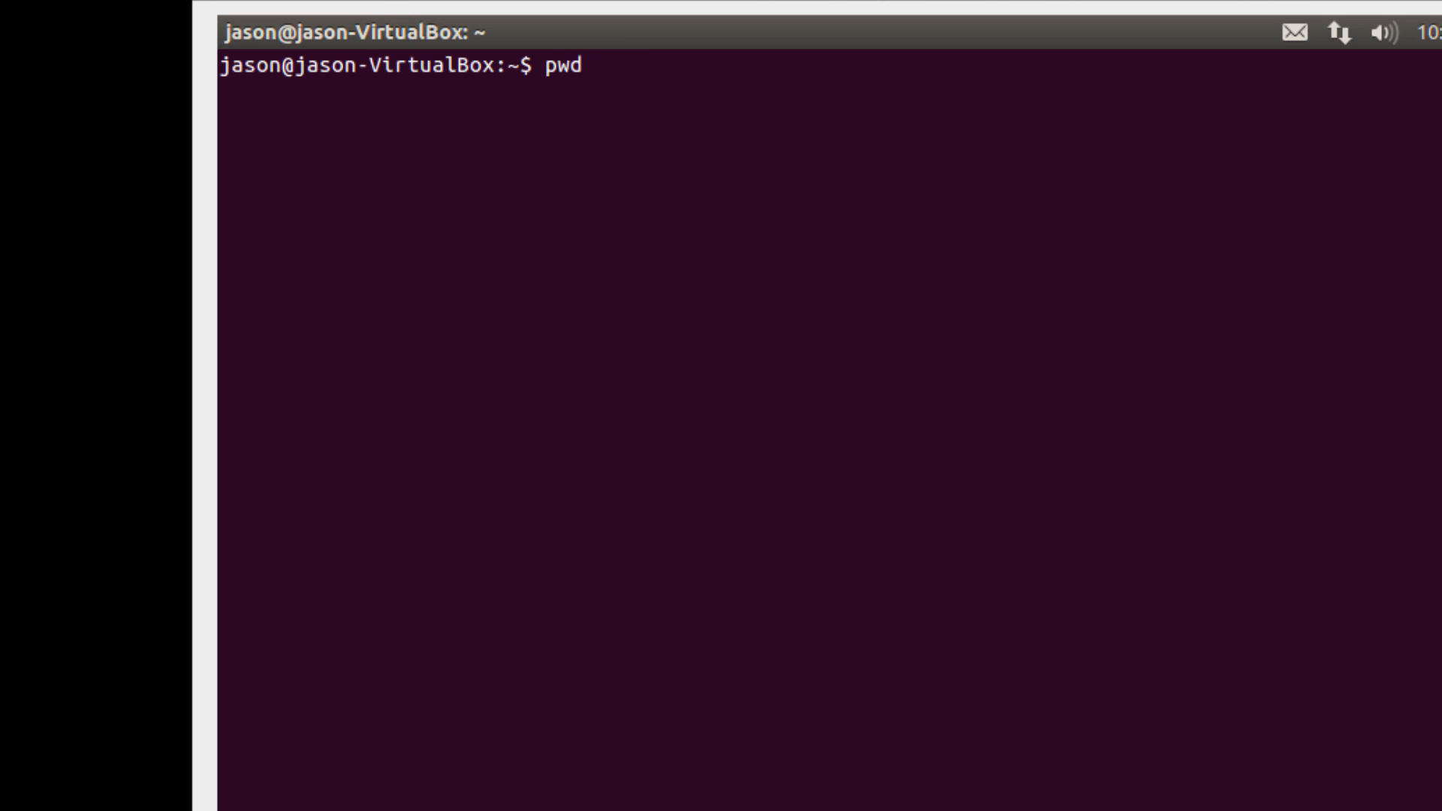
type("ls -a")
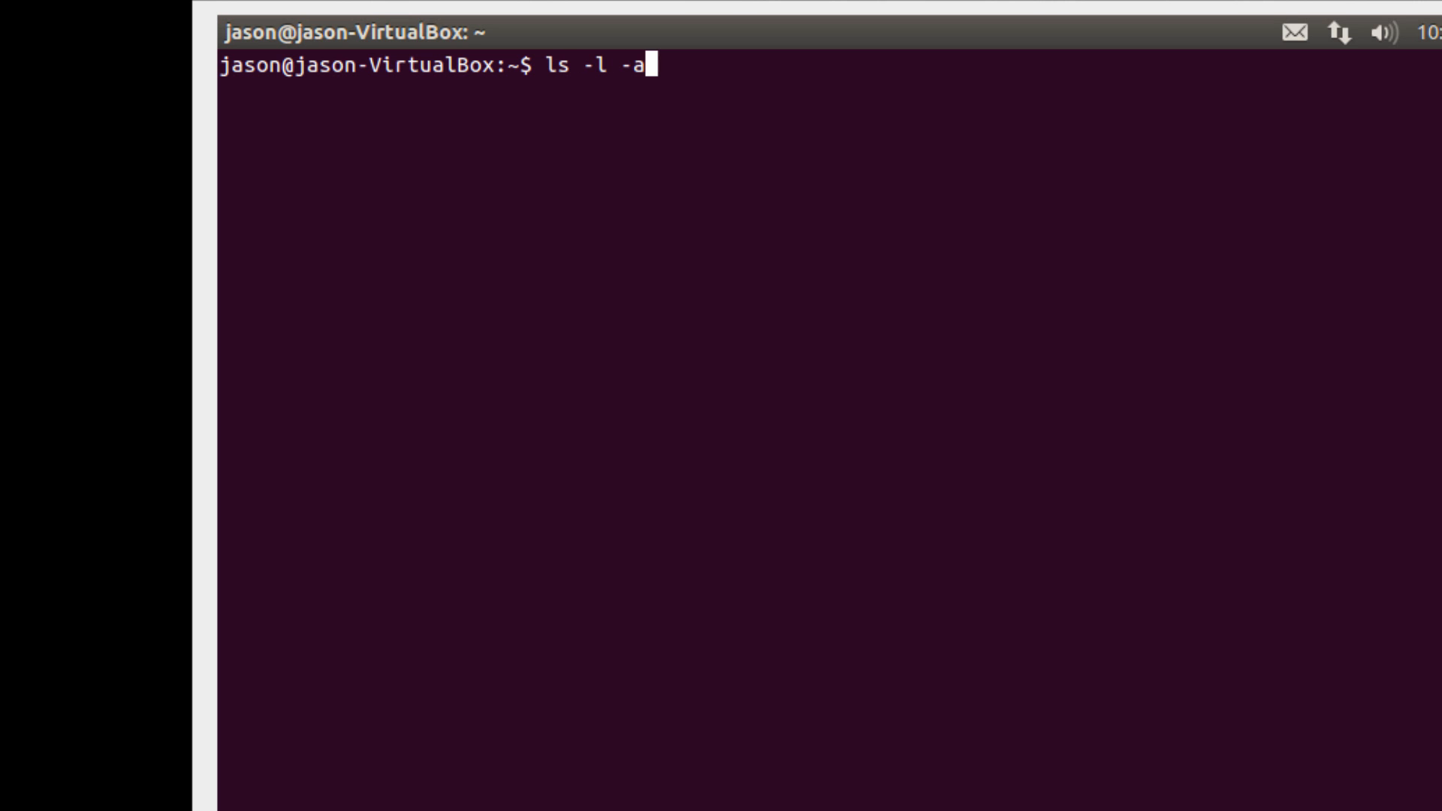
key("ctrl+c")
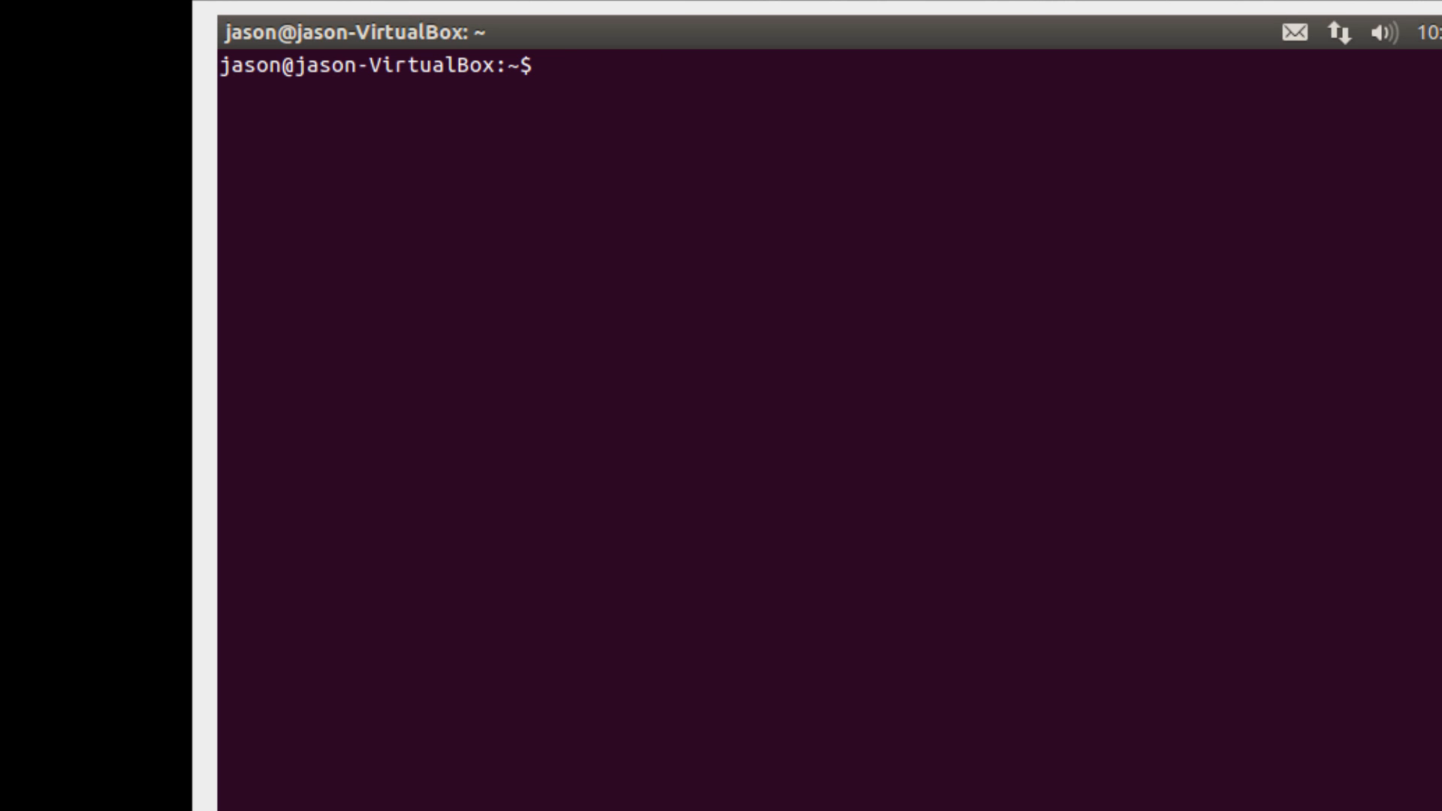
left_click(553, 62)
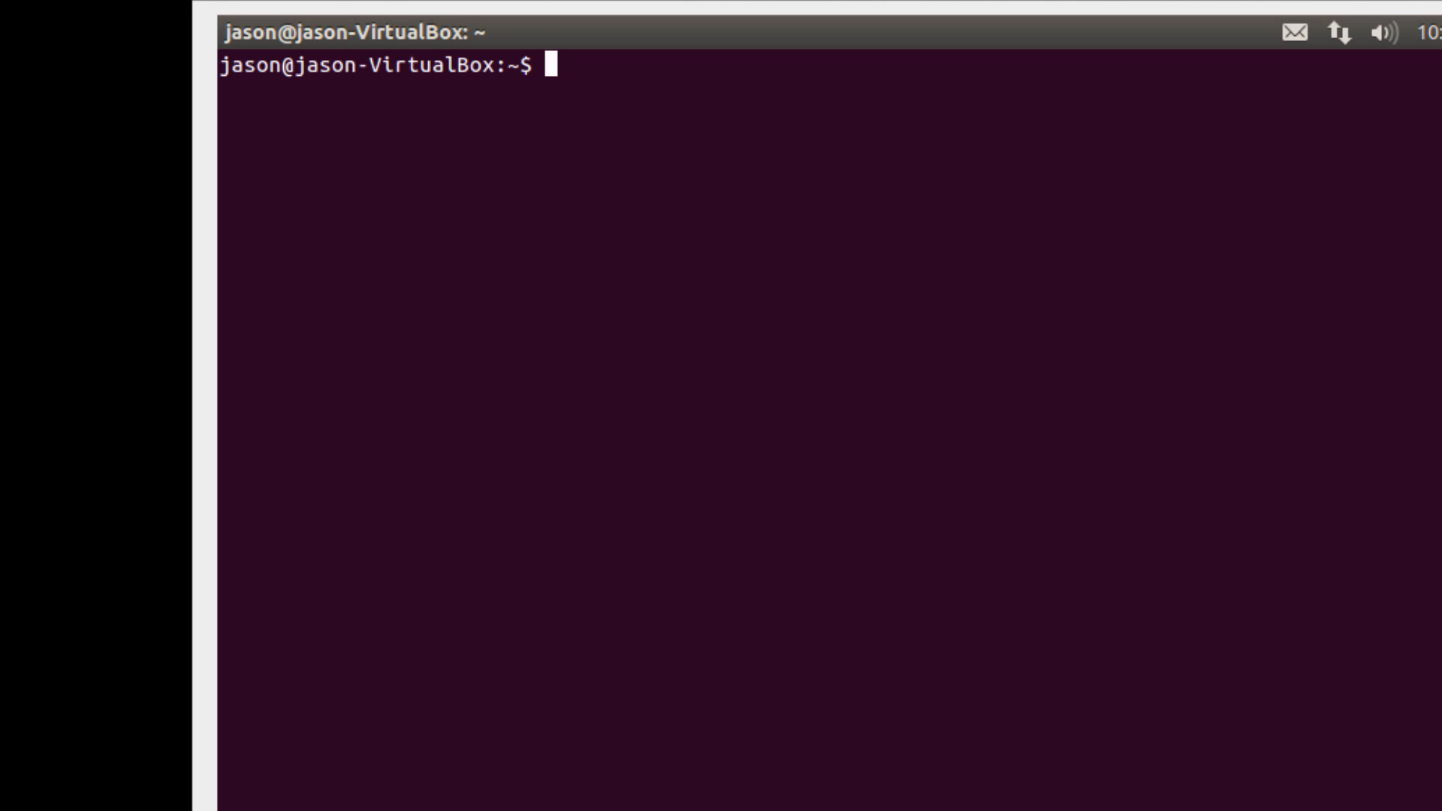
type("clear")
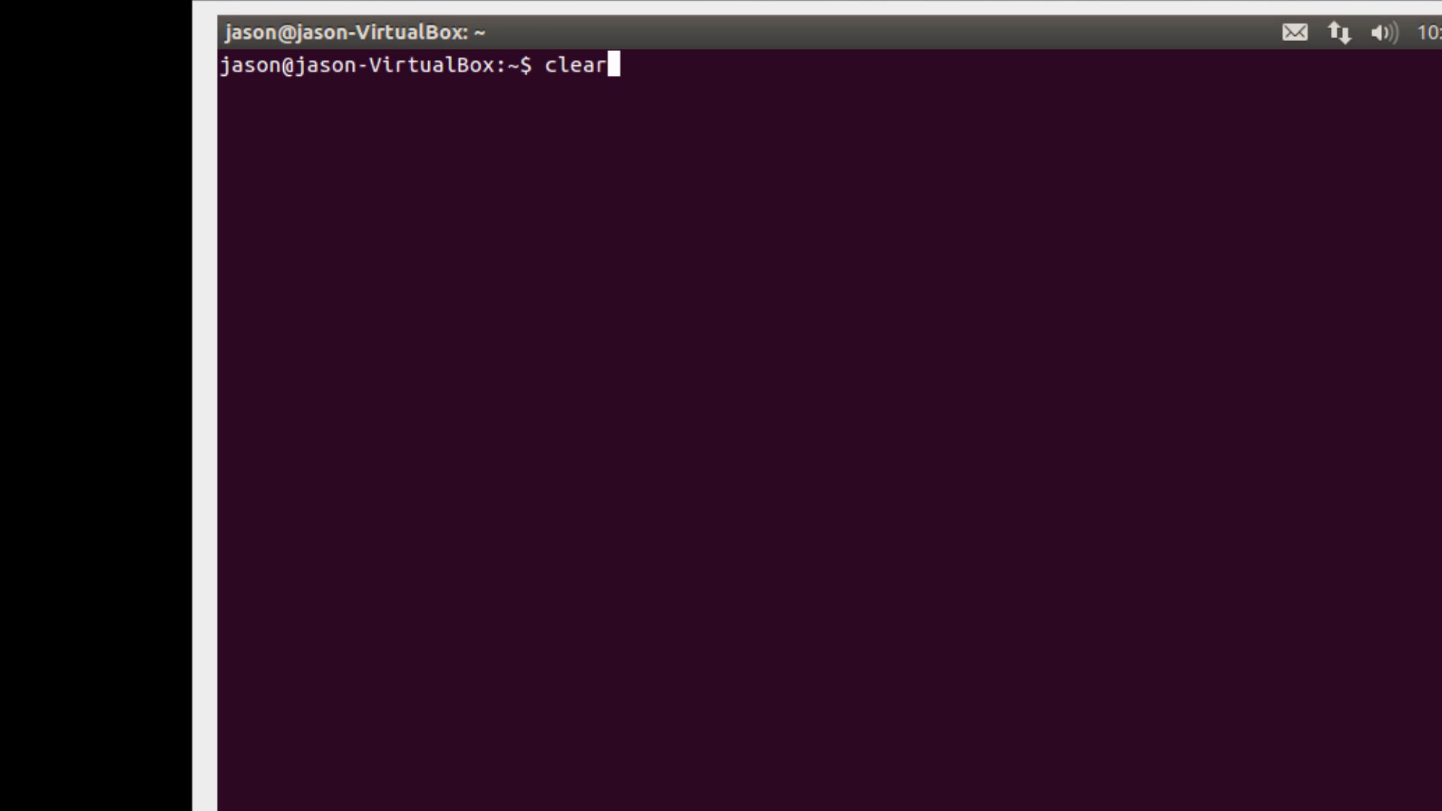
Step: Run ls -lh for readable sizes like 4.0K, then ls -l for byte sizes
type("ls -l -")
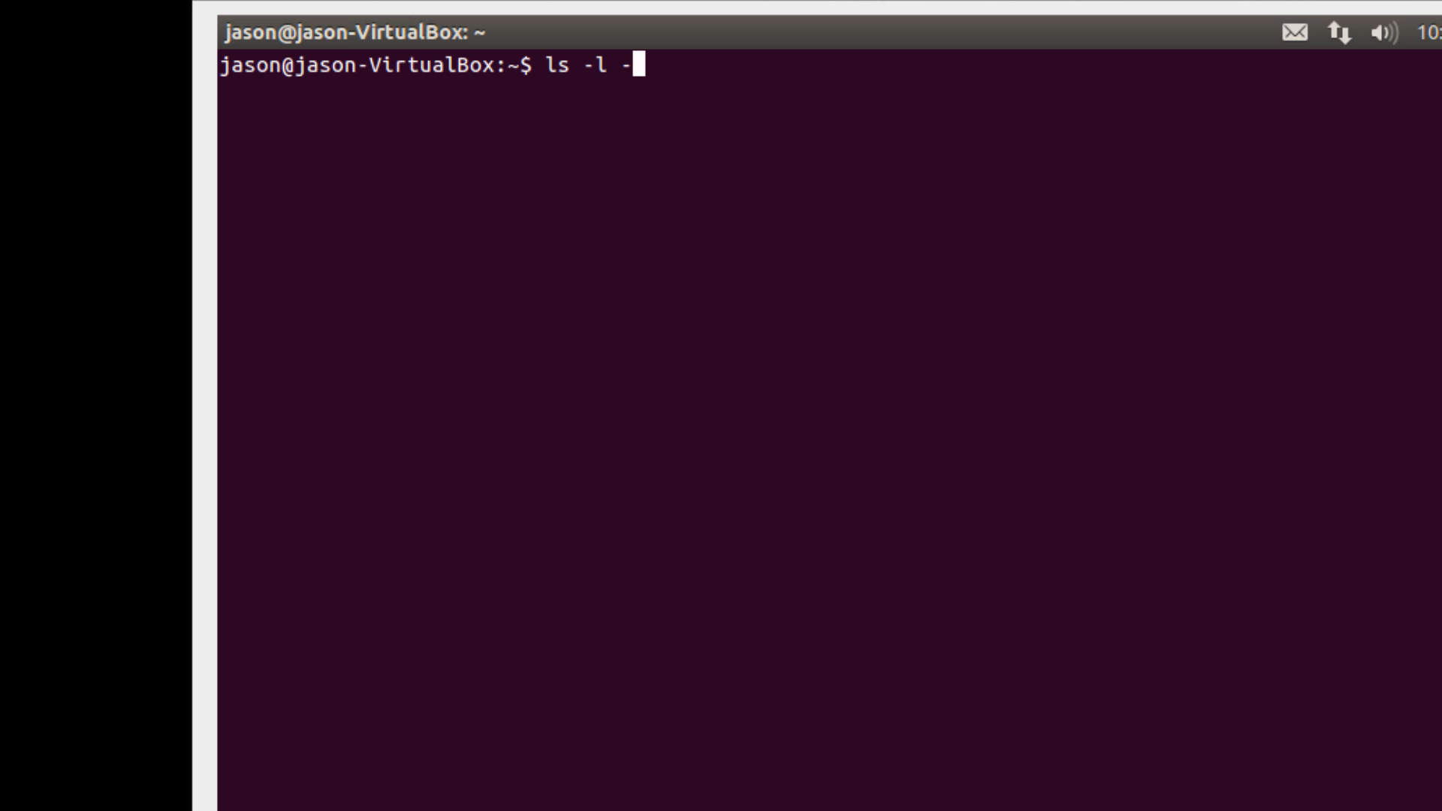
key("BackSpace")
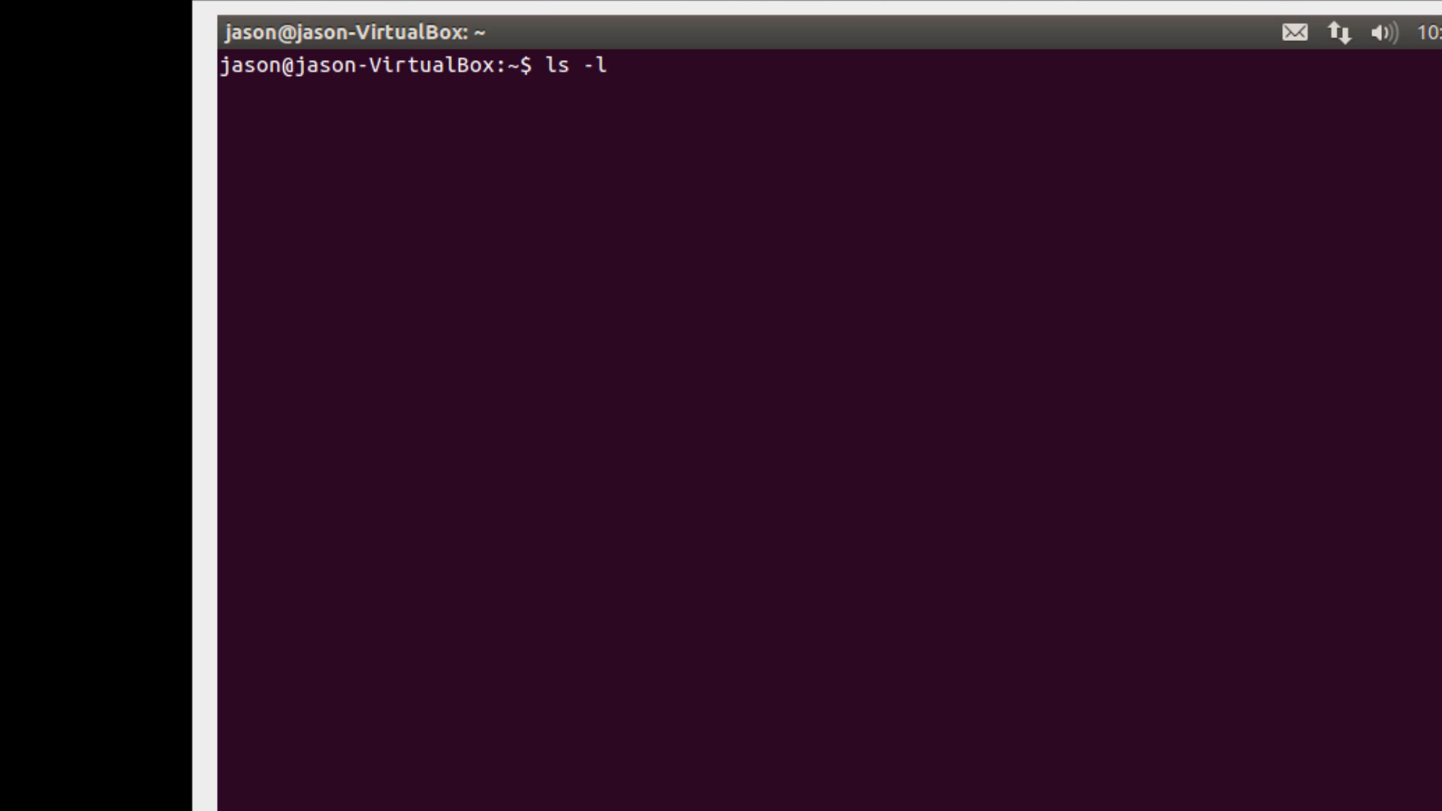
type("h")
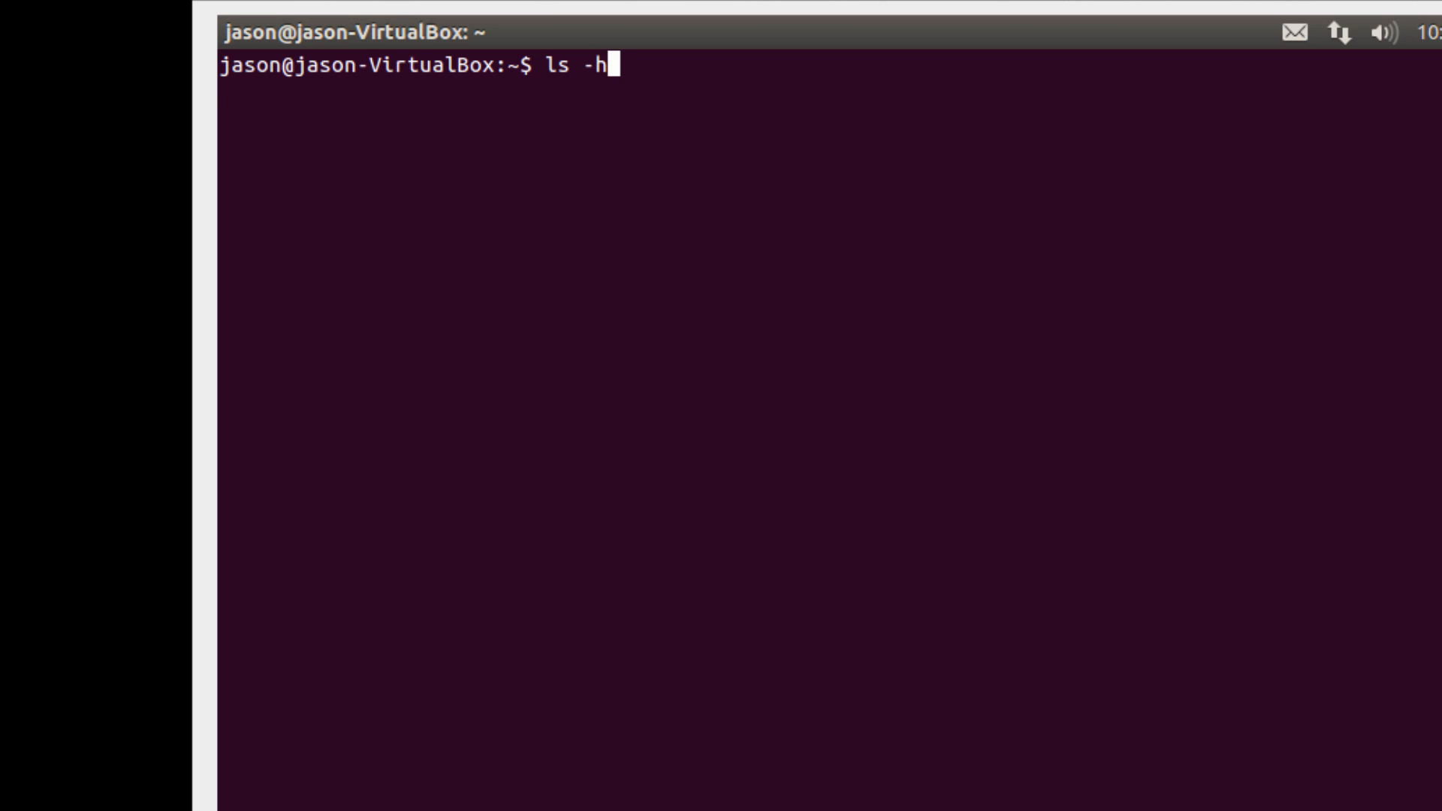
key("Return")
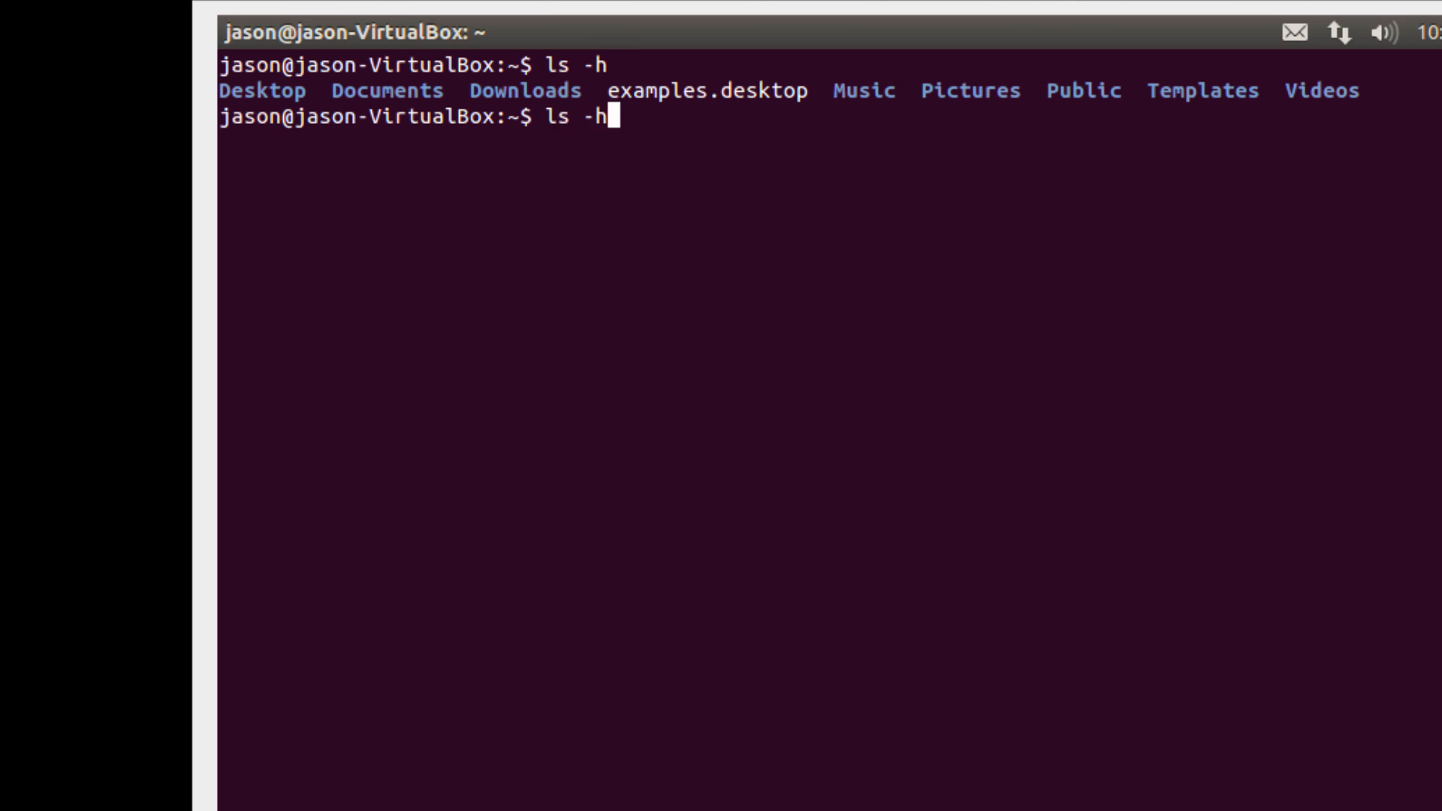
key("Return")
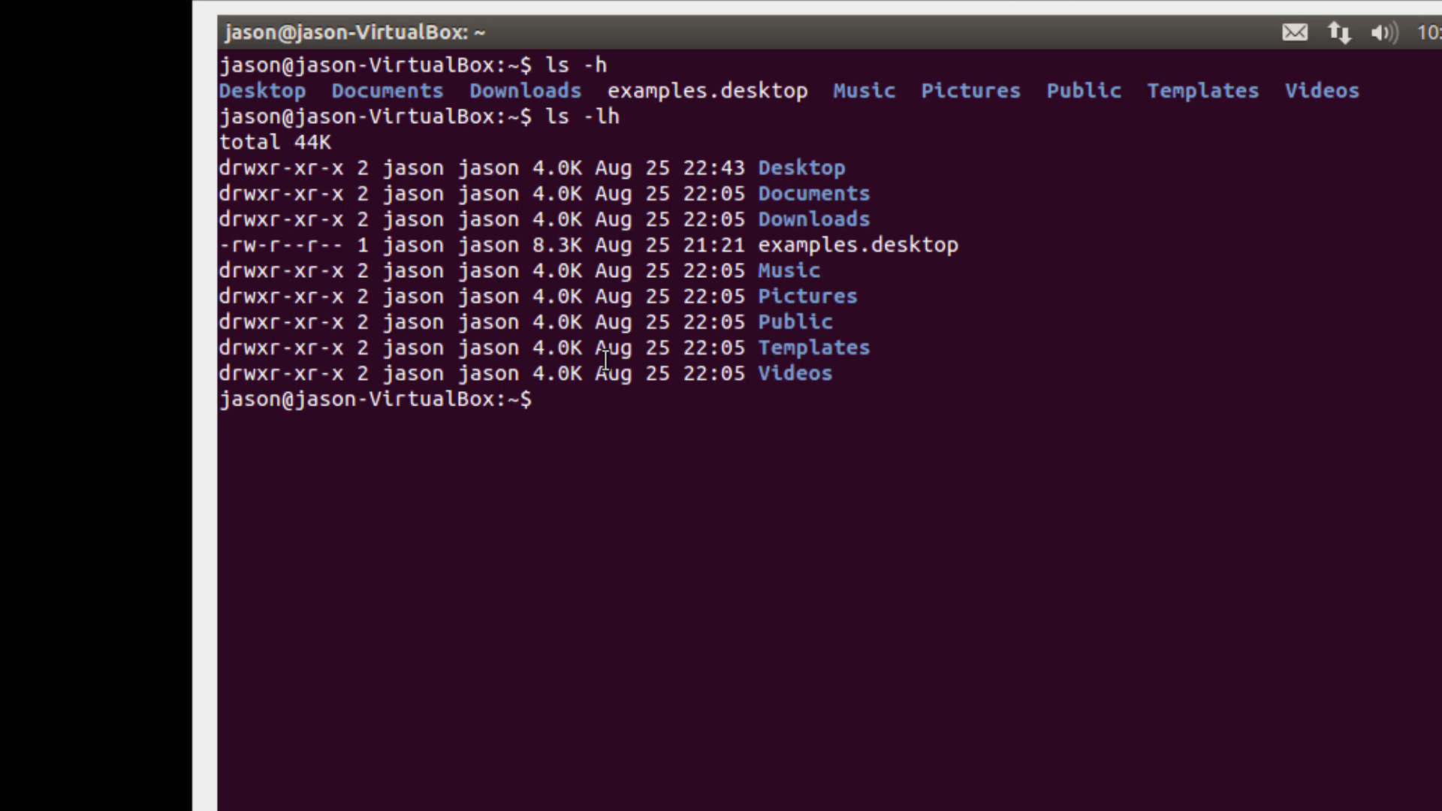
type("ls -l")
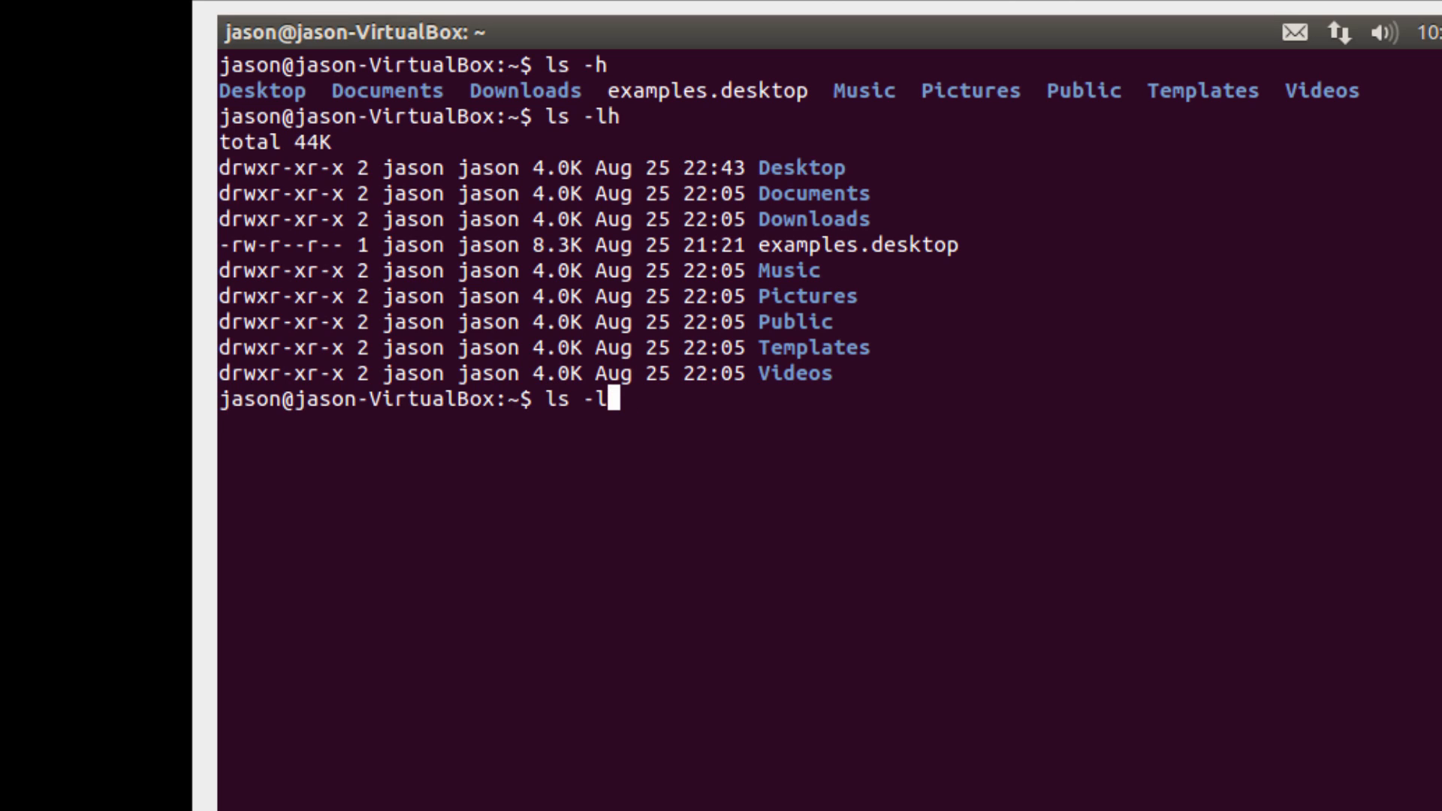
key("Return")
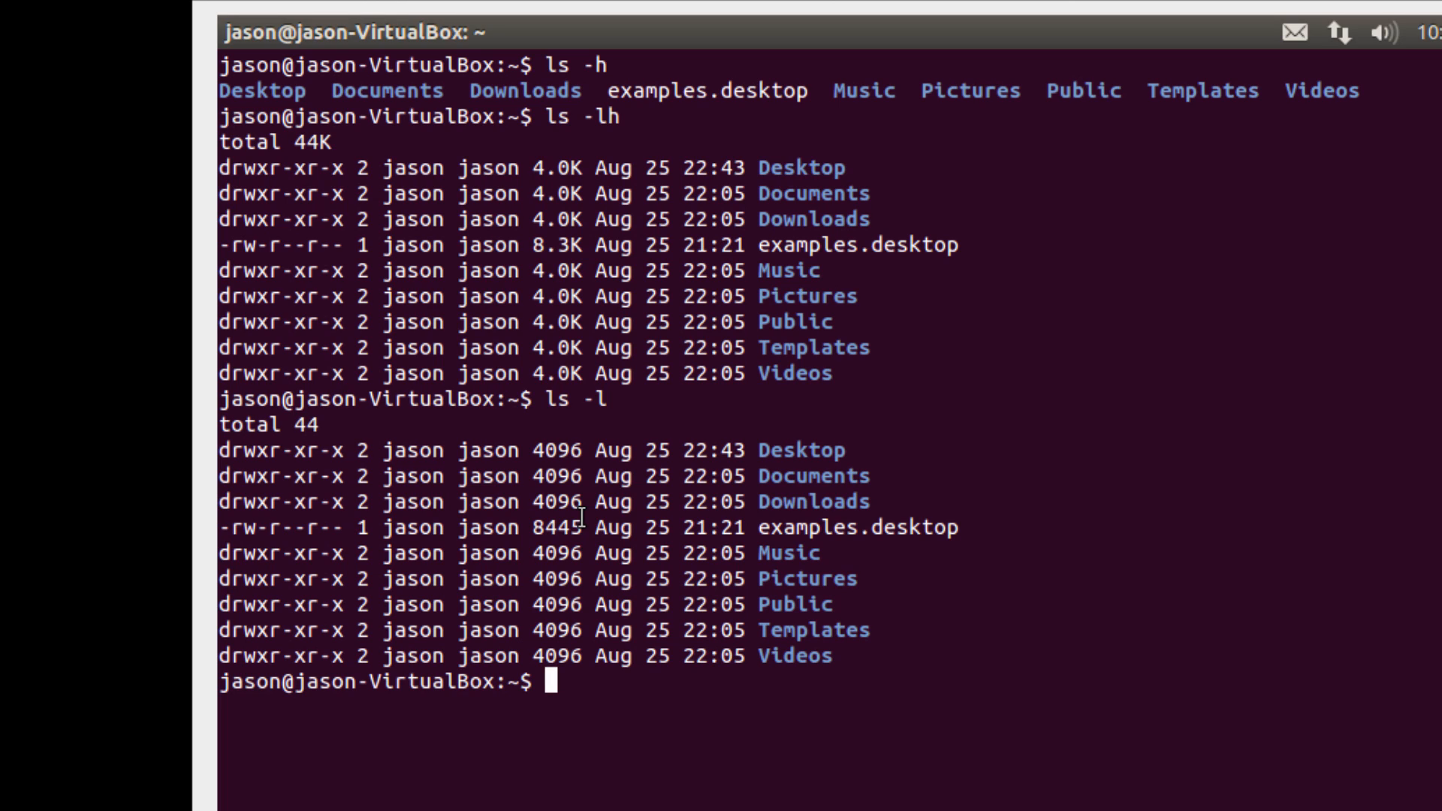
mouse_move(751, 551)
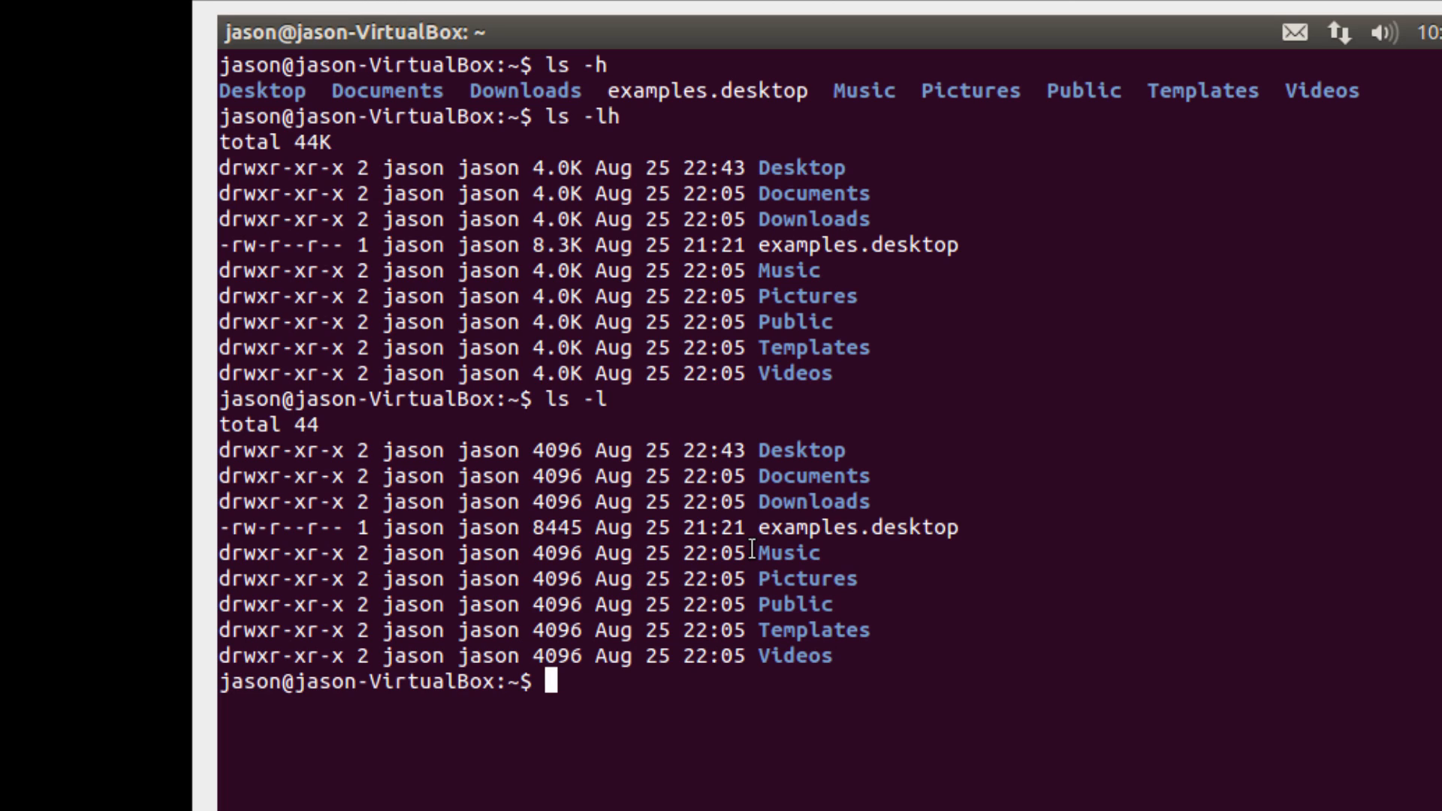
Step: Browse the ls manual page's options with man ls, then quit with q
type("man")
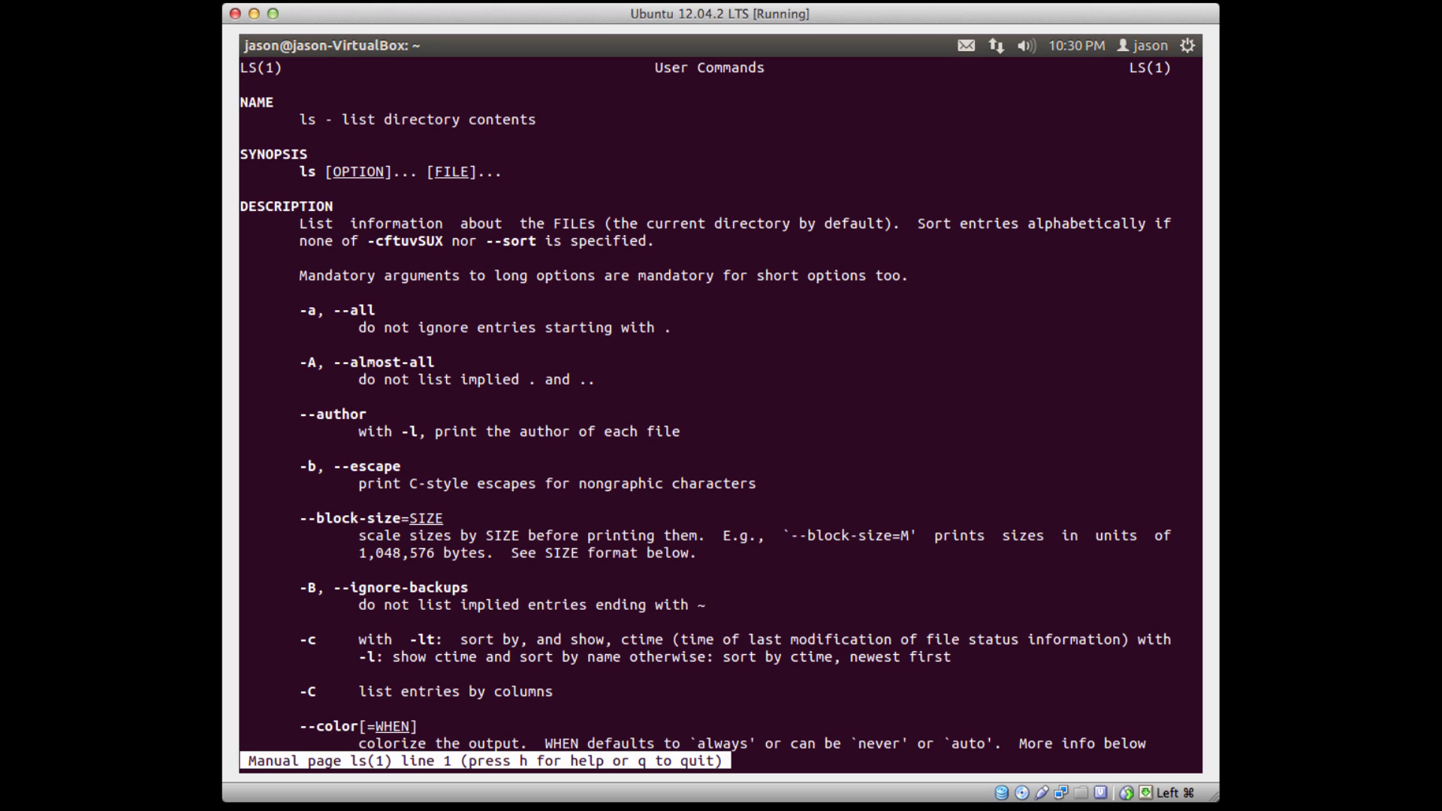
mouse_move(437, 230)
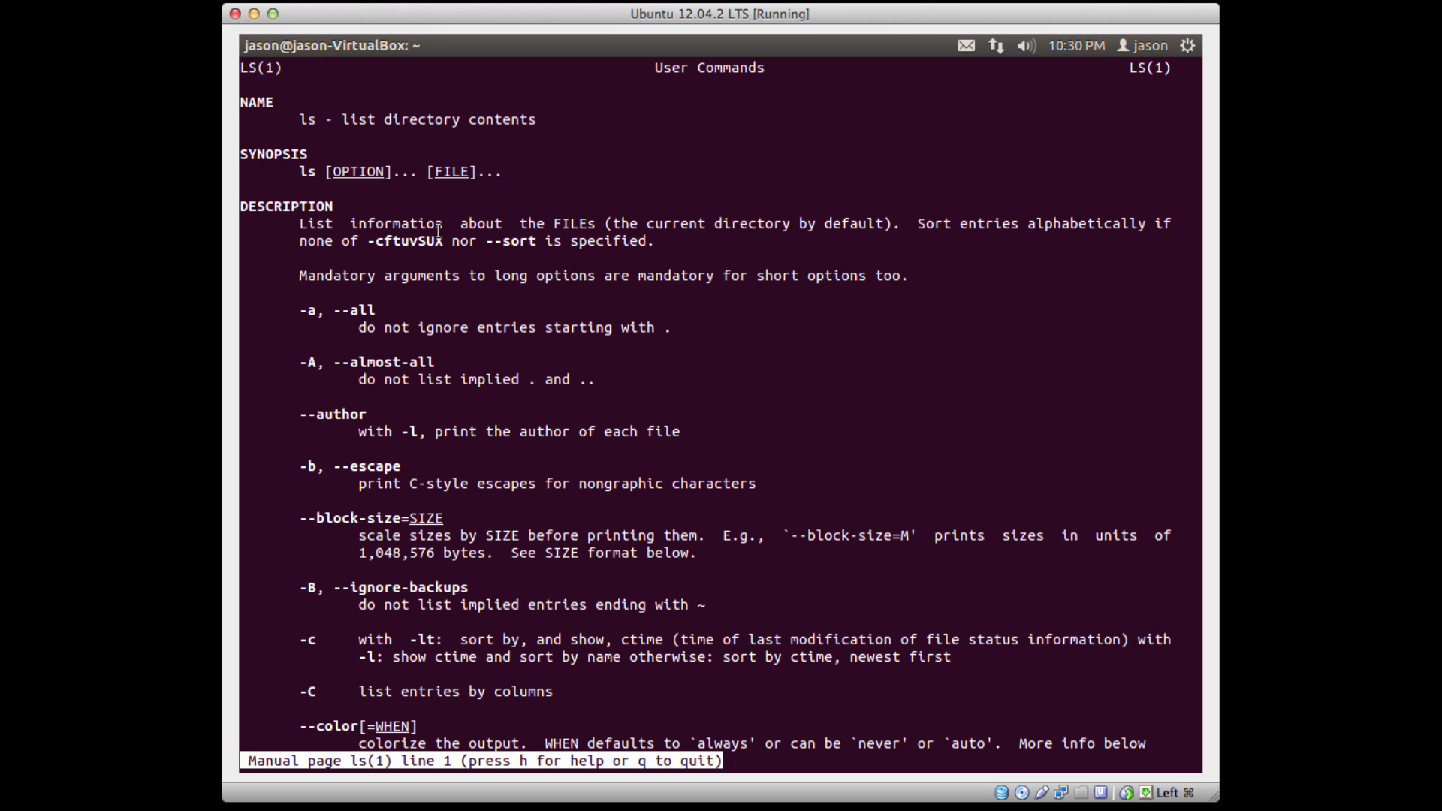
scroll("down", 3)
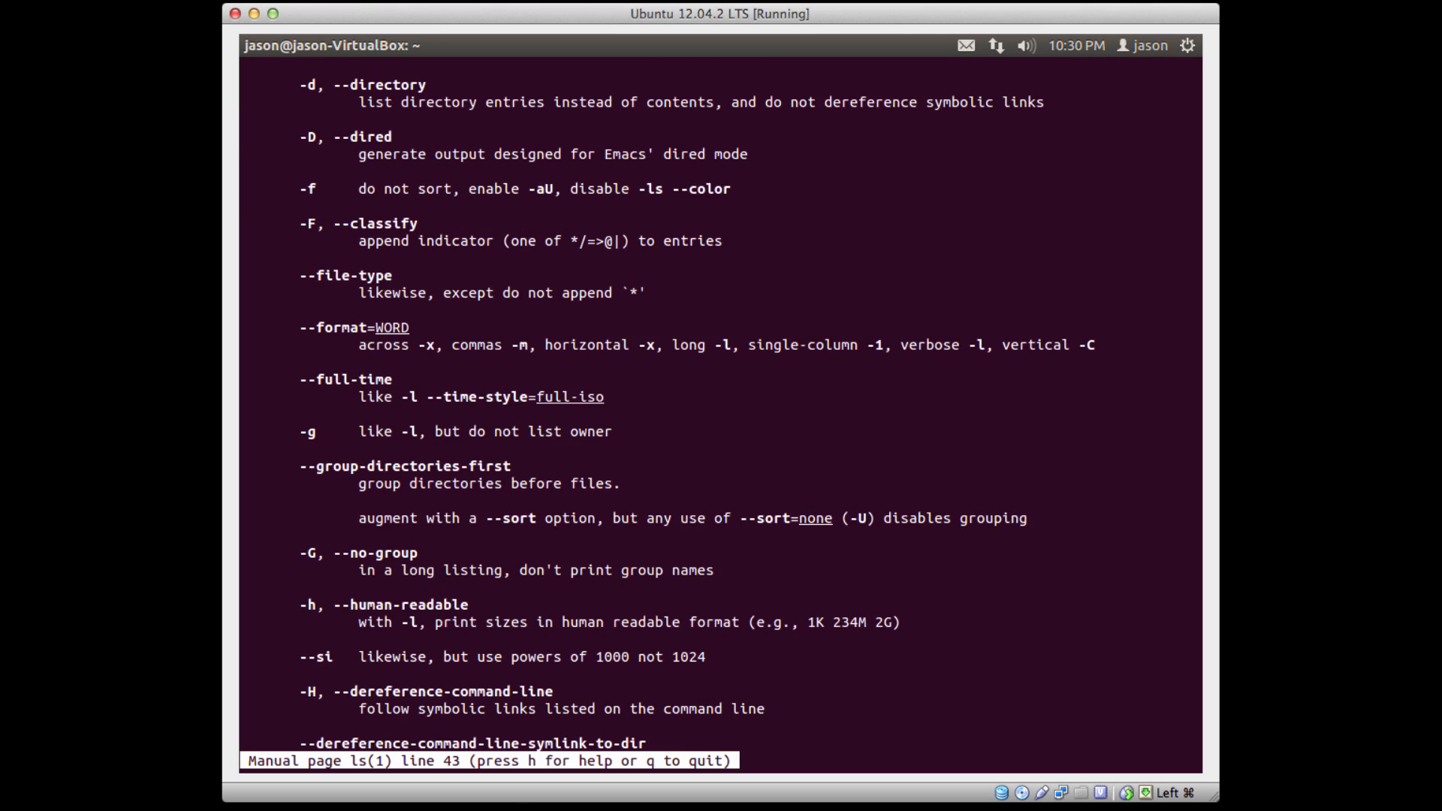
scroll("down", 3)
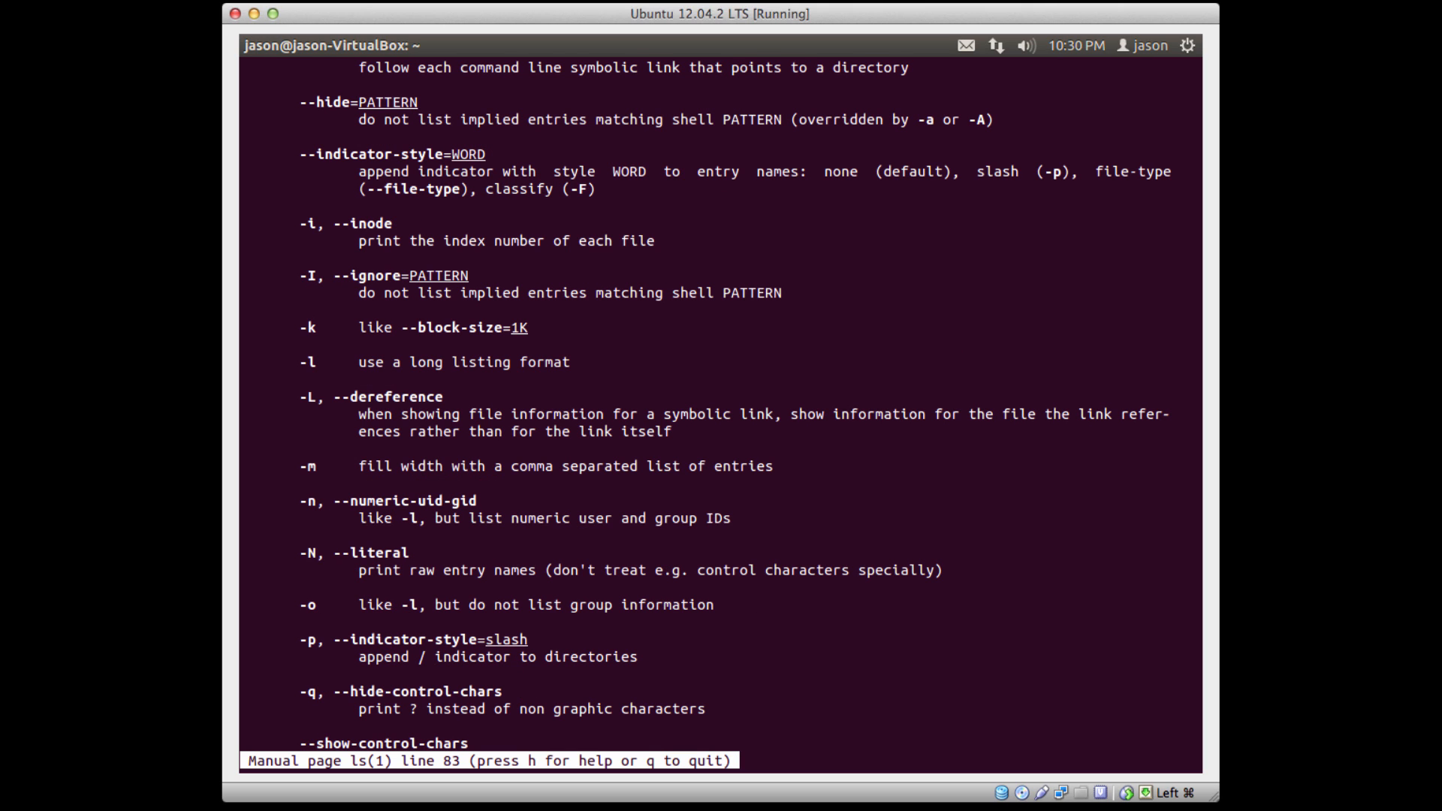
key("q")
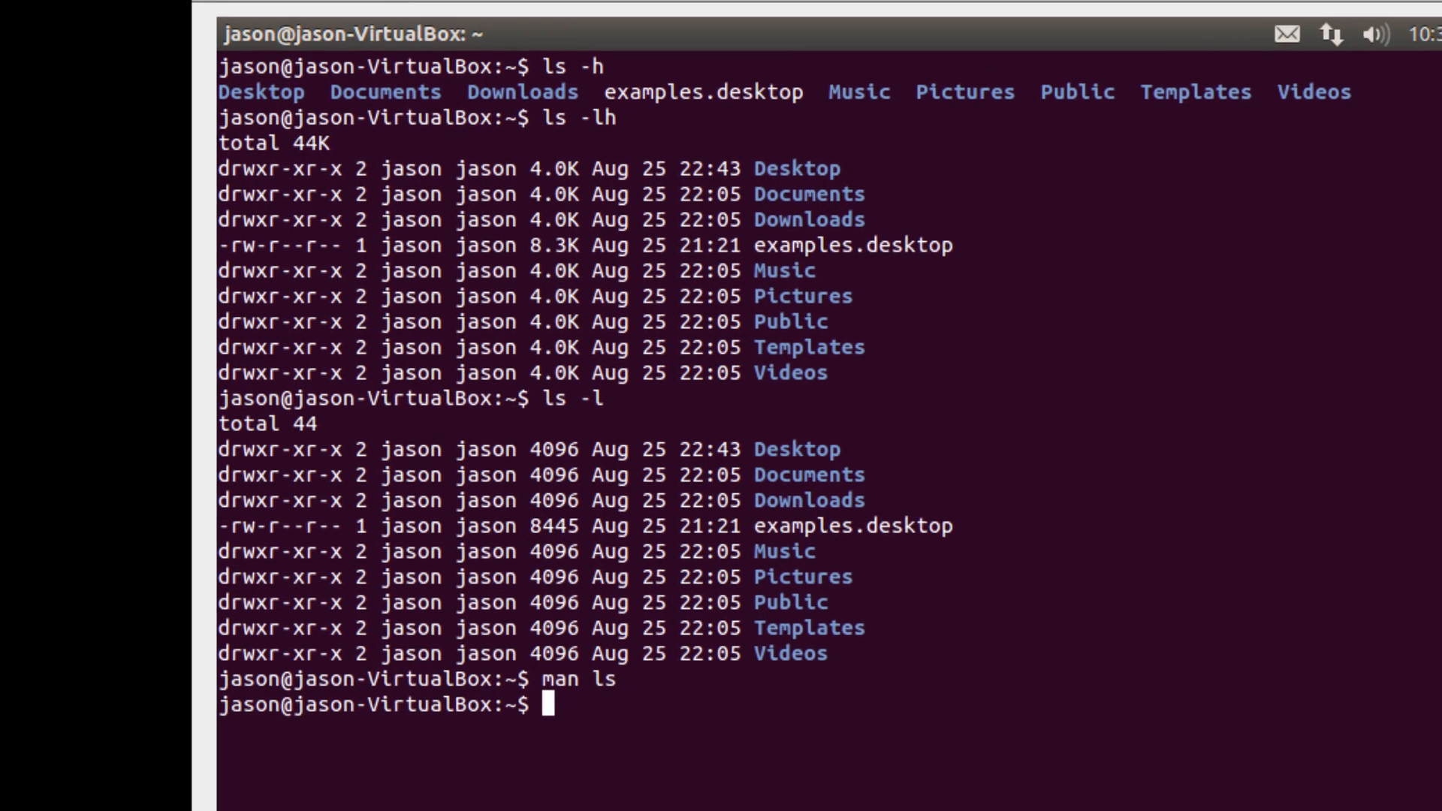
Step: Recall earlier commands such as man ls and ls -lh from history
type("man ls")
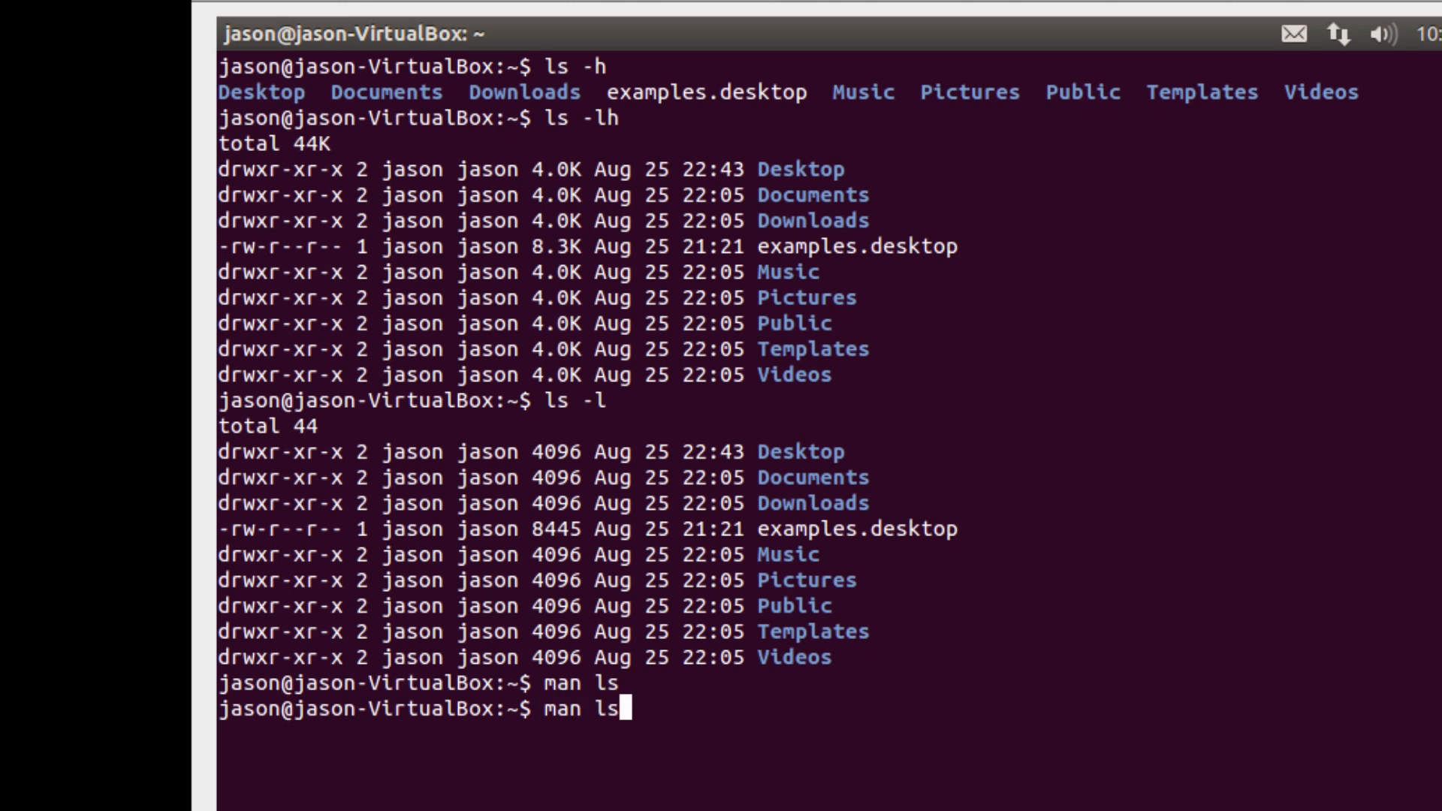
type("ls -l")
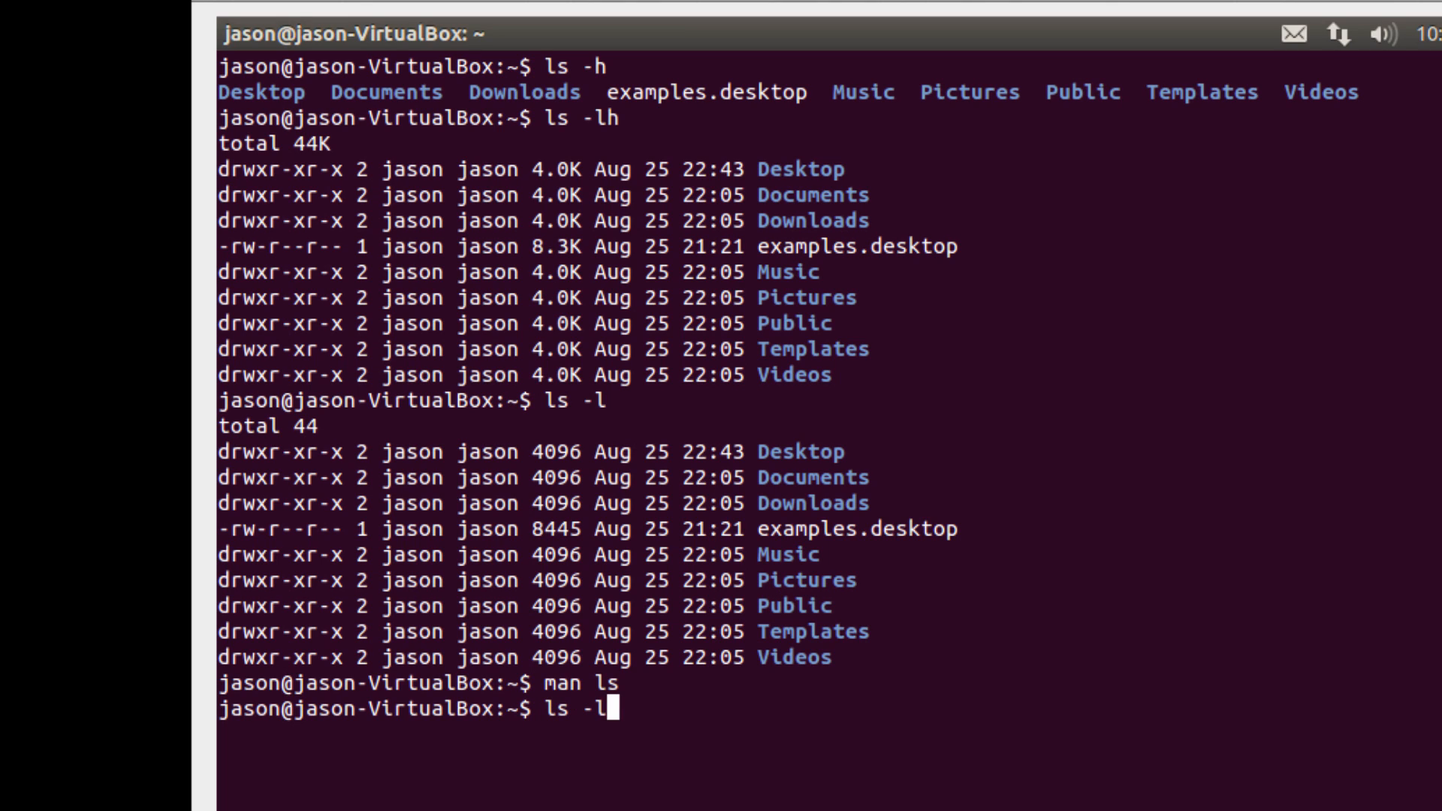
type("h")
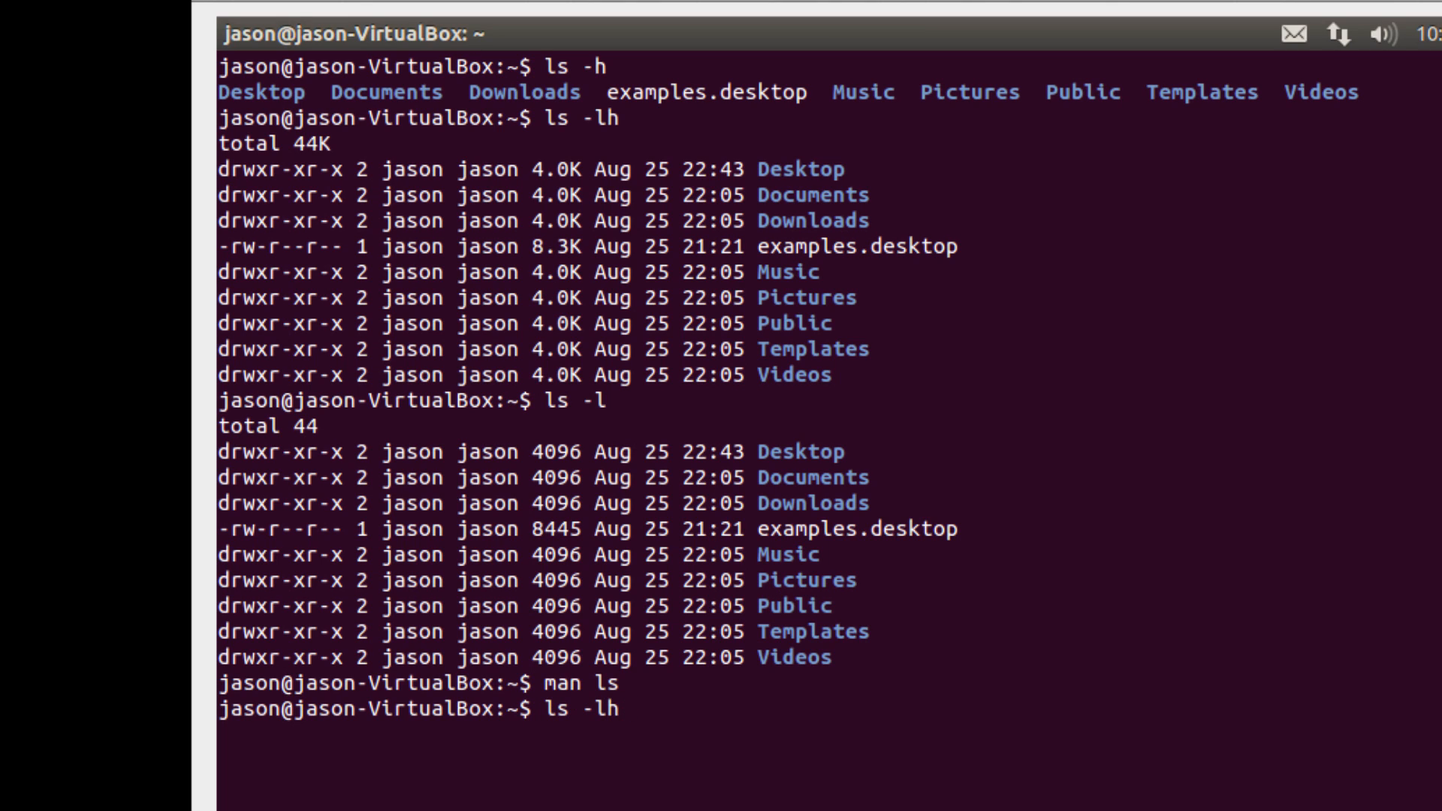
type("man ls")
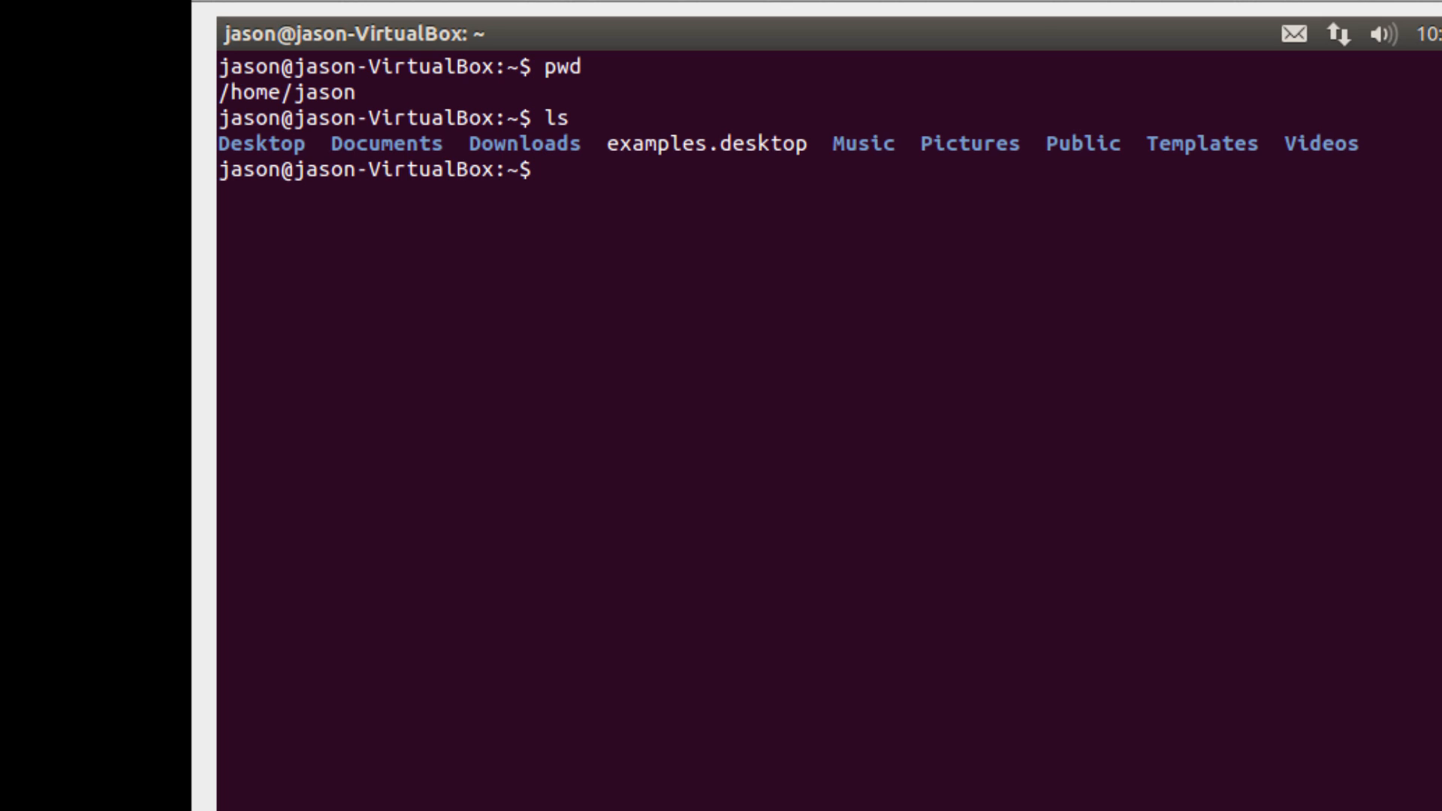
Step: Enter the Desktop folder with cd, Tab-completing 'Des' to Desktop
type("cd")
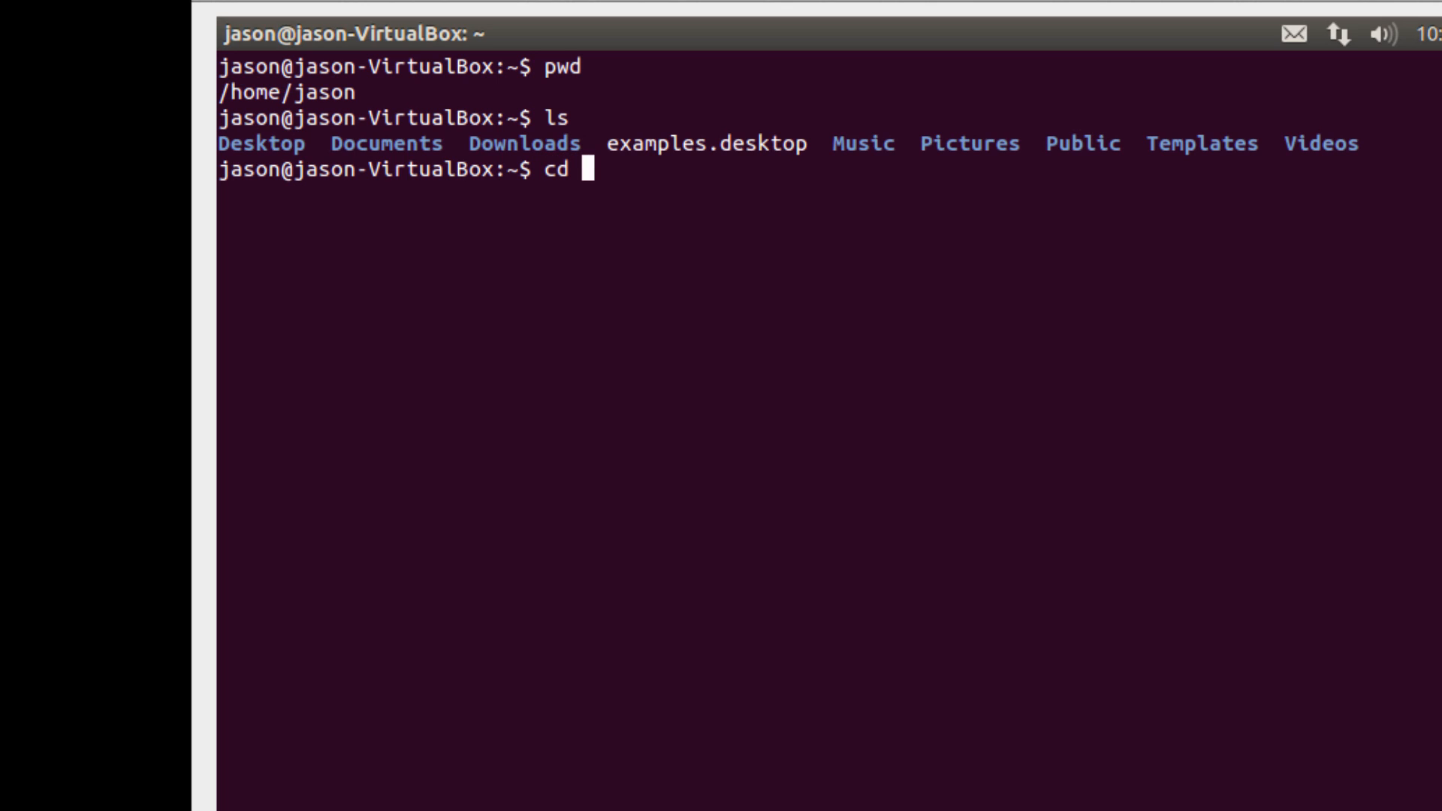
type("Des")
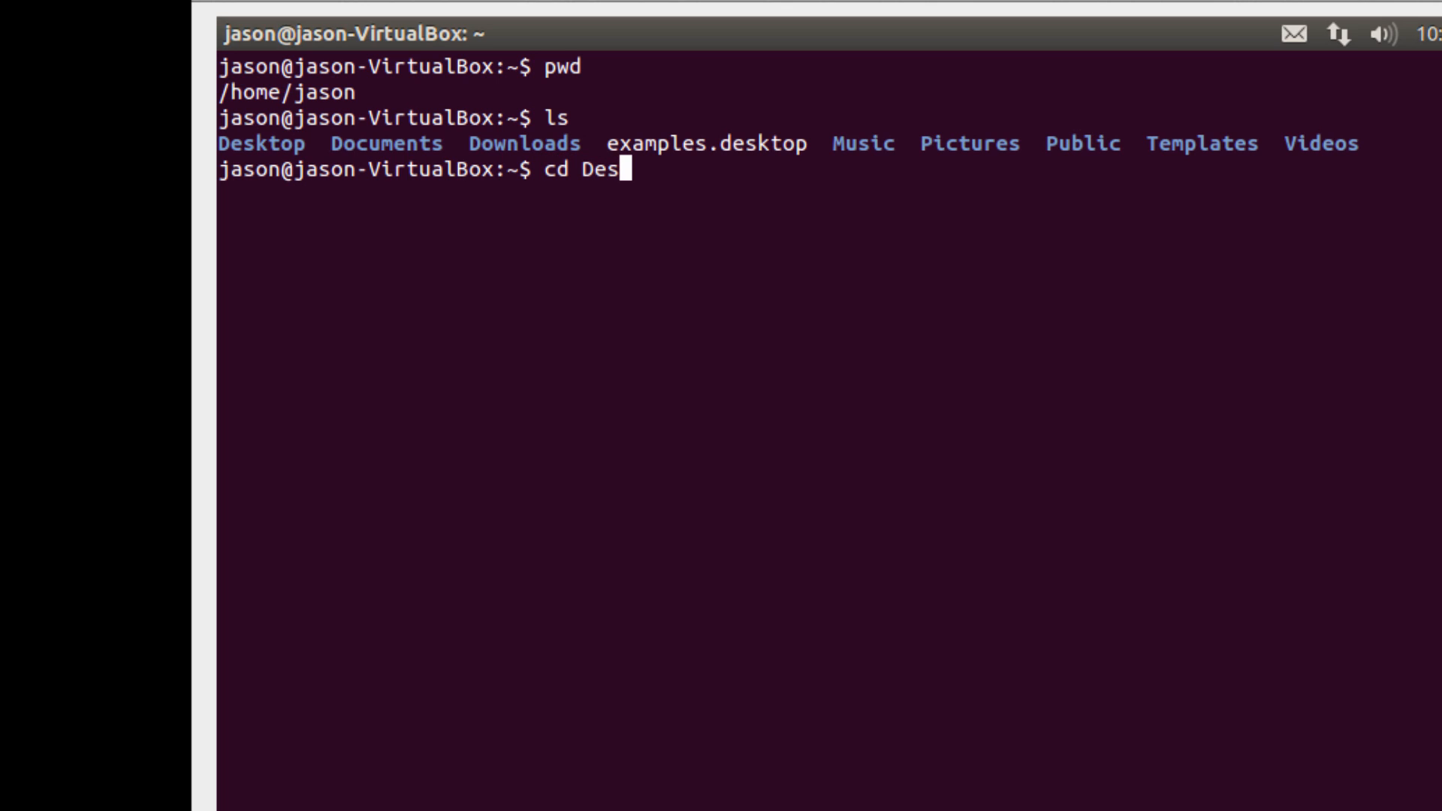
key("Tab")
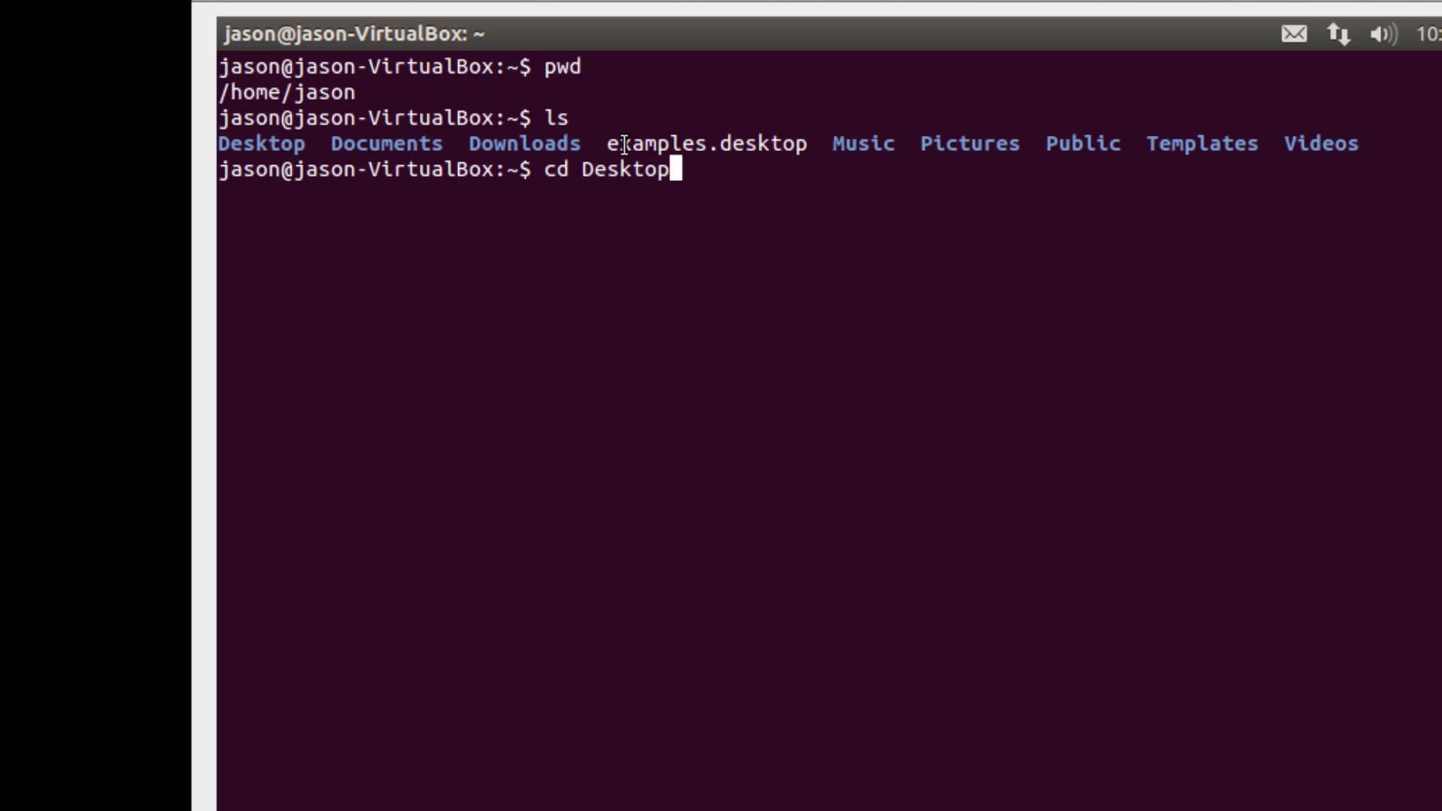
double_click(624, 171)
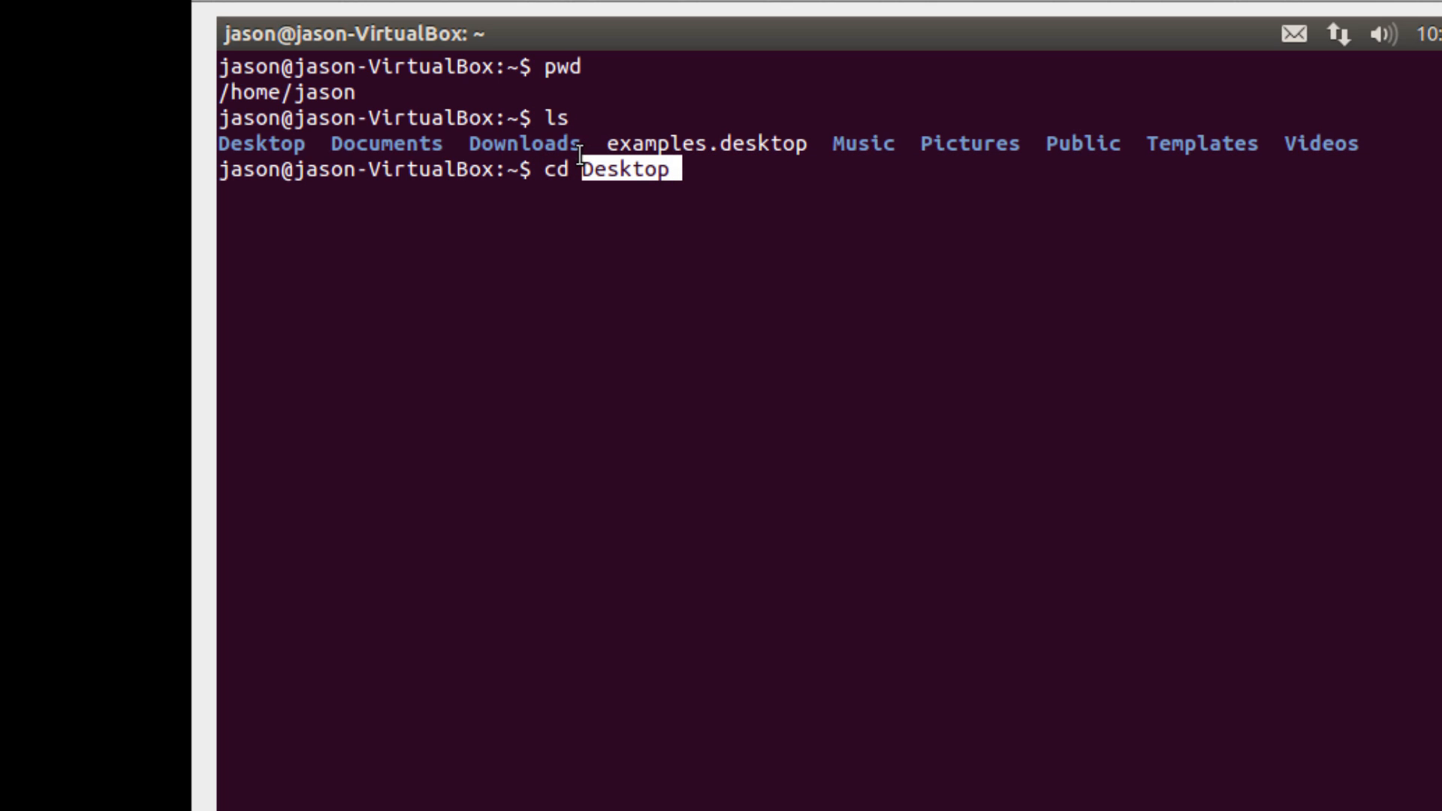
mouse_move(607, 170)
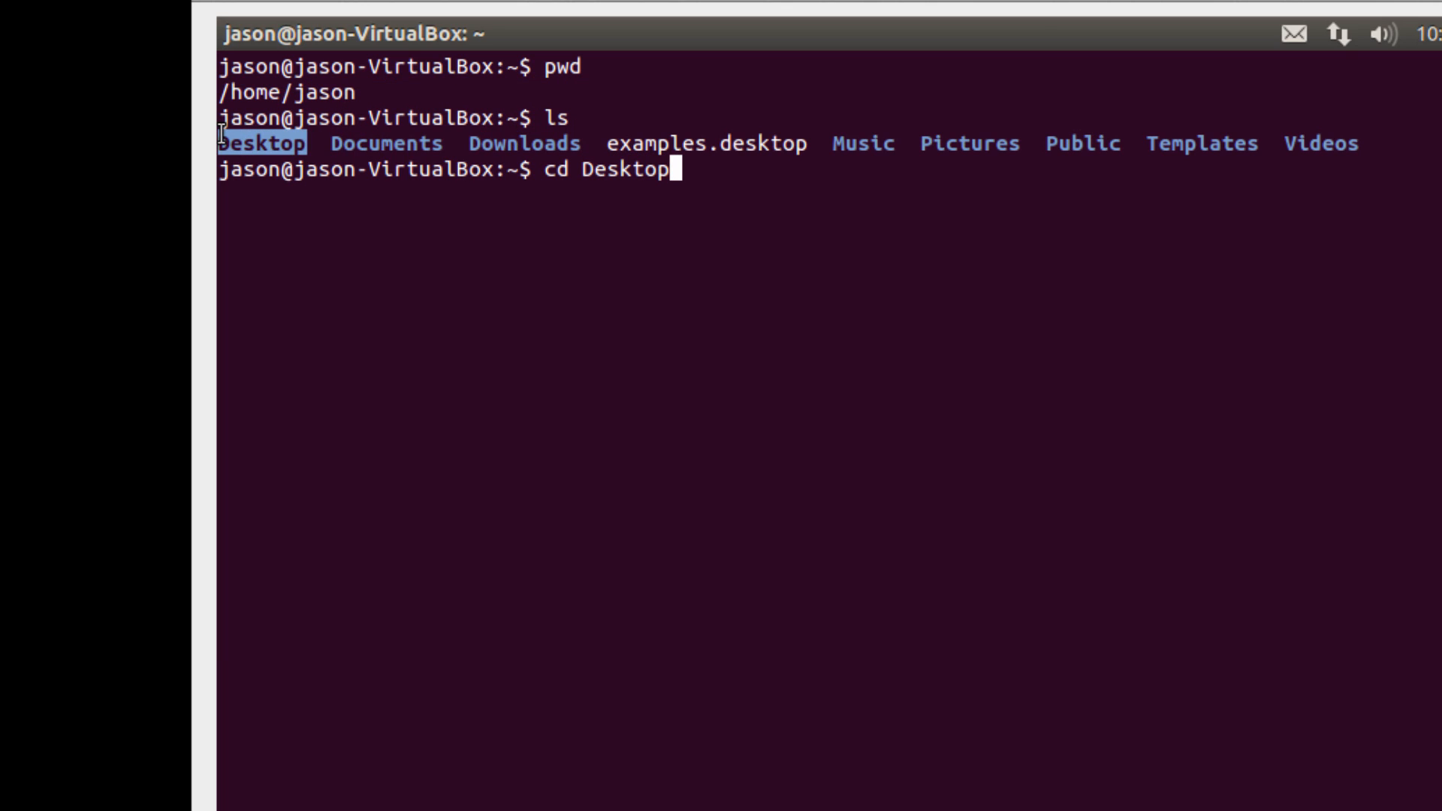
mouse_move(699, 189)
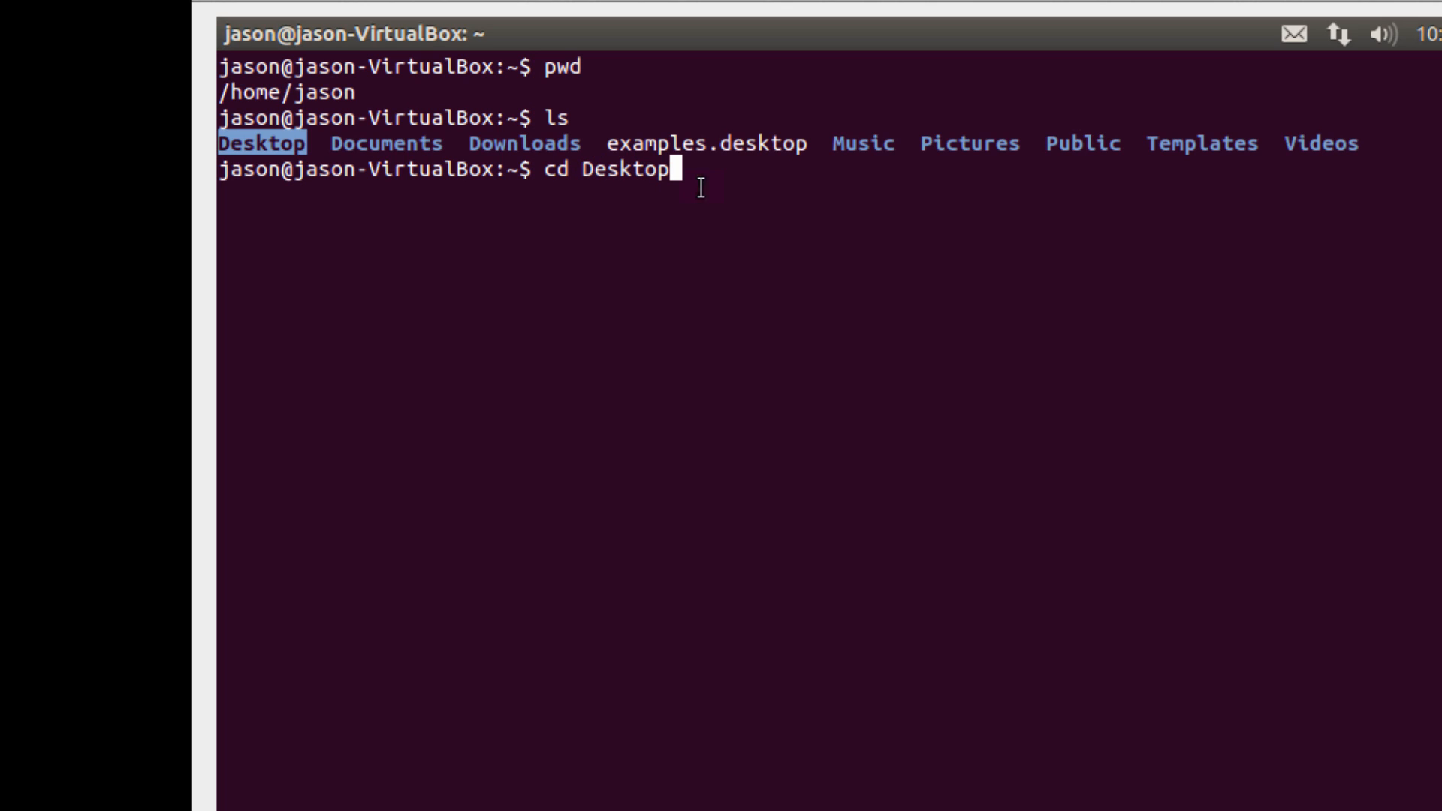
key("Return")
type("pwd")
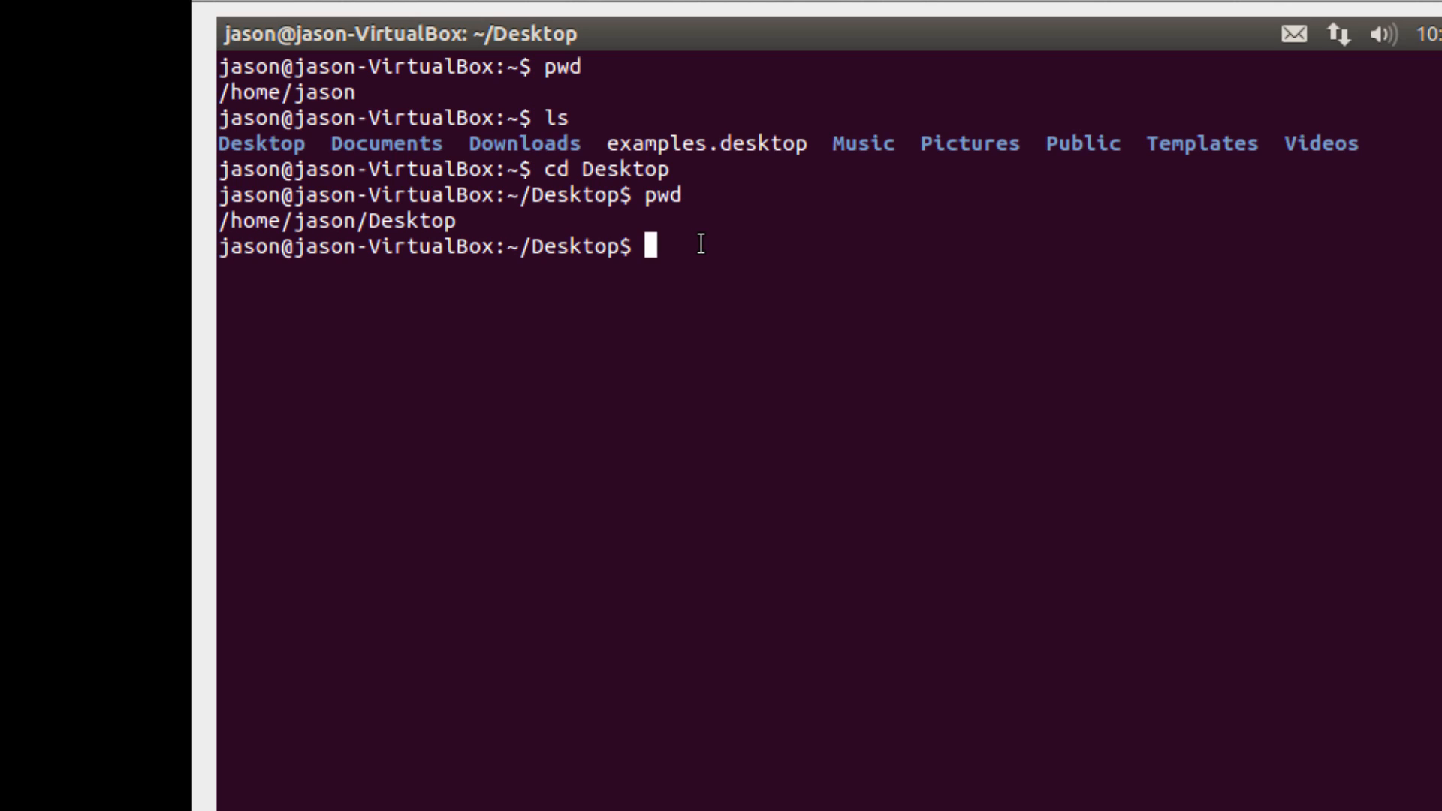
Step: Climb with cd .. from Desktop up to root /, then list bin, etc, usr
type("cd")
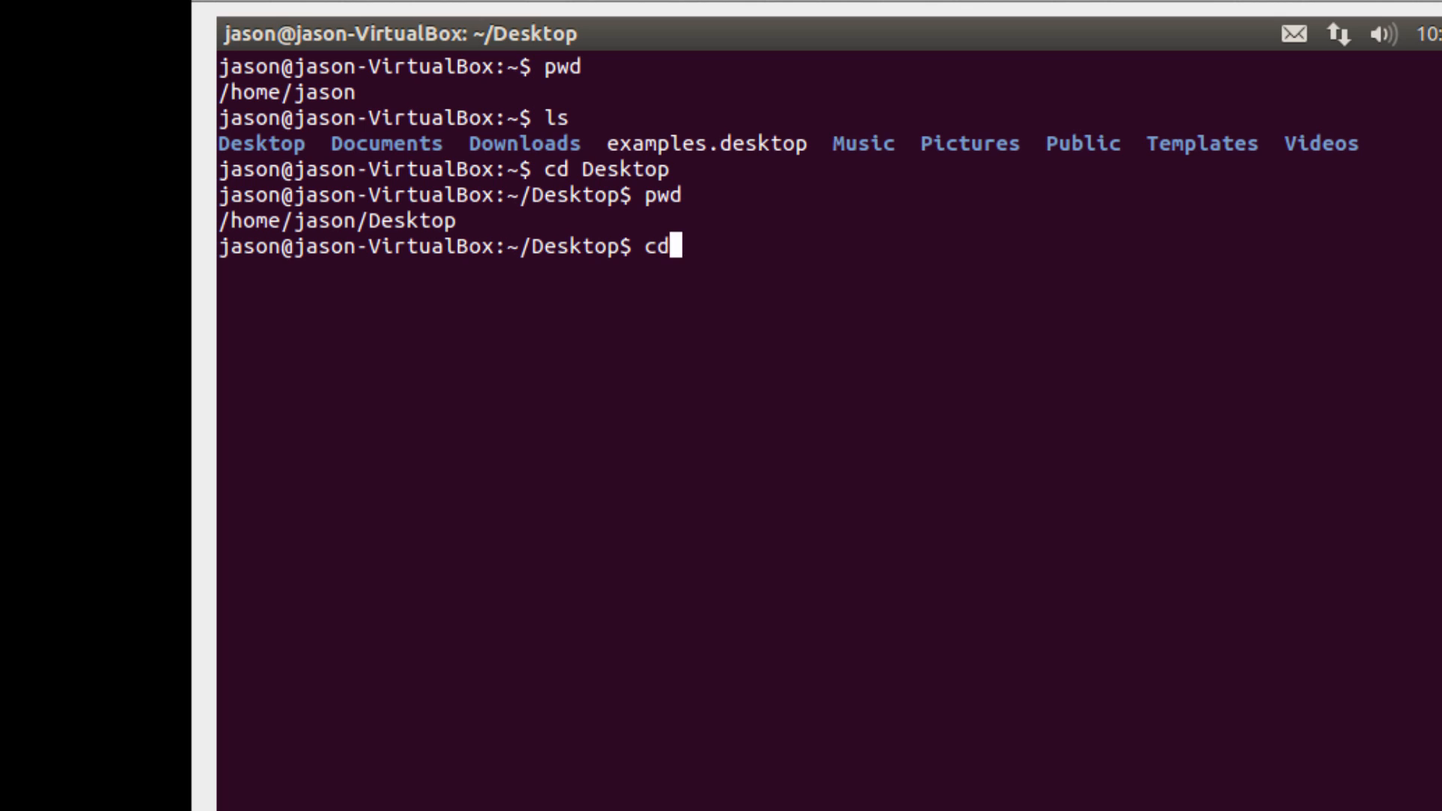
type("..")
type("pwd")
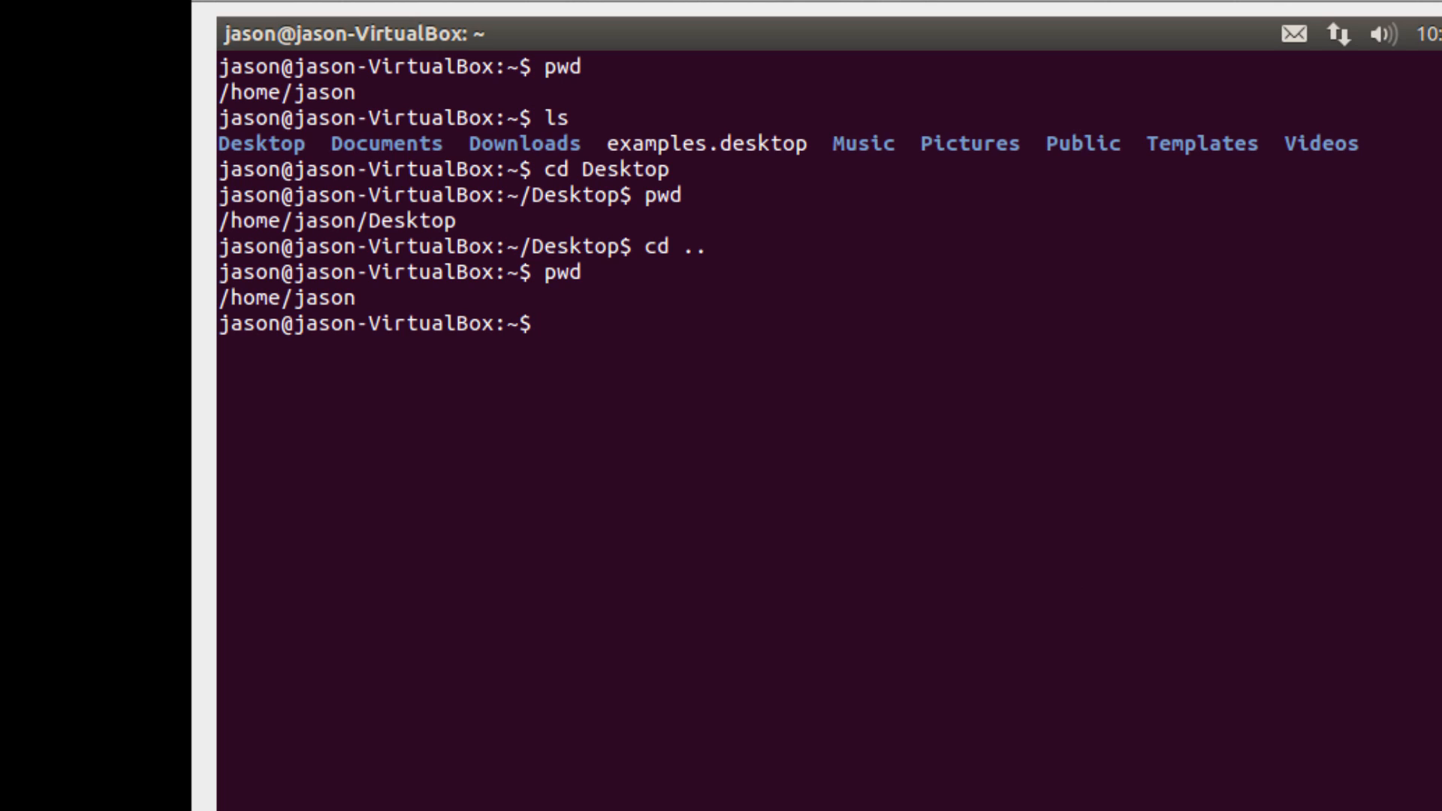
type("cd .")
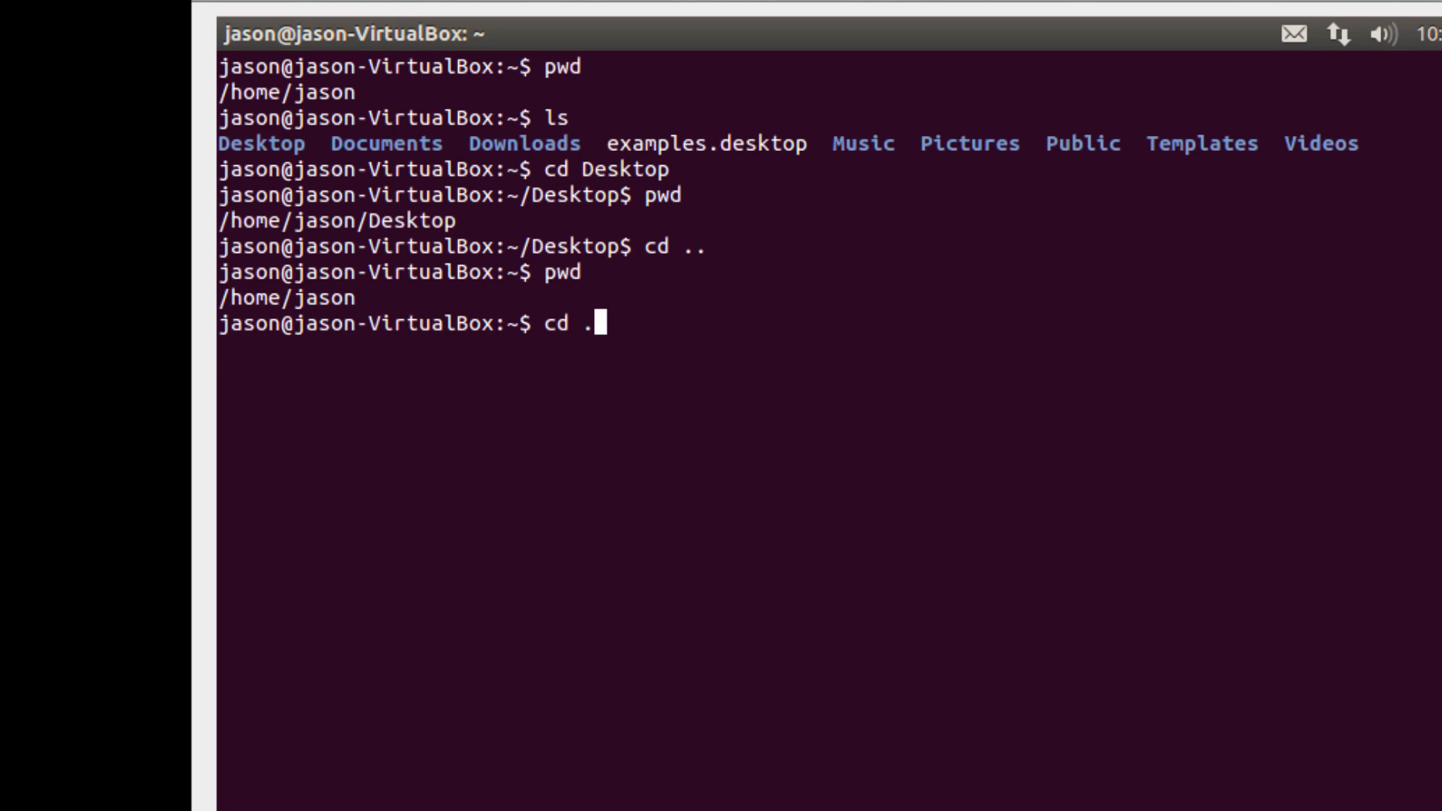
key("Return")
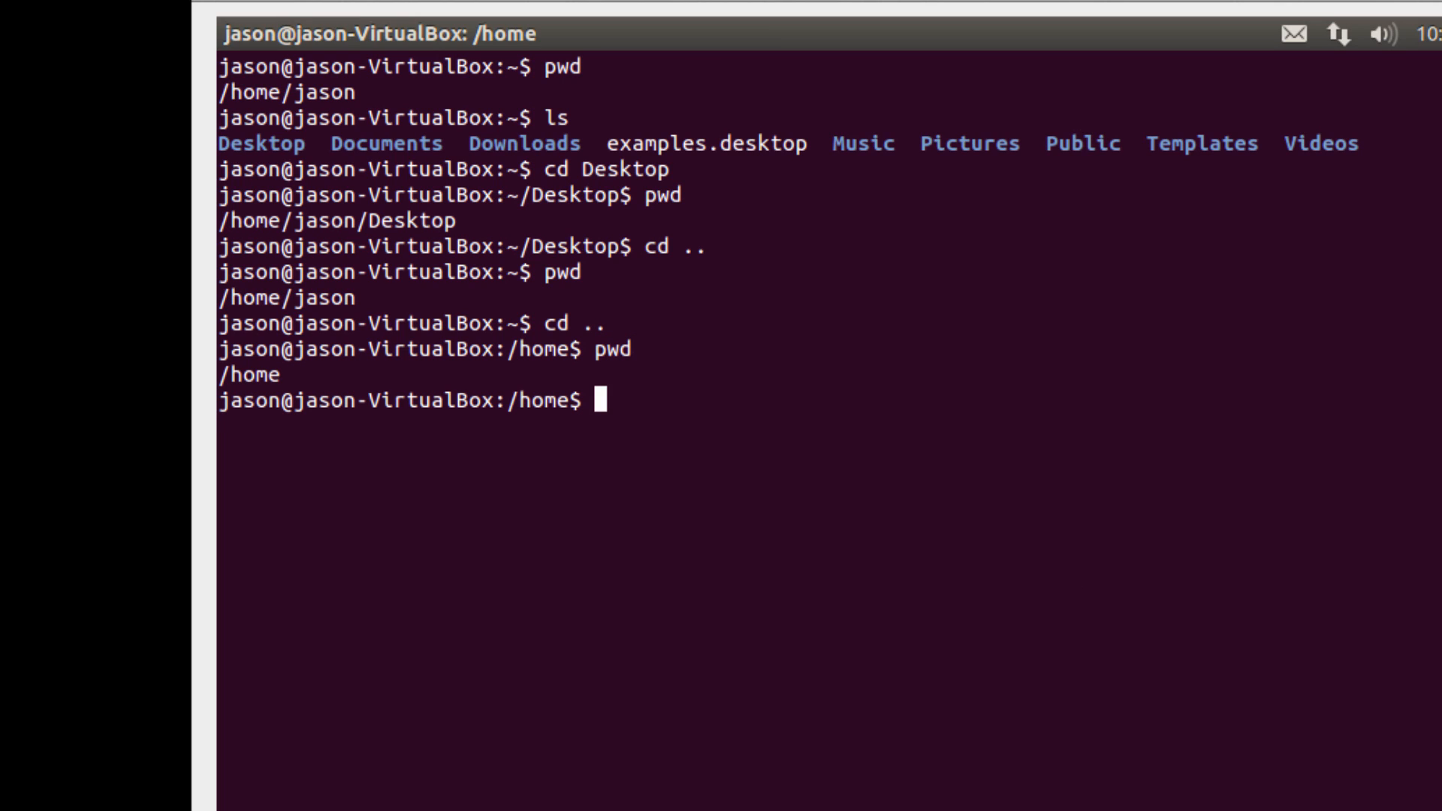
key("Return")
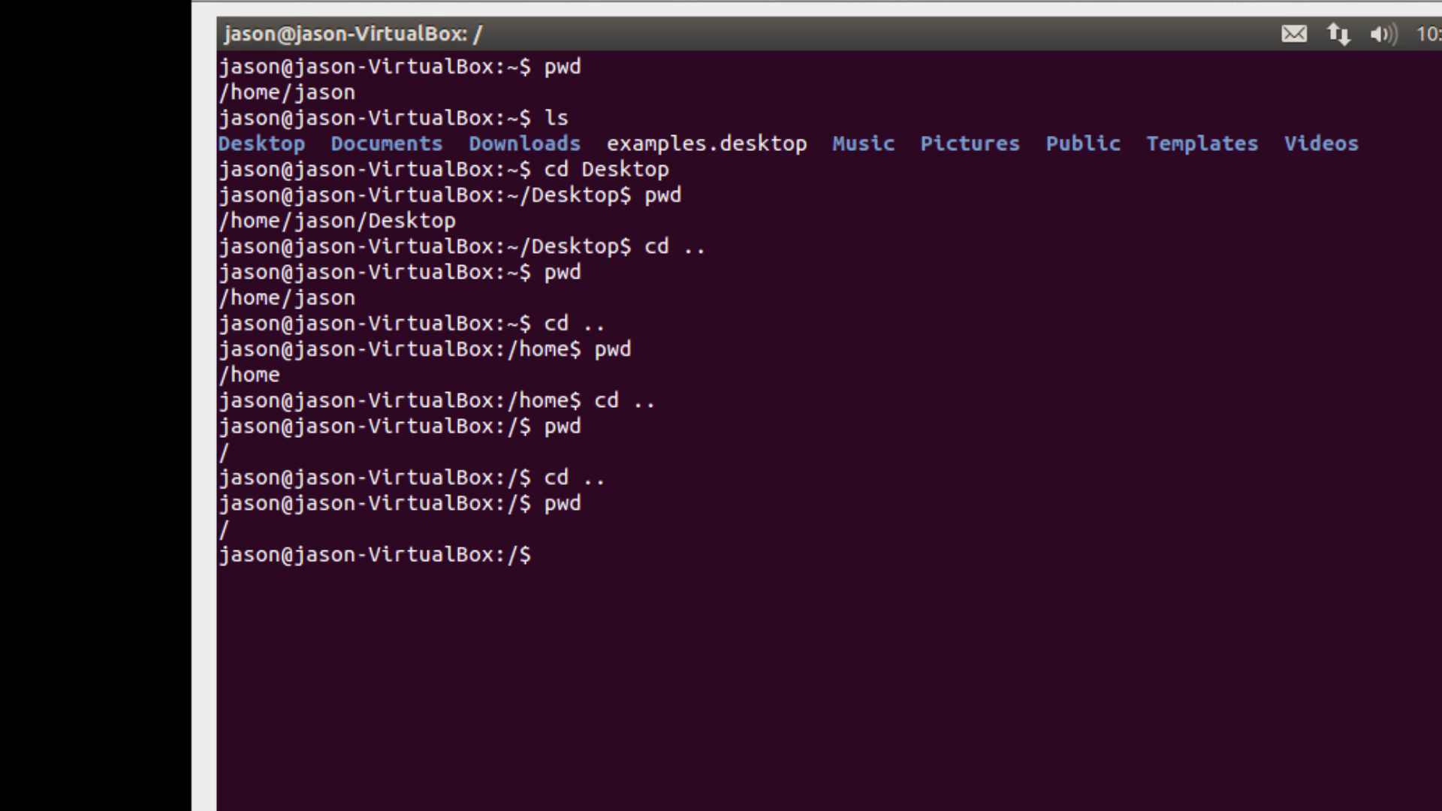
type("ls")
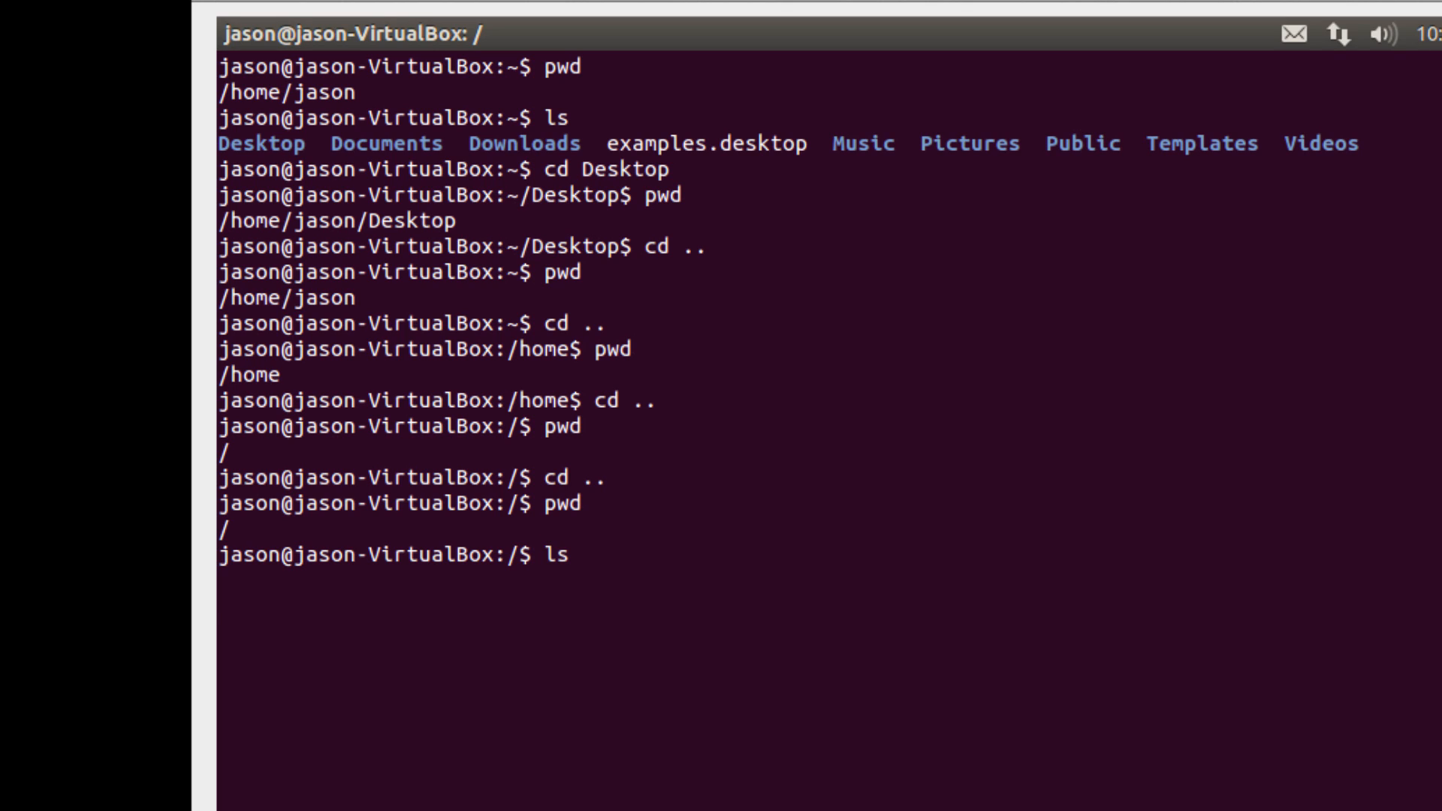
key("Return")
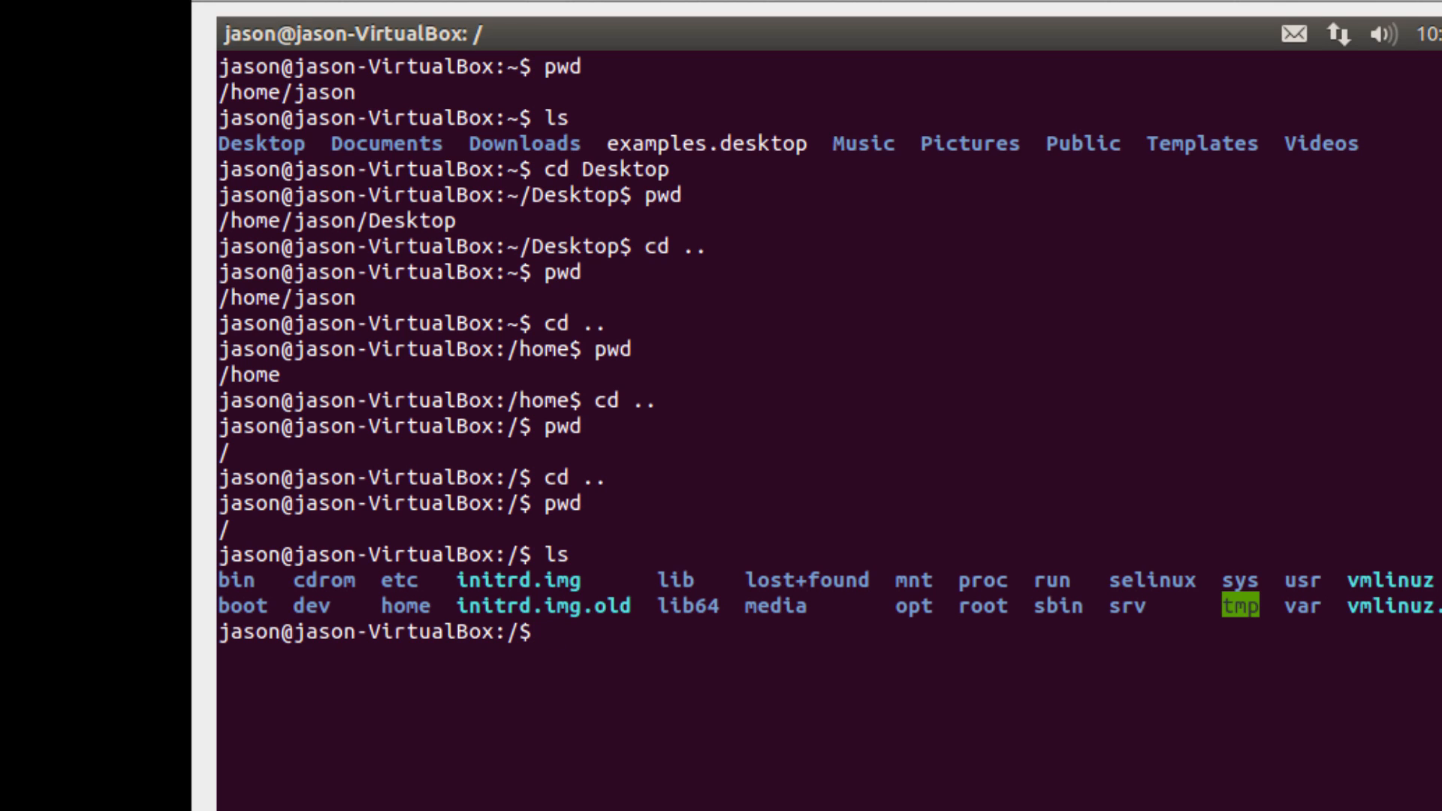
Step: Return to /home/jason with a bare cd, then jump to root with cd /
type("cd")
type("pwd")
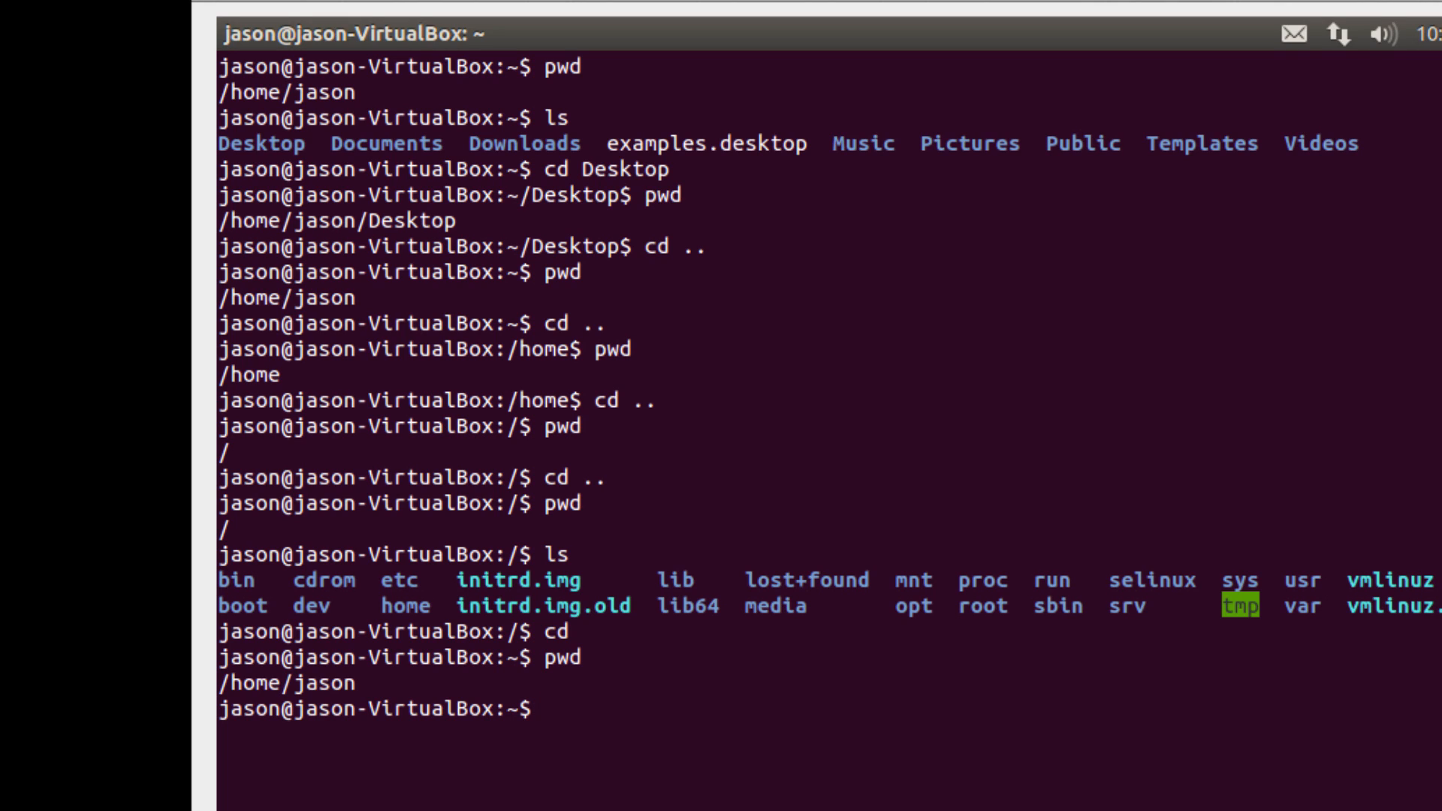
type("cd")
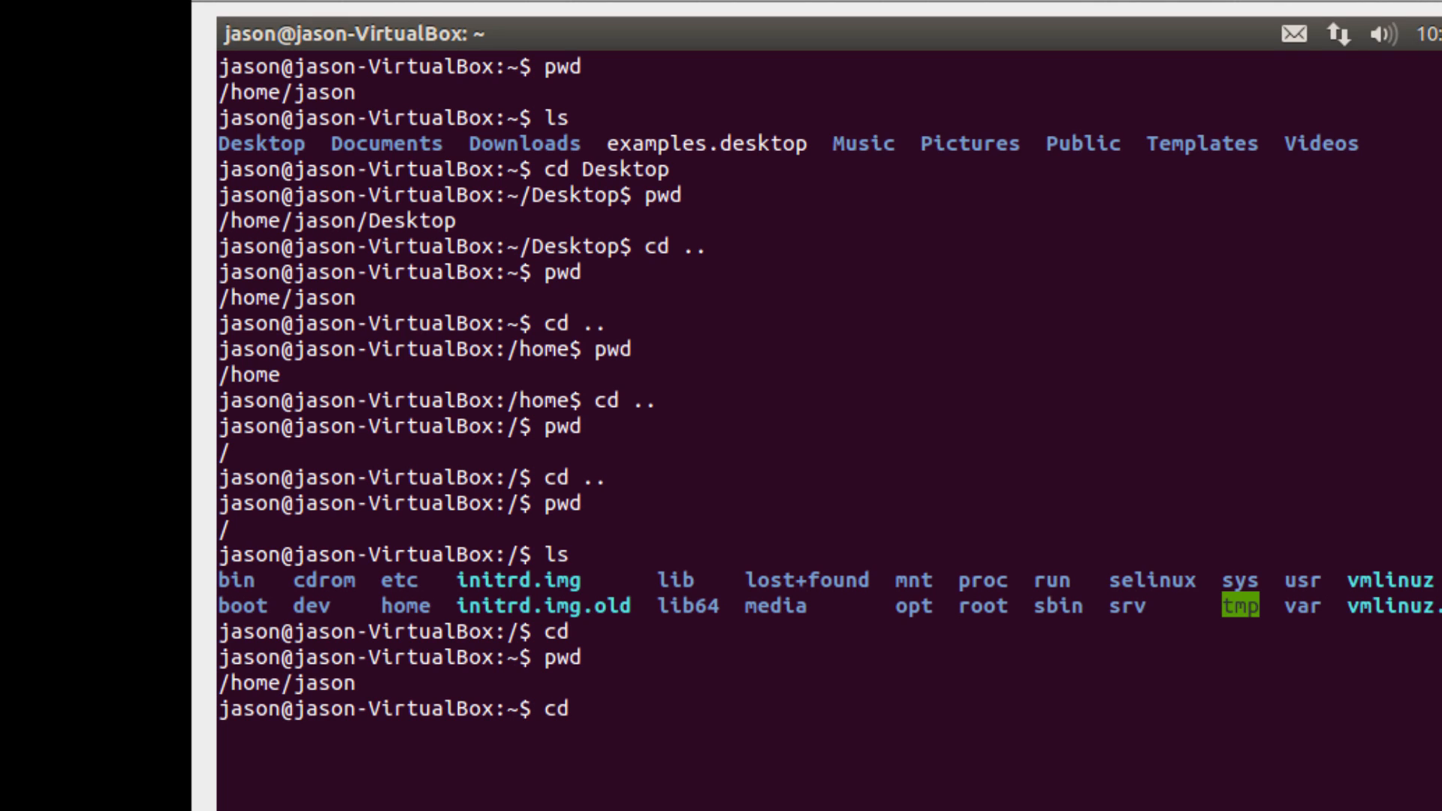
type("/")
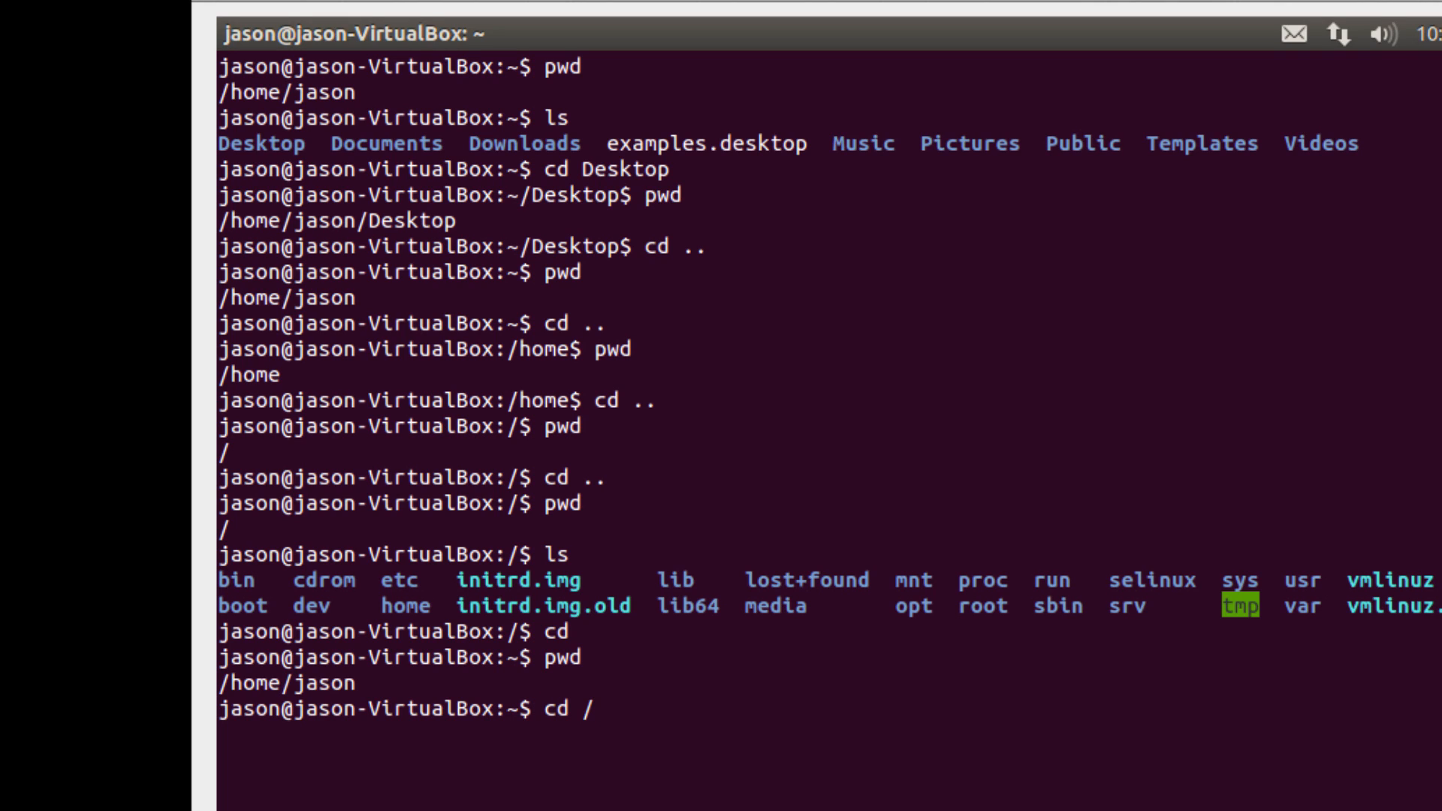
key("Return")
type("pwd")
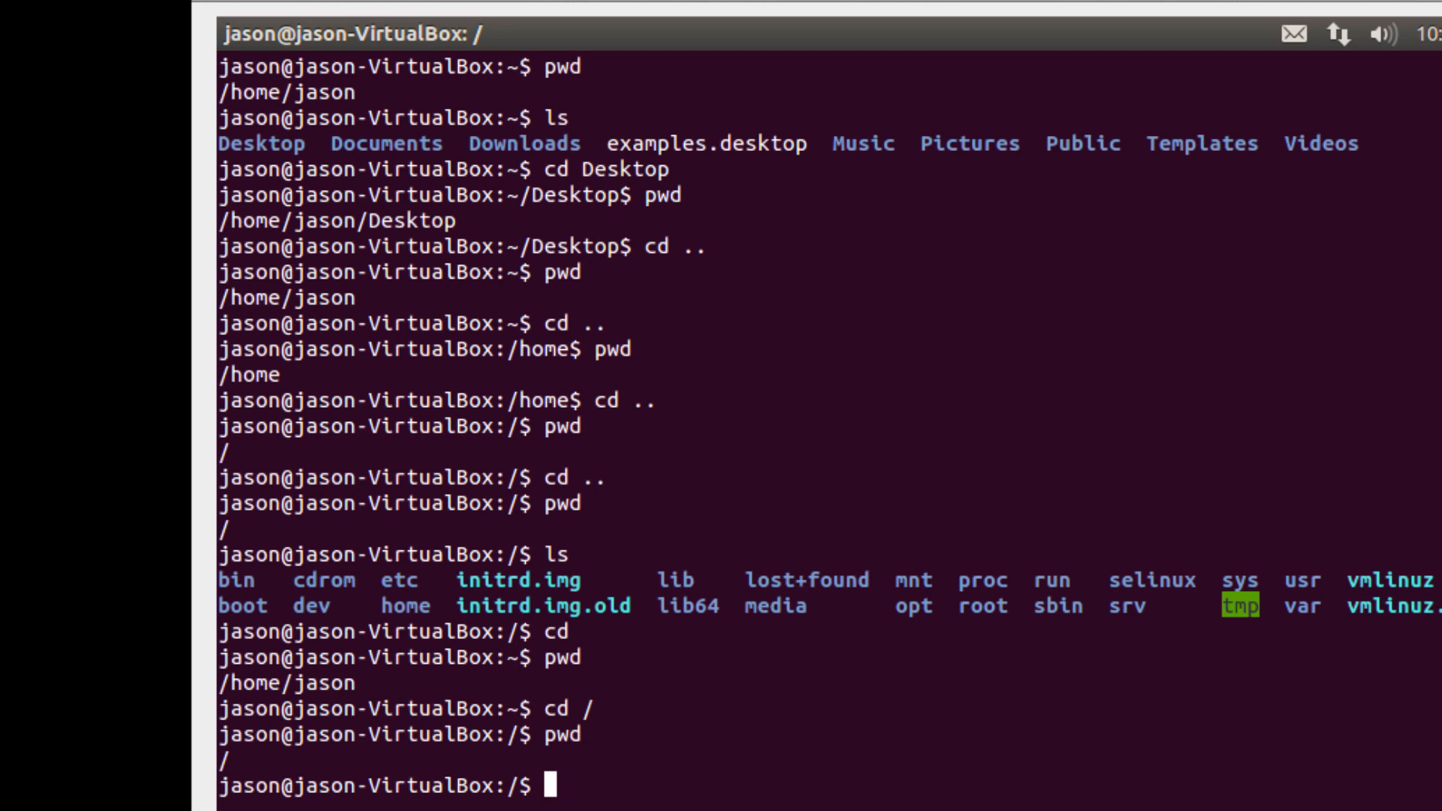
Step: Run cd ~ to return from the root directory to /home/jason
type("cd")
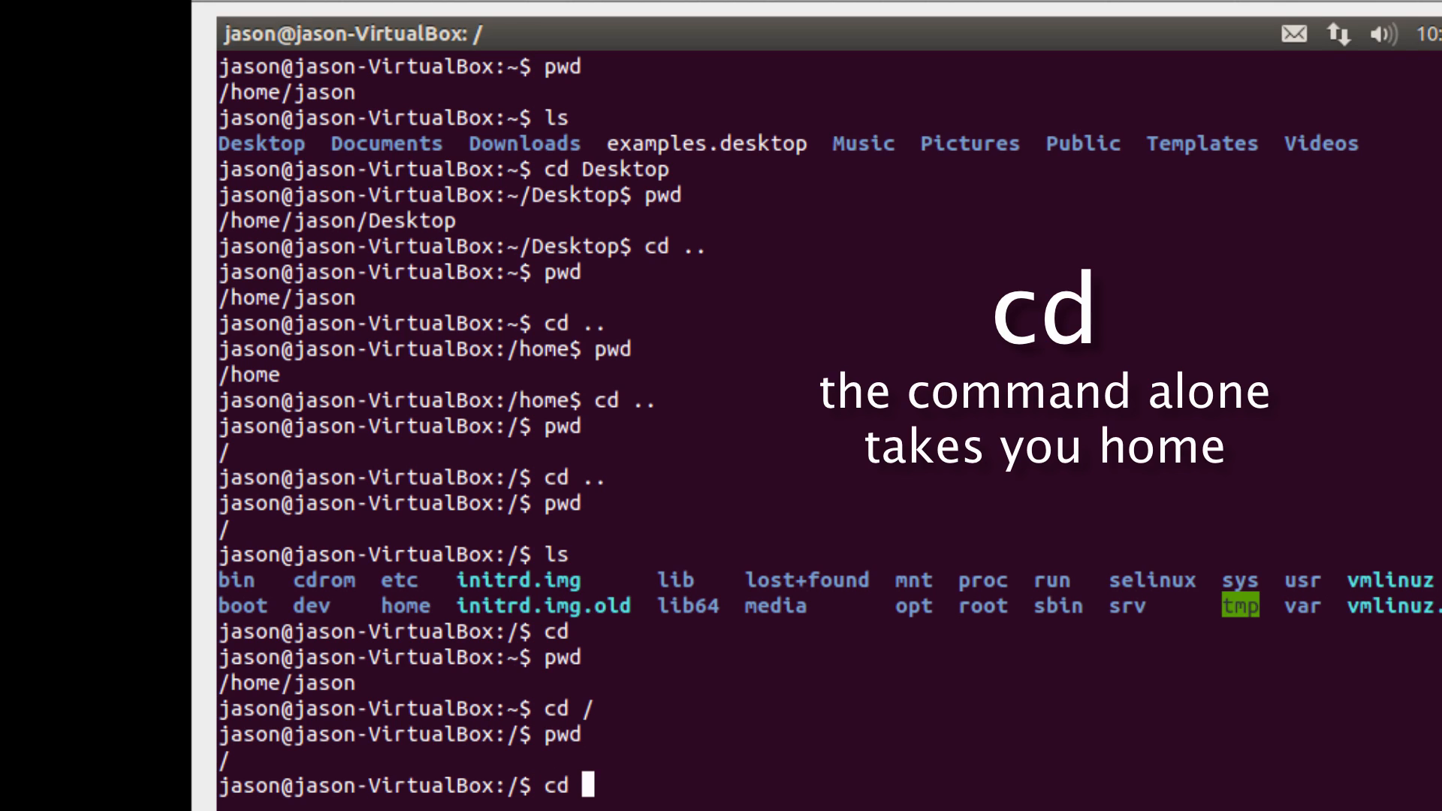
type("~")
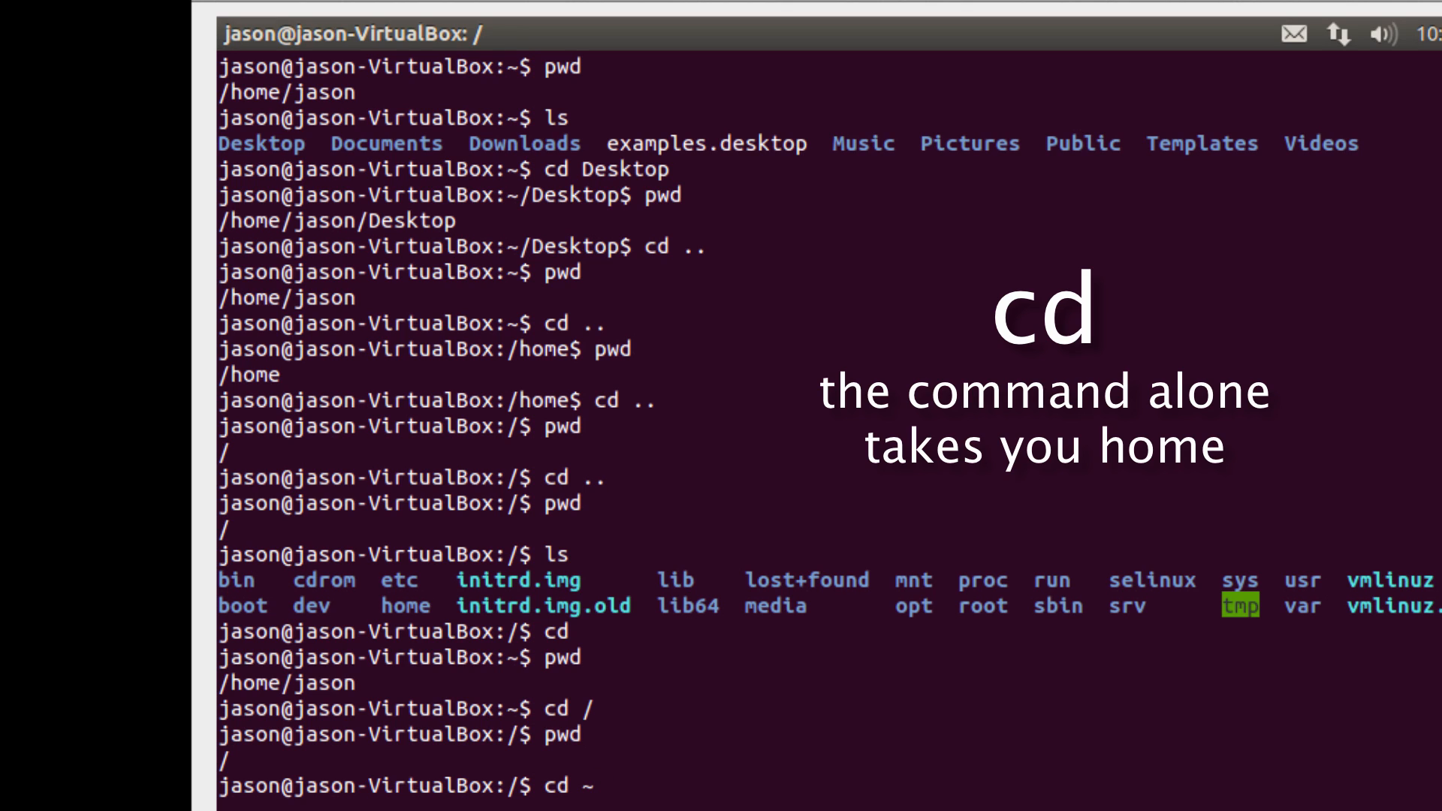
key("Return")
type("pwd")
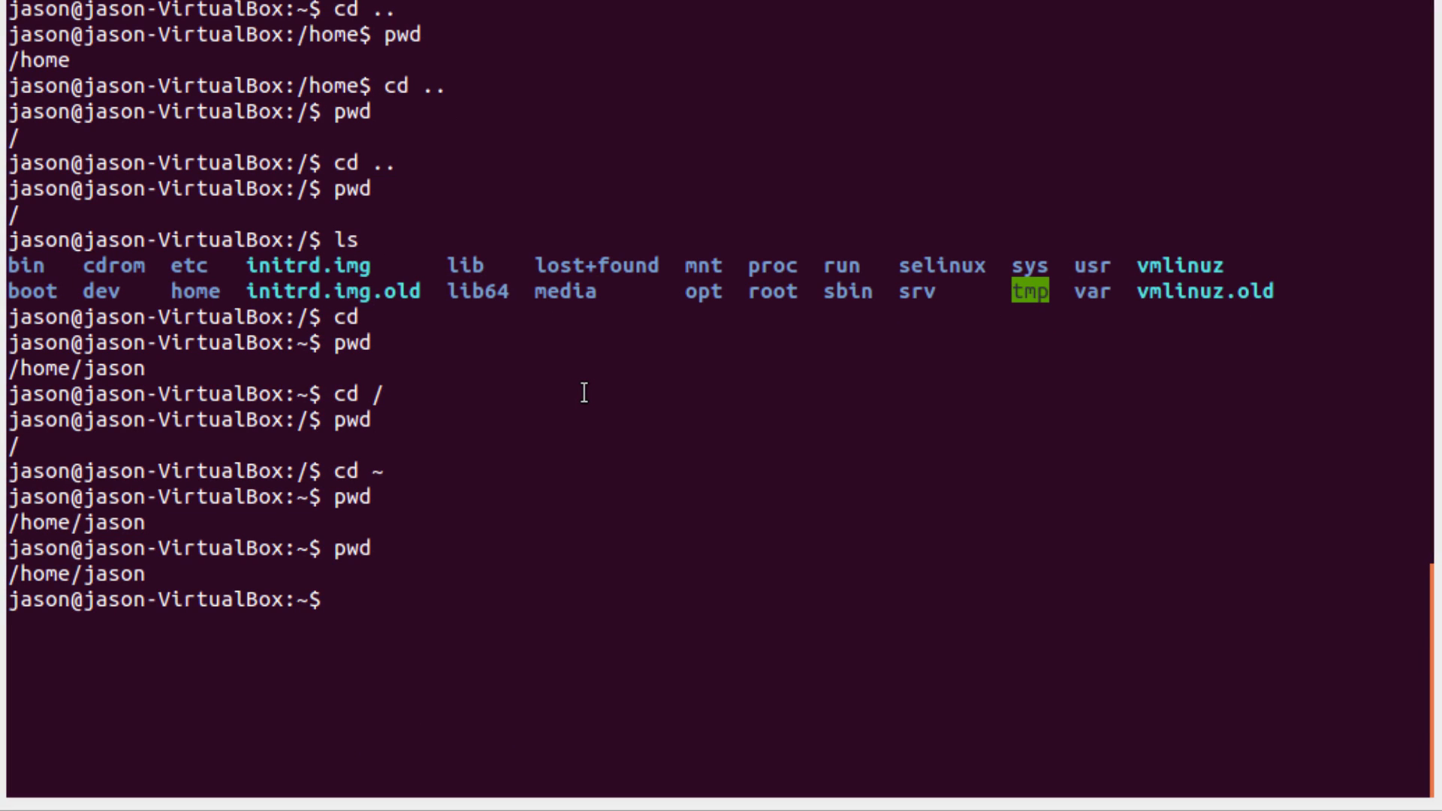
Step: Change into /bin with cd /bin, then clear the terminal screen
type("cd /")
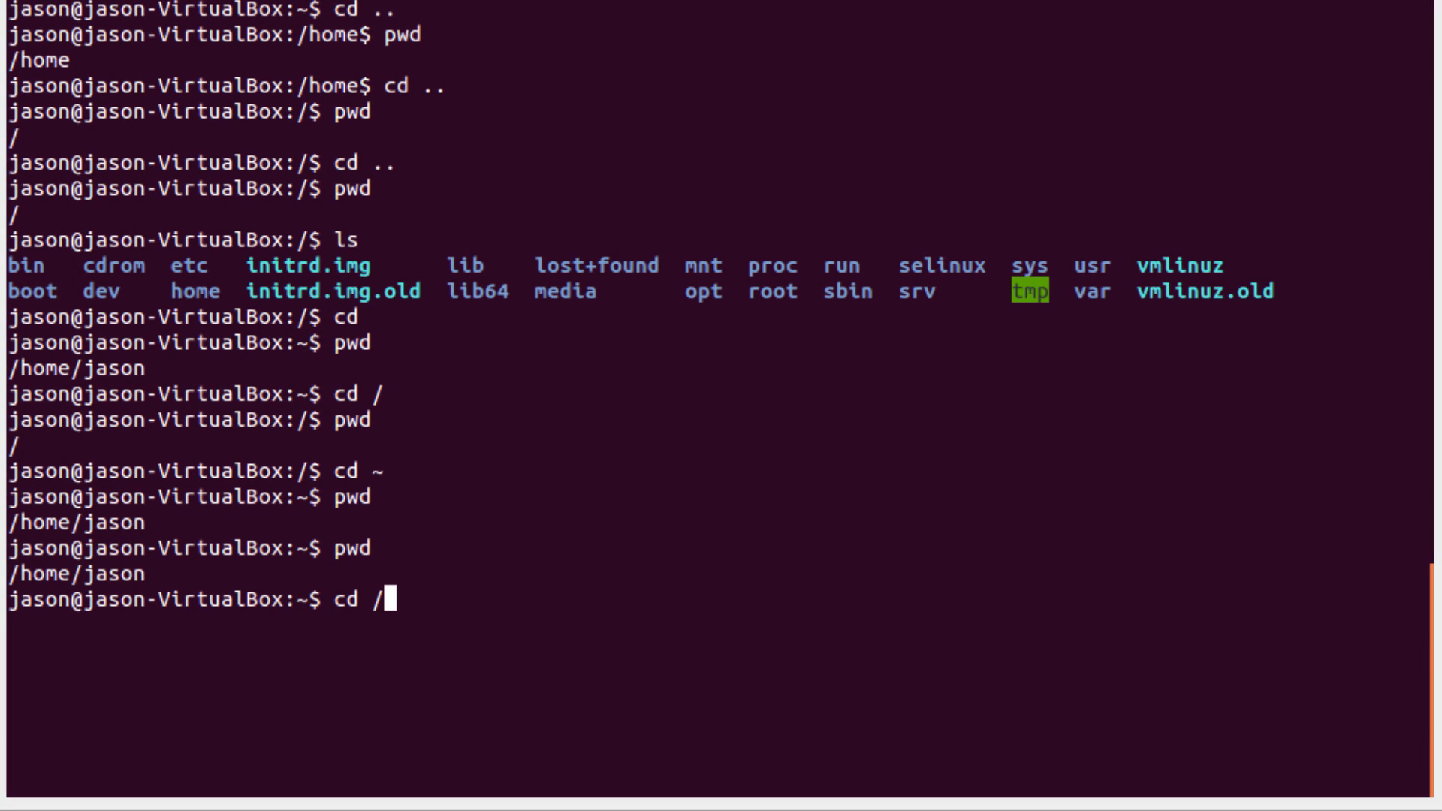
type("bin")
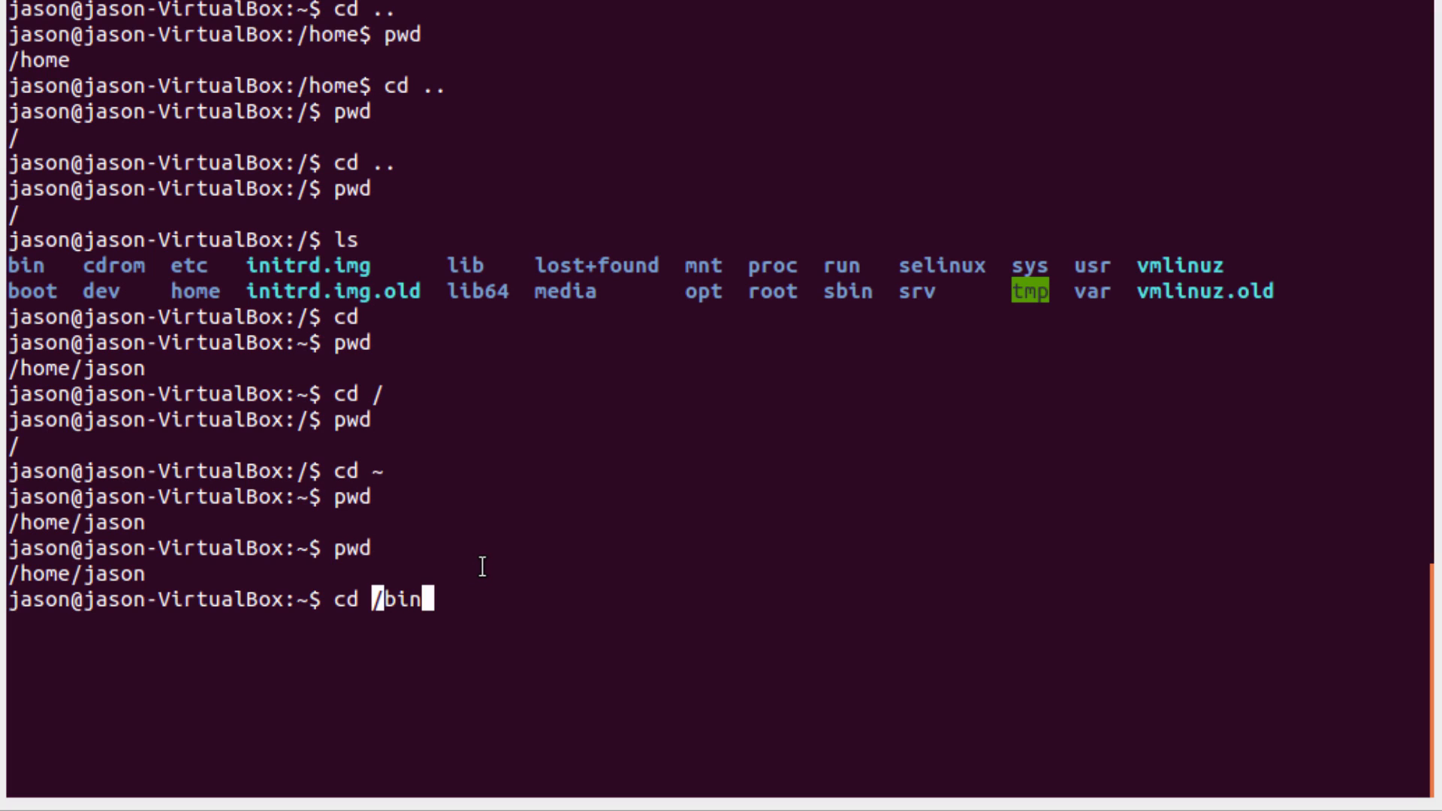
key("Return")
type("pwd")
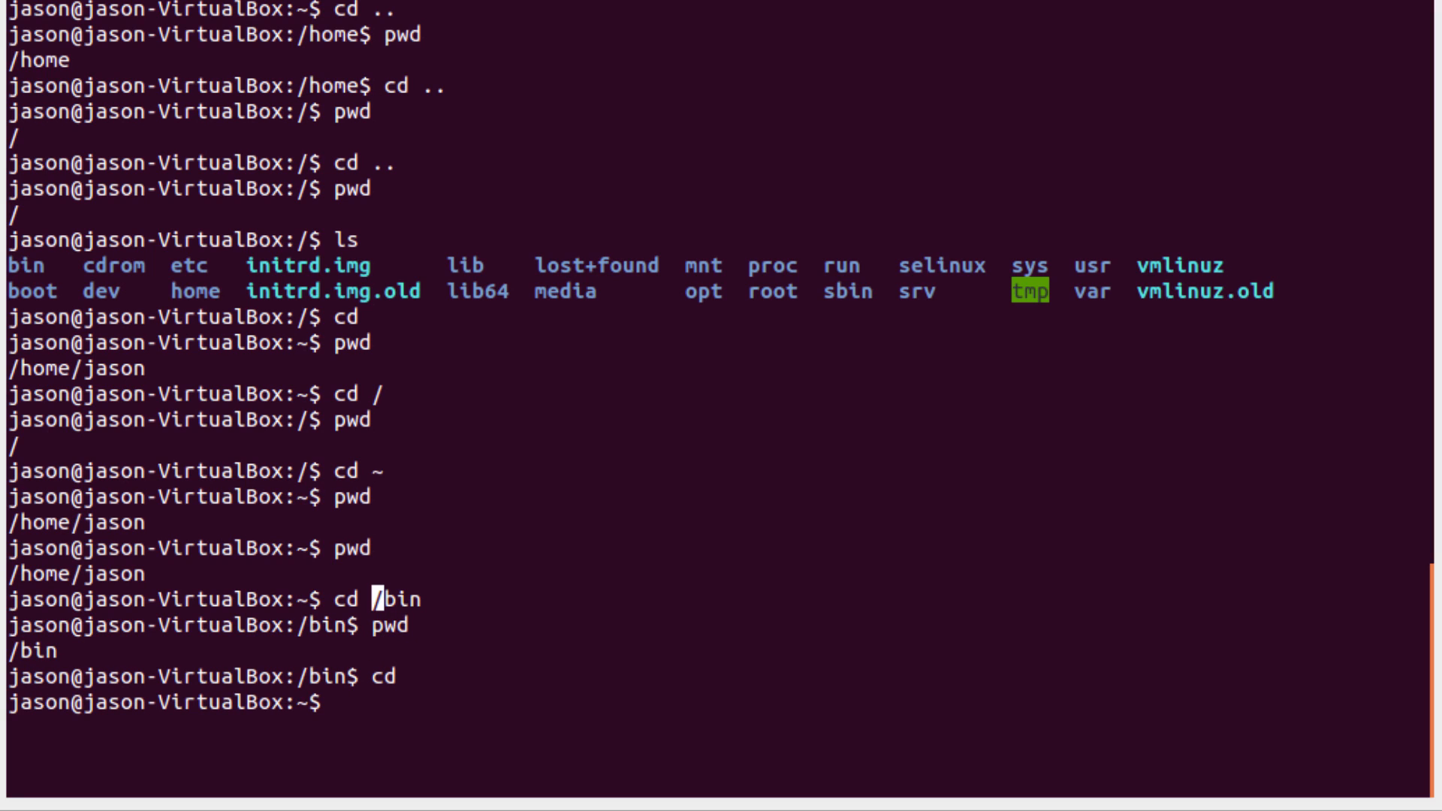
type("clear")
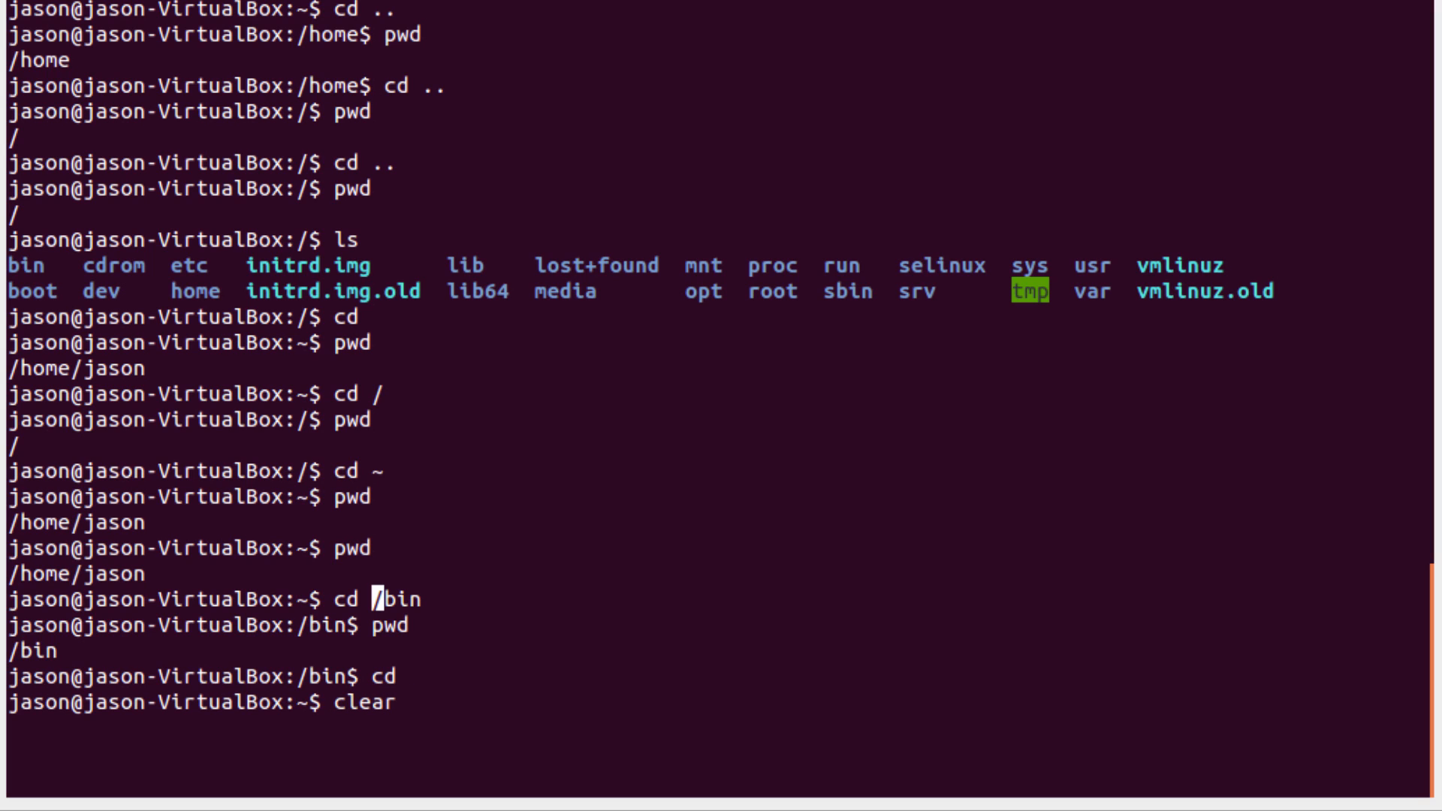
key("Return")
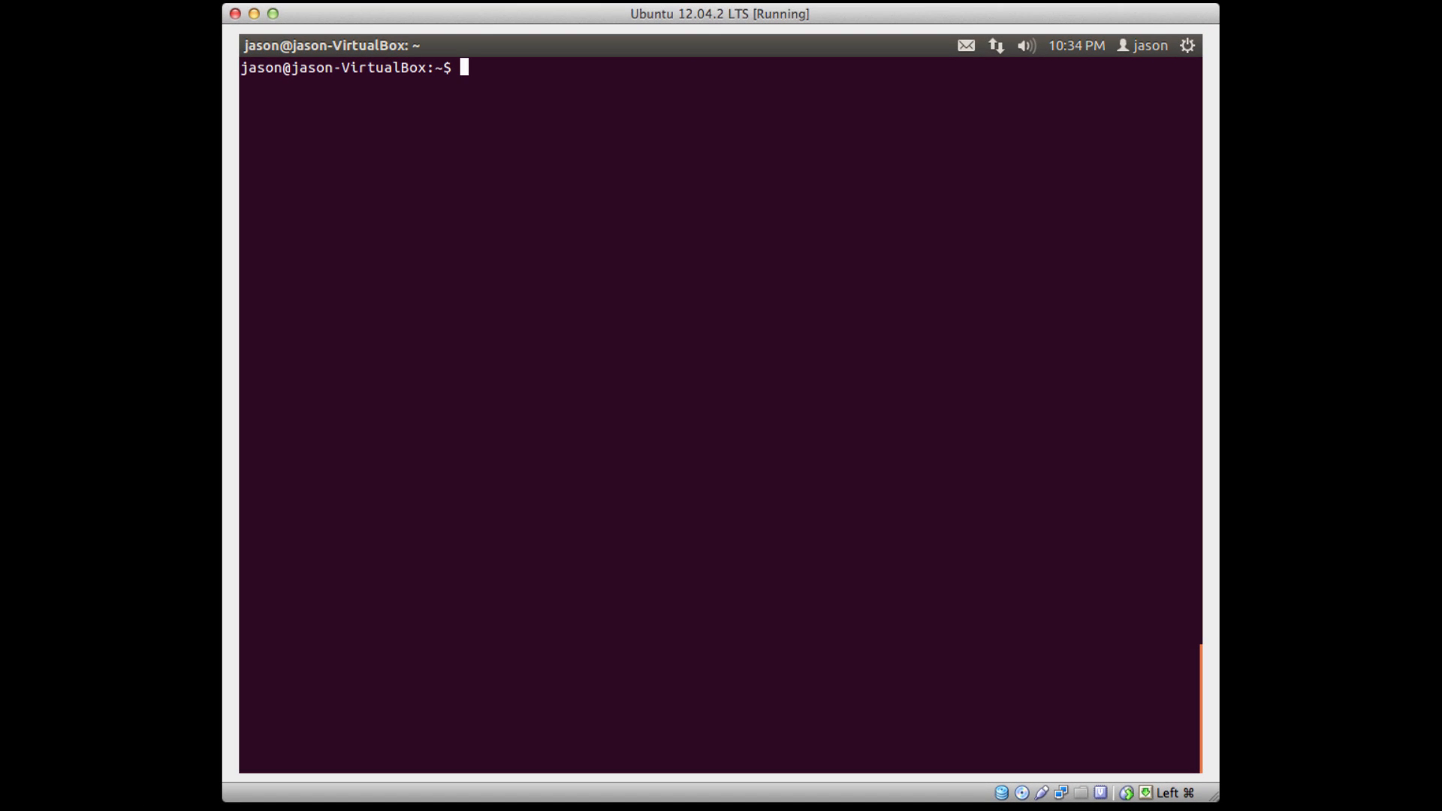
Step: List the /bin programs with ls /bin, then try the relative ls bin
key("Return")
type("ls /")
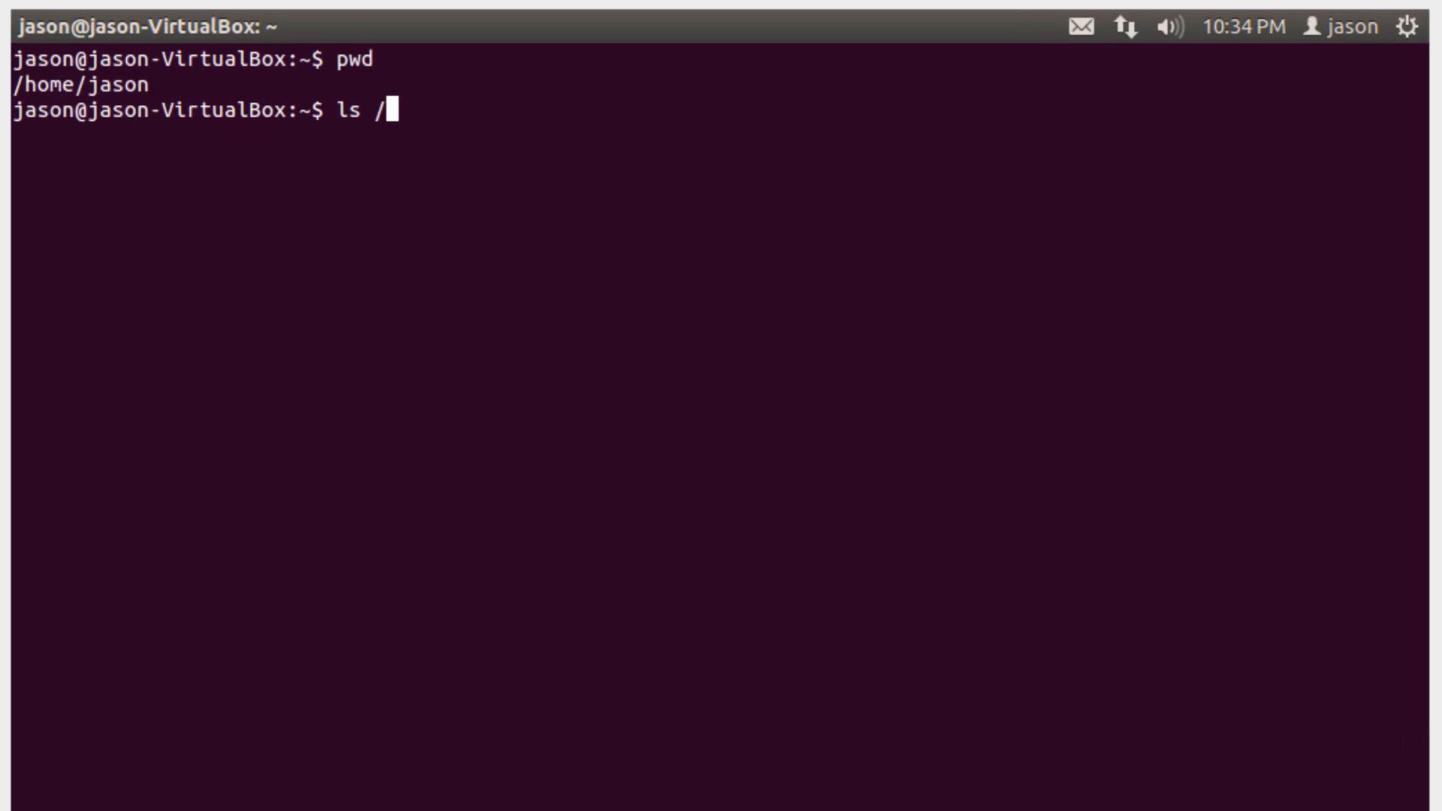
type("bin")
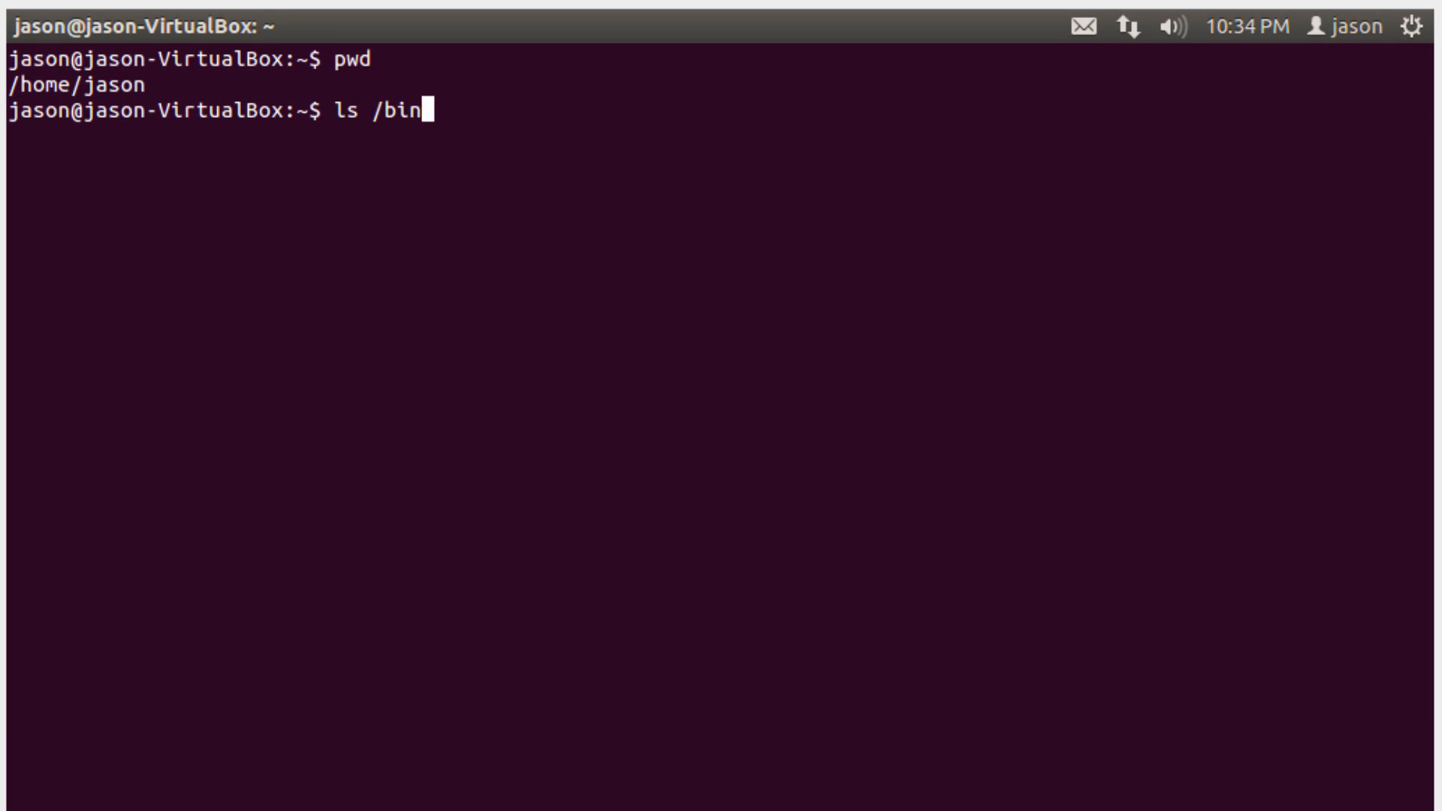
key("Return")
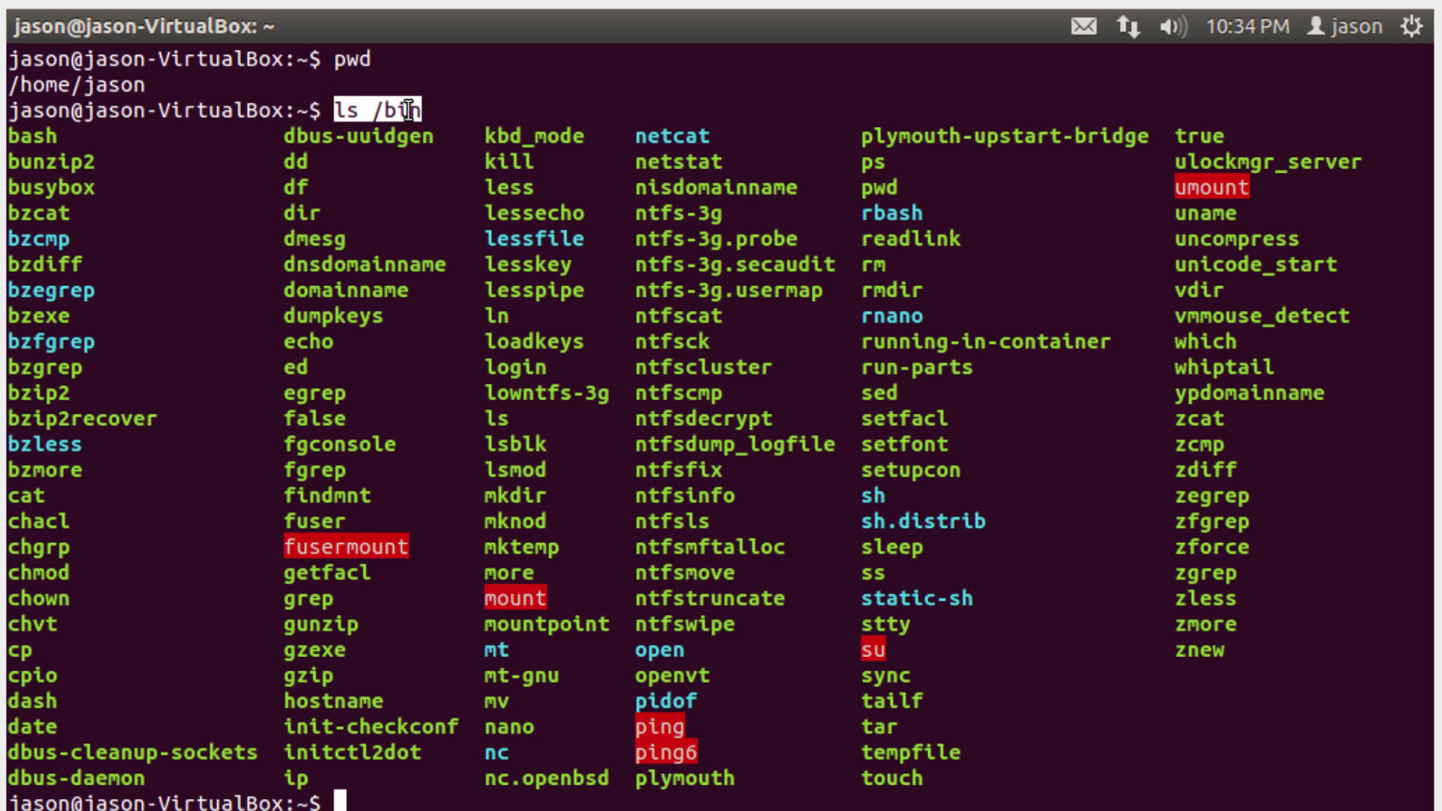
scroll("down", 3)
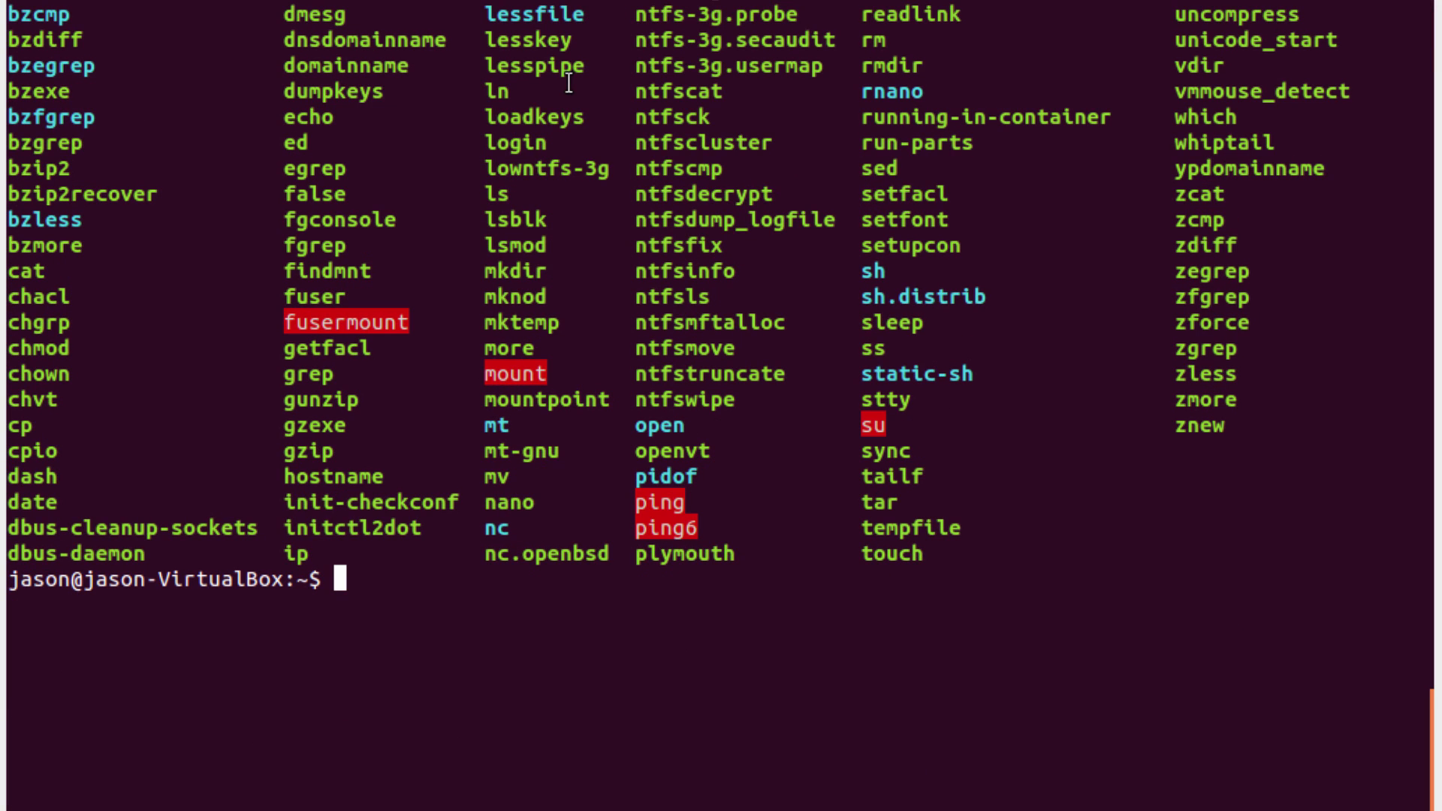
type("ls bin")
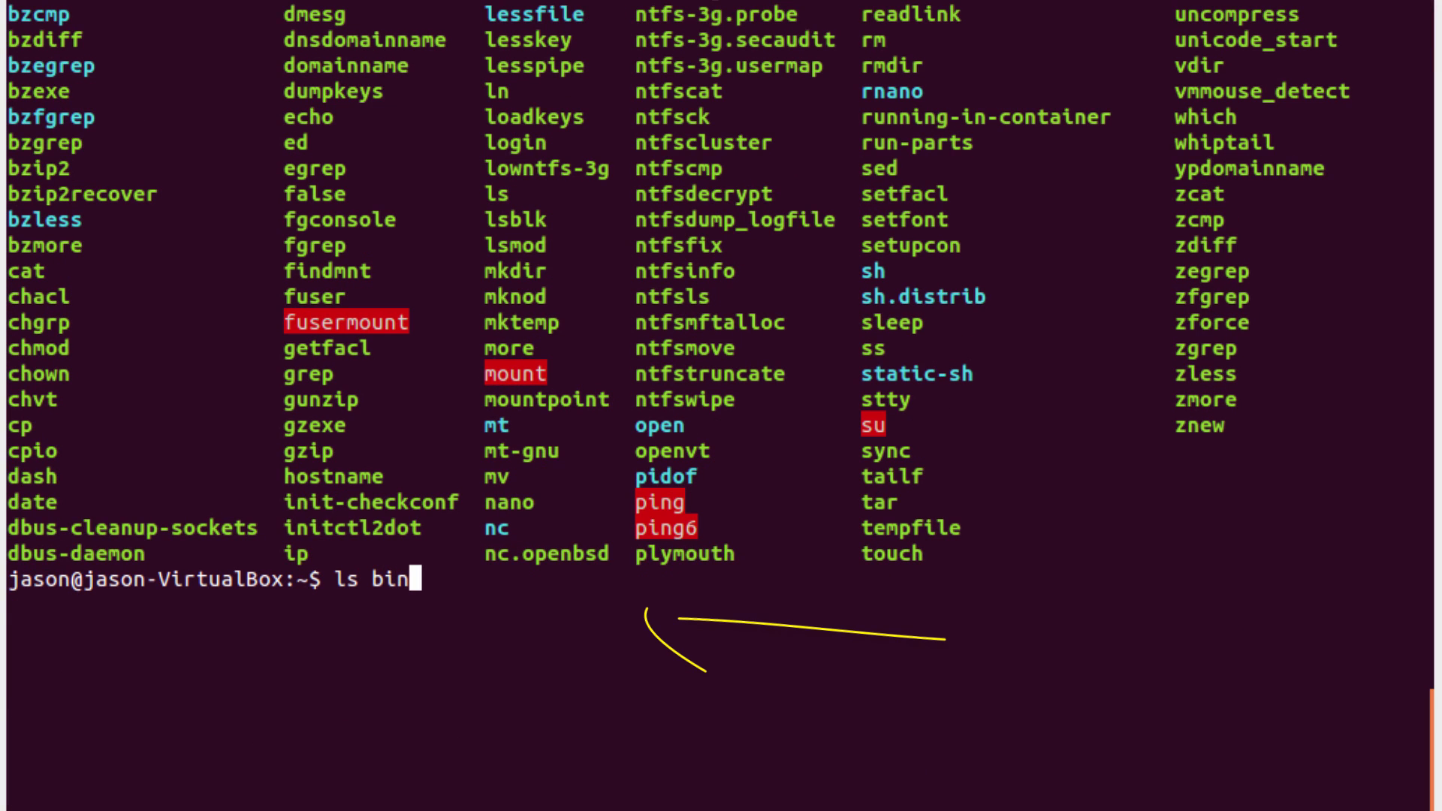
key("Return")
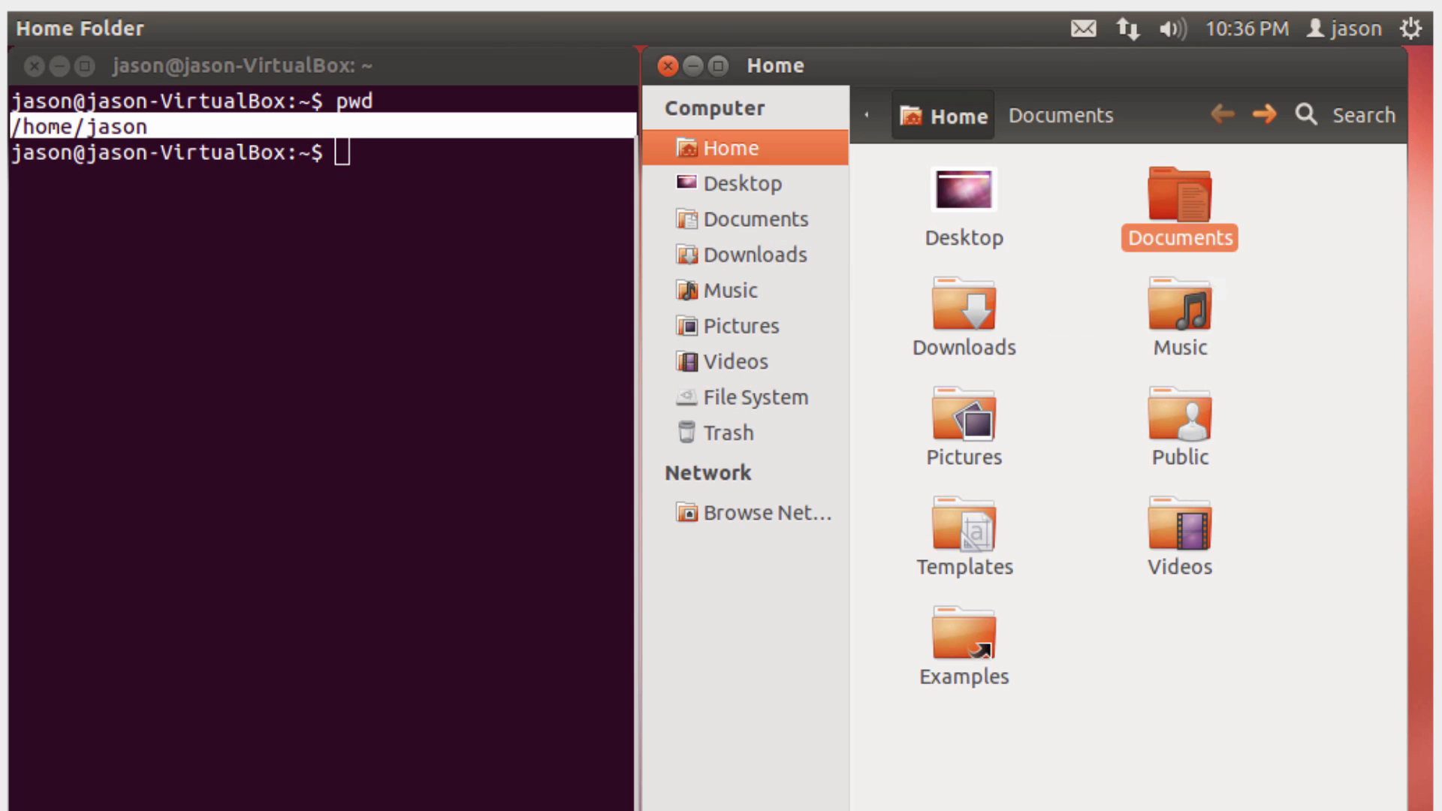
Step: Open Documents in the file manager and terminal, then return to Home
double_click(1179, 189)
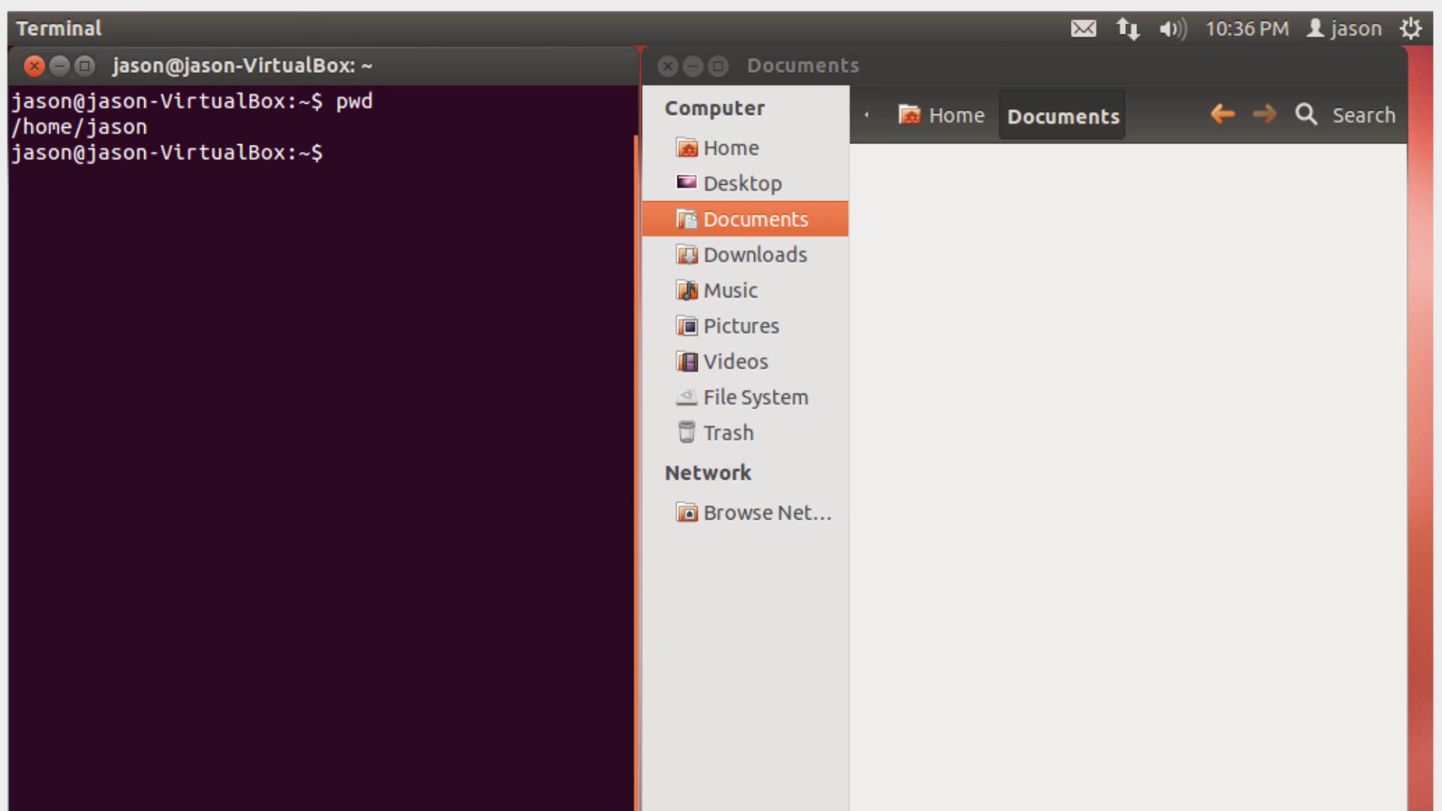
type("cd D")
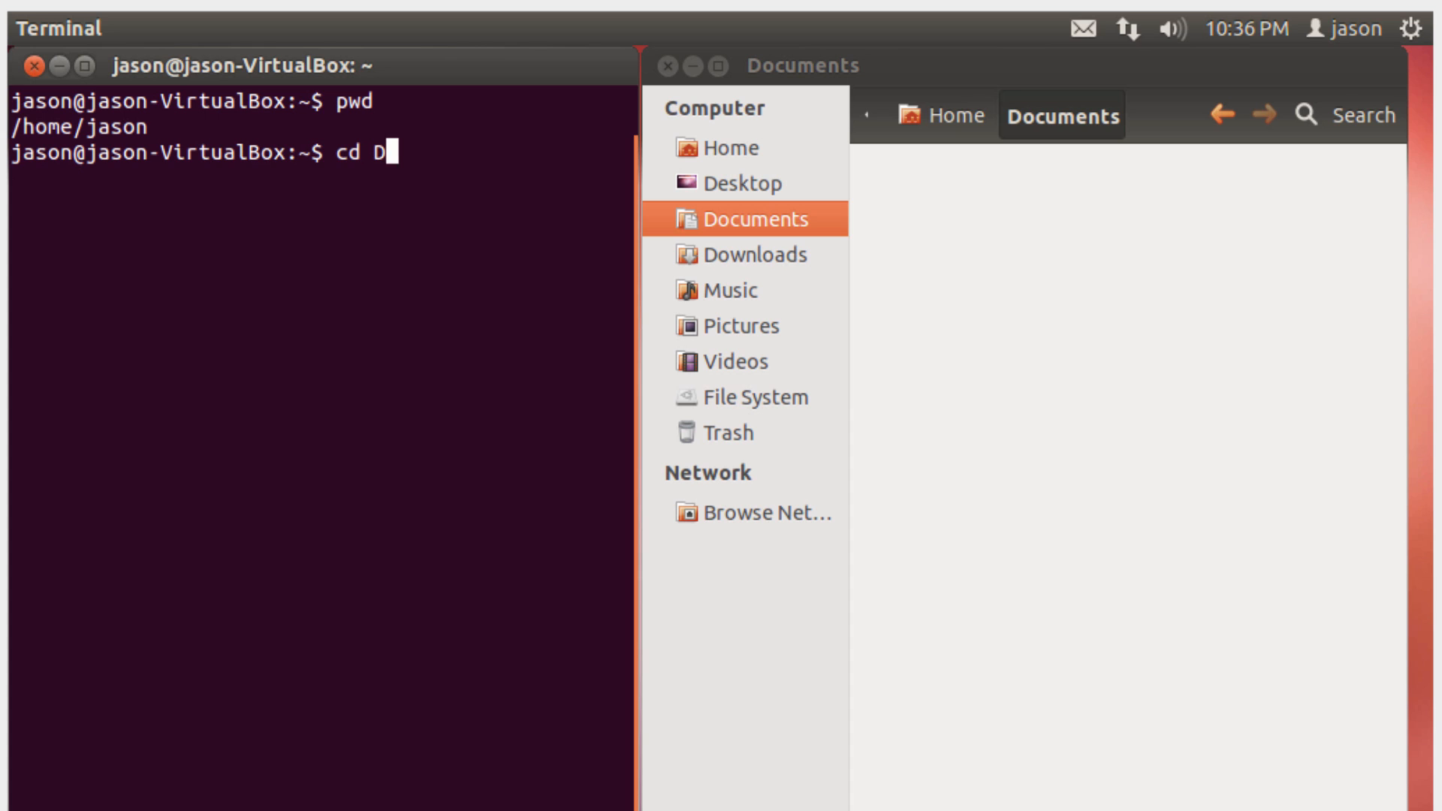
key("Return")
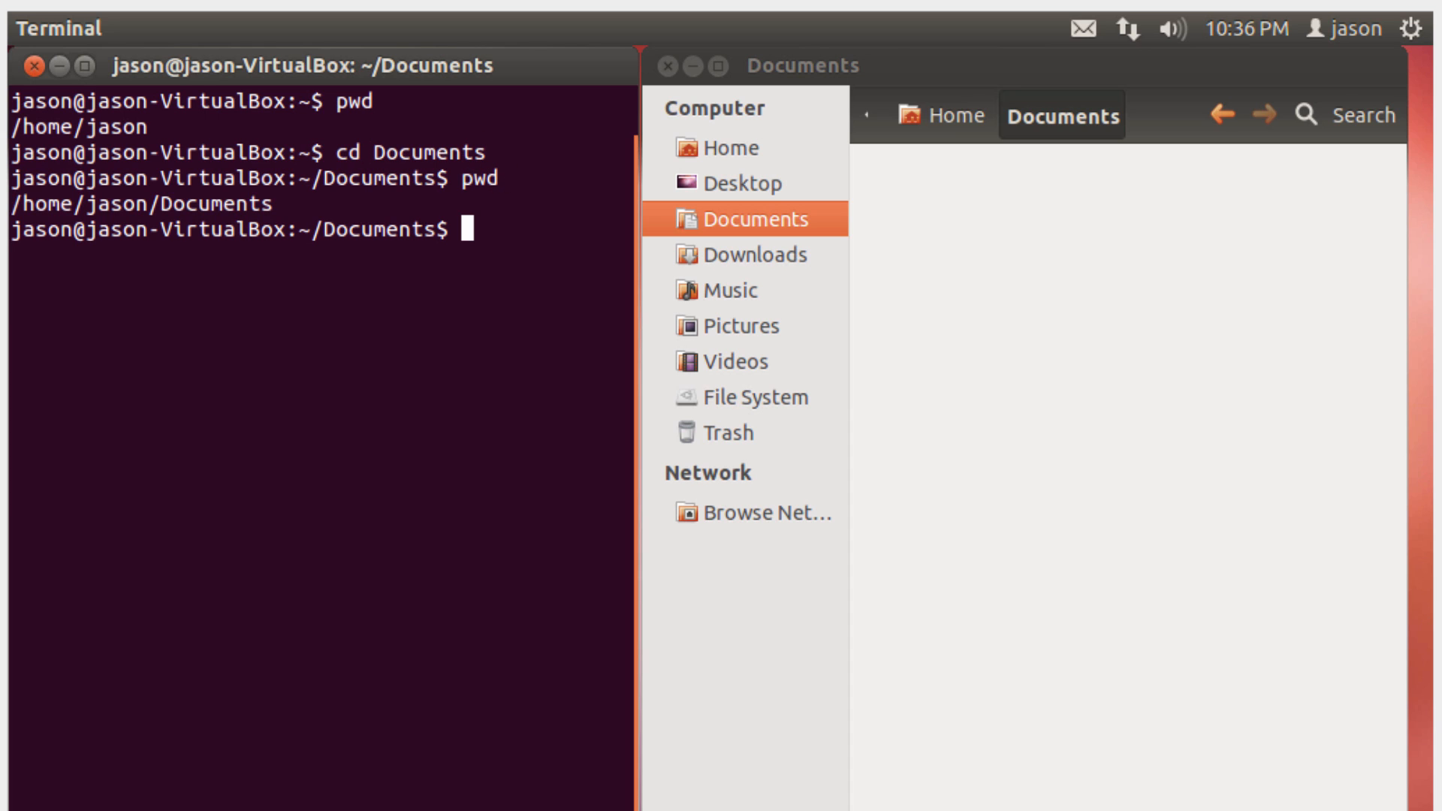
mouse_move(940, 115)
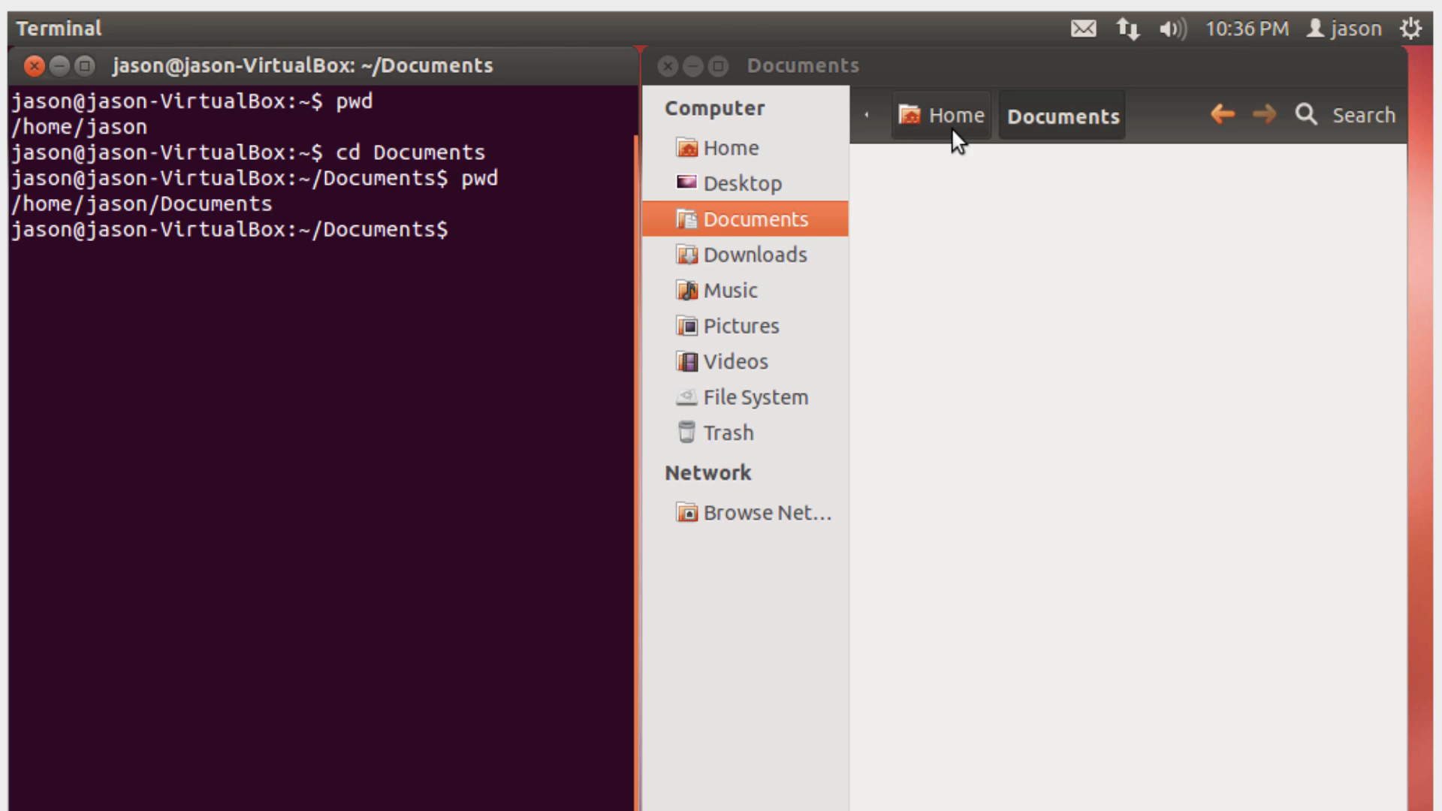
left_click(939, 114)
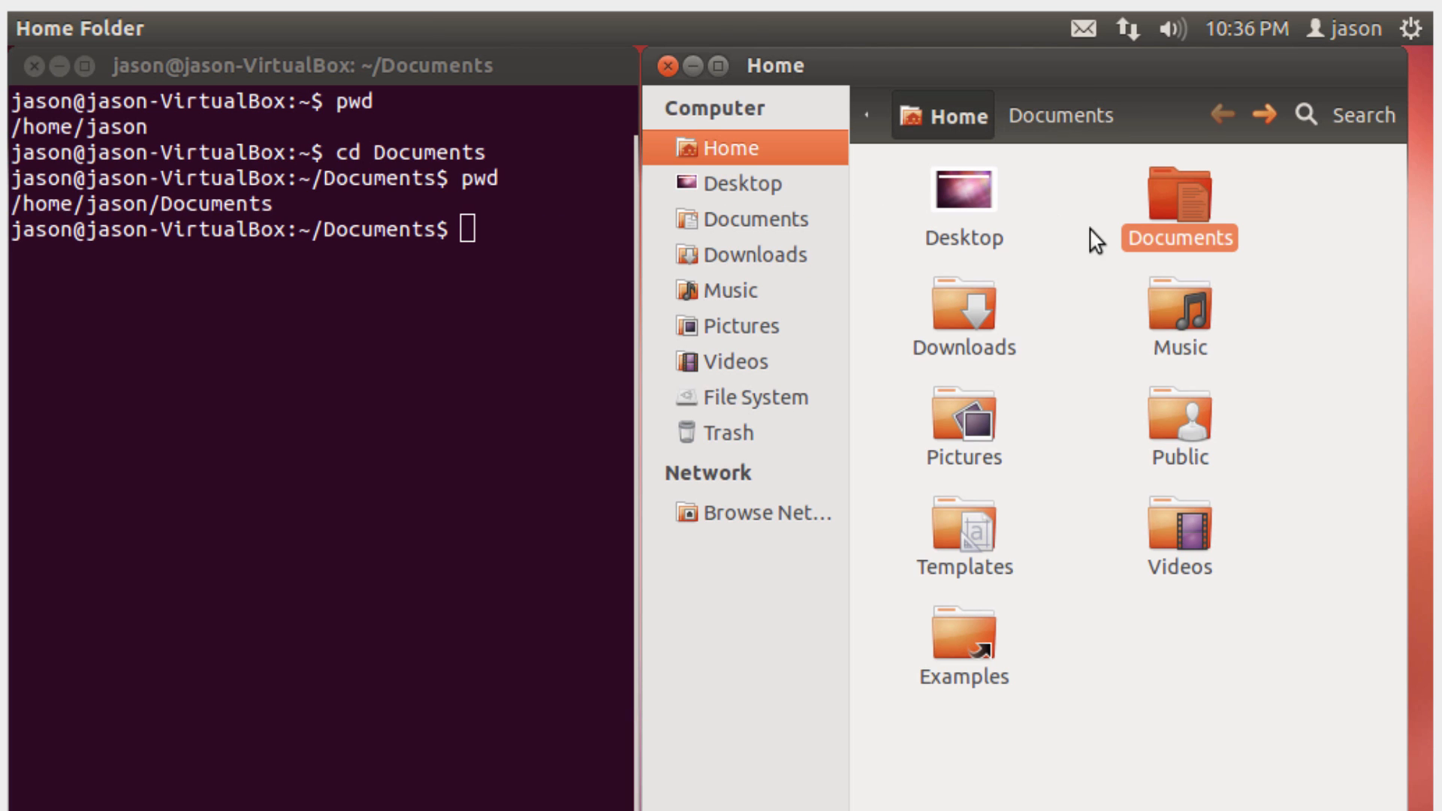
mouse_move(1194, 120)
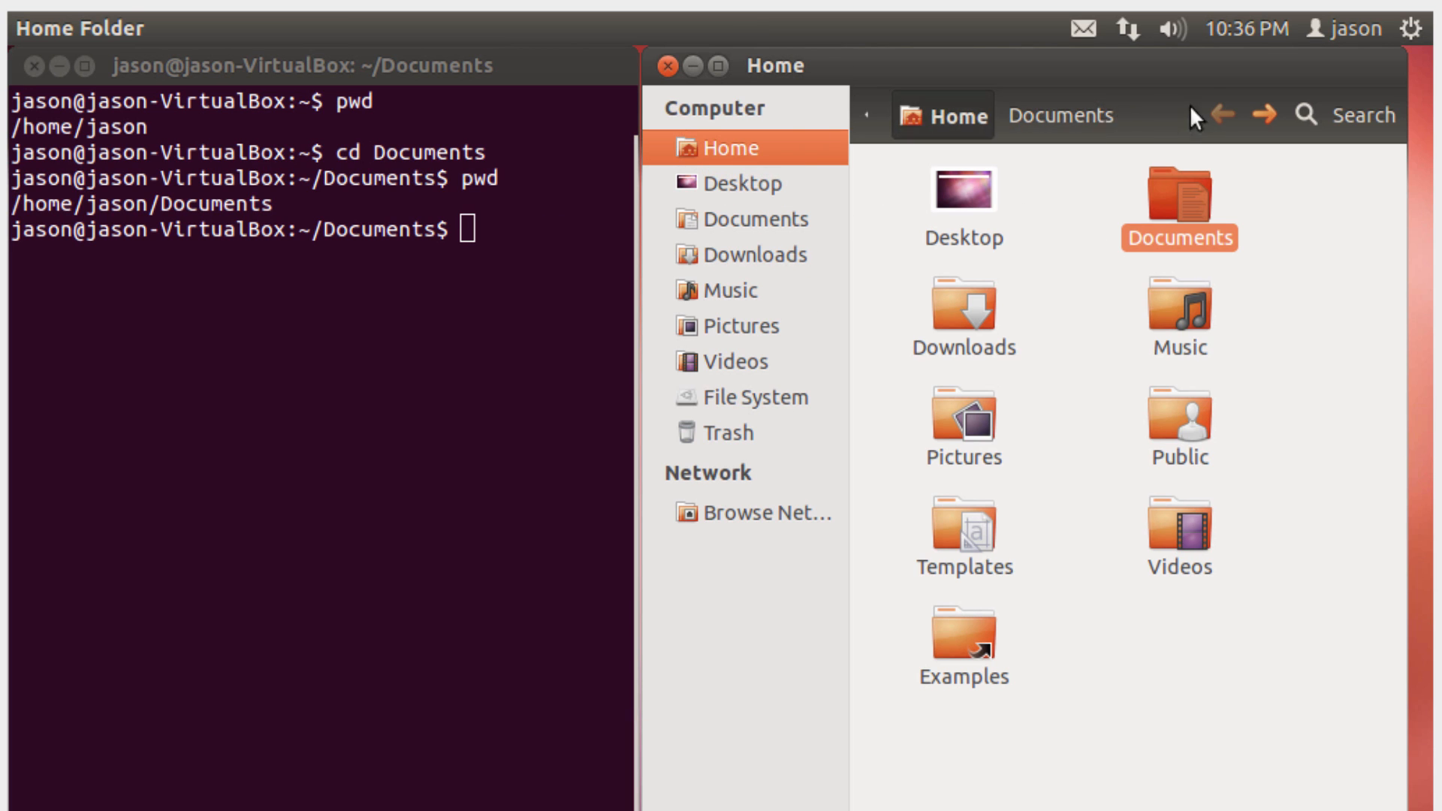
type("cd ..")
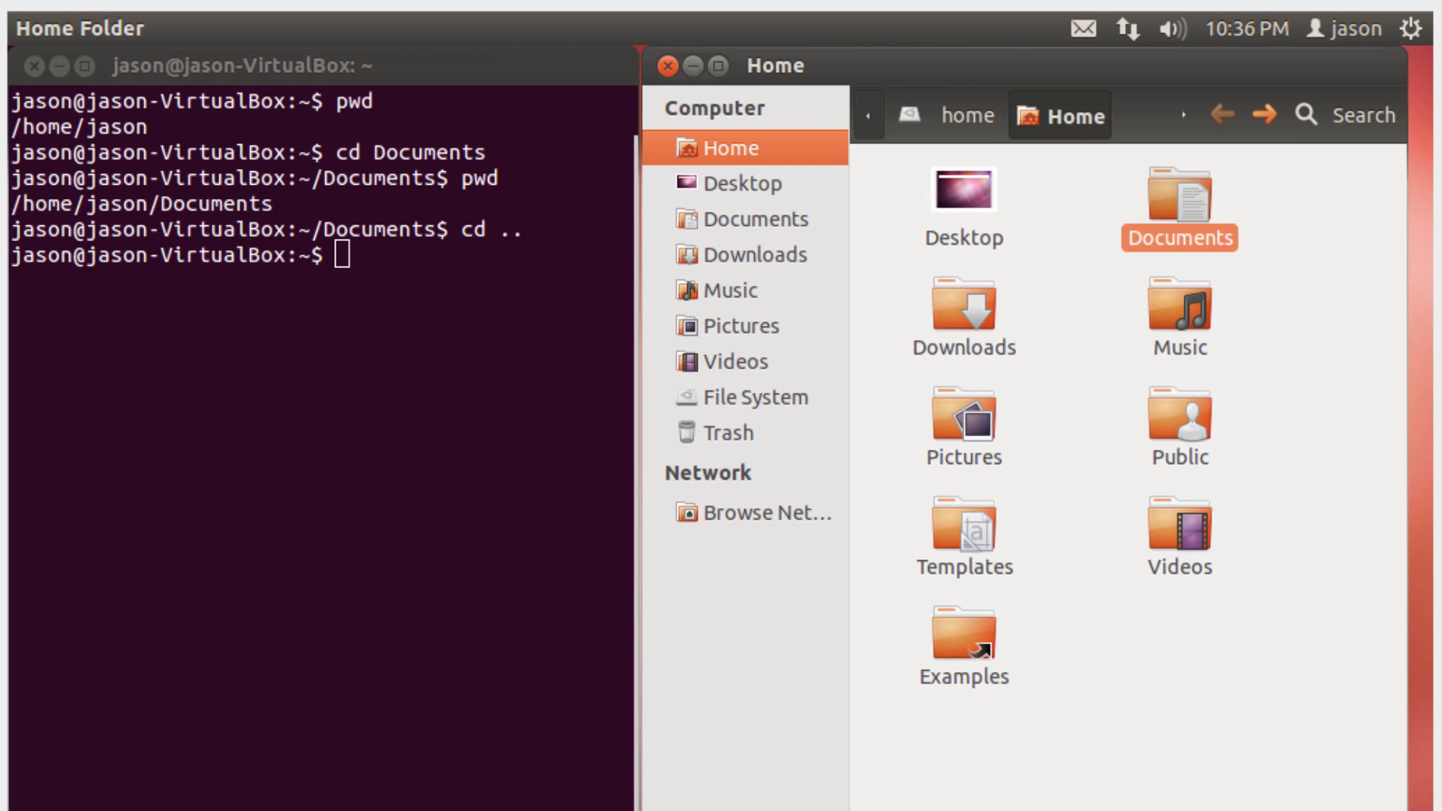
Step: Open the root bin folder in the file manager, then cd /bin and confirm with pwd
left_click(745, 397)
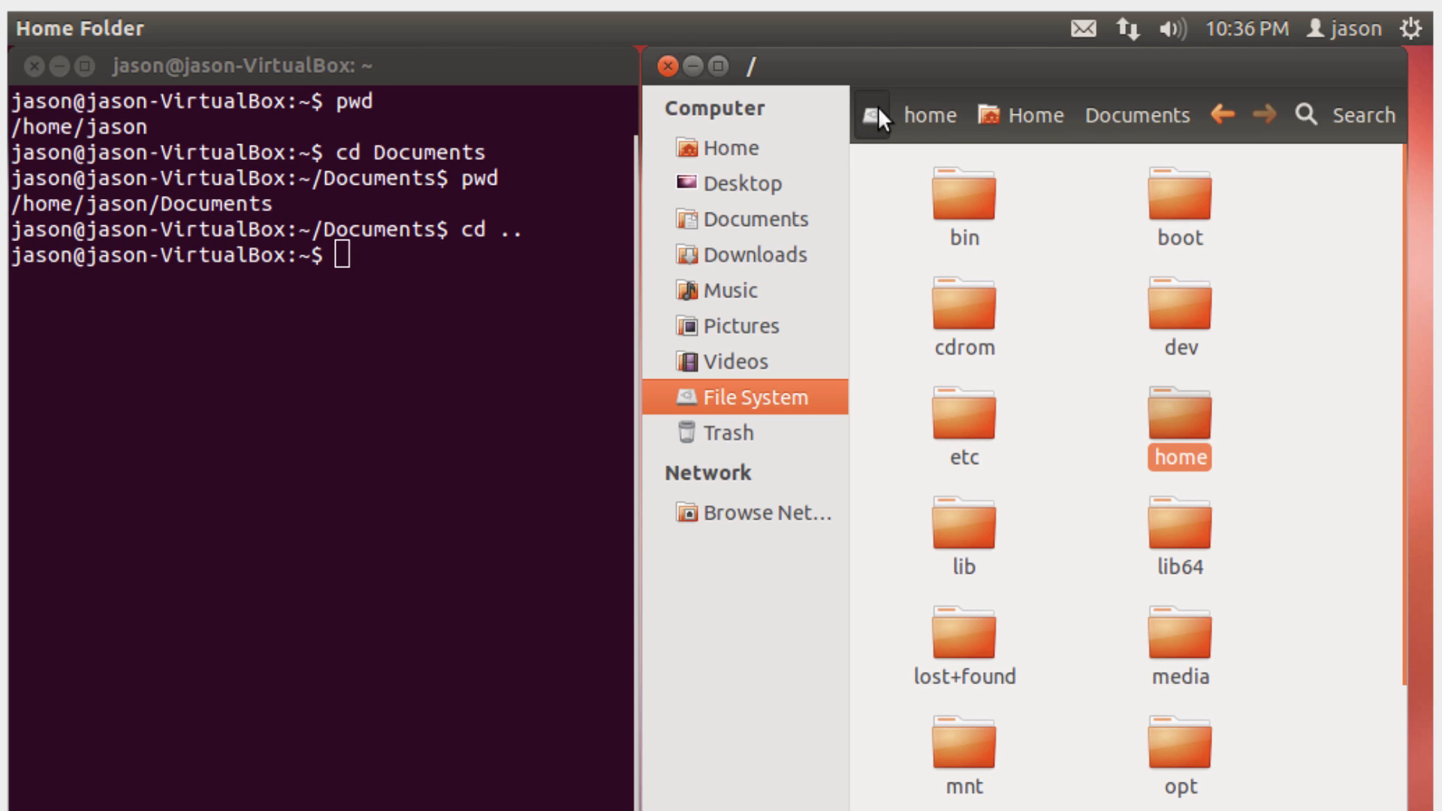
double_click(963, 194)
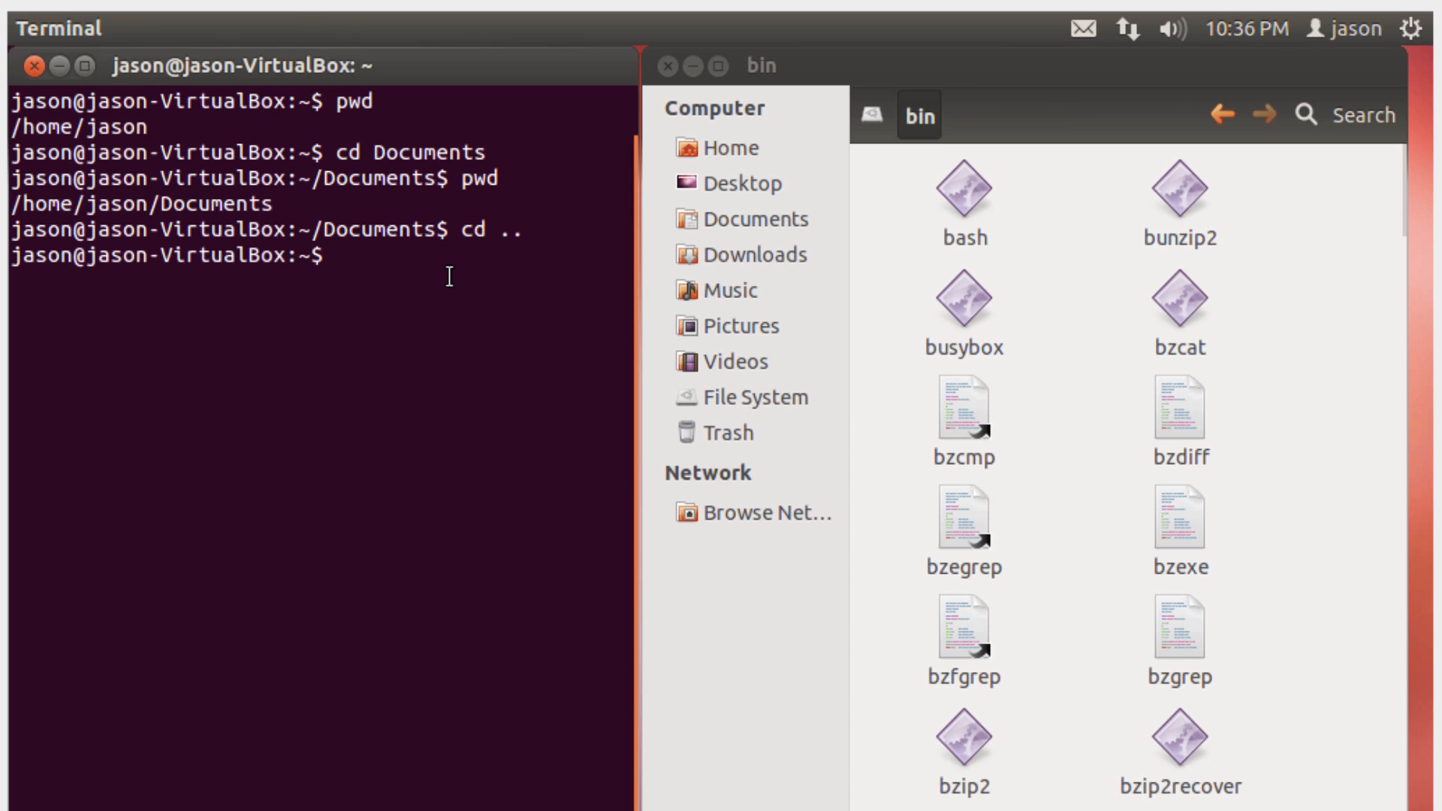
type("cd /bin")
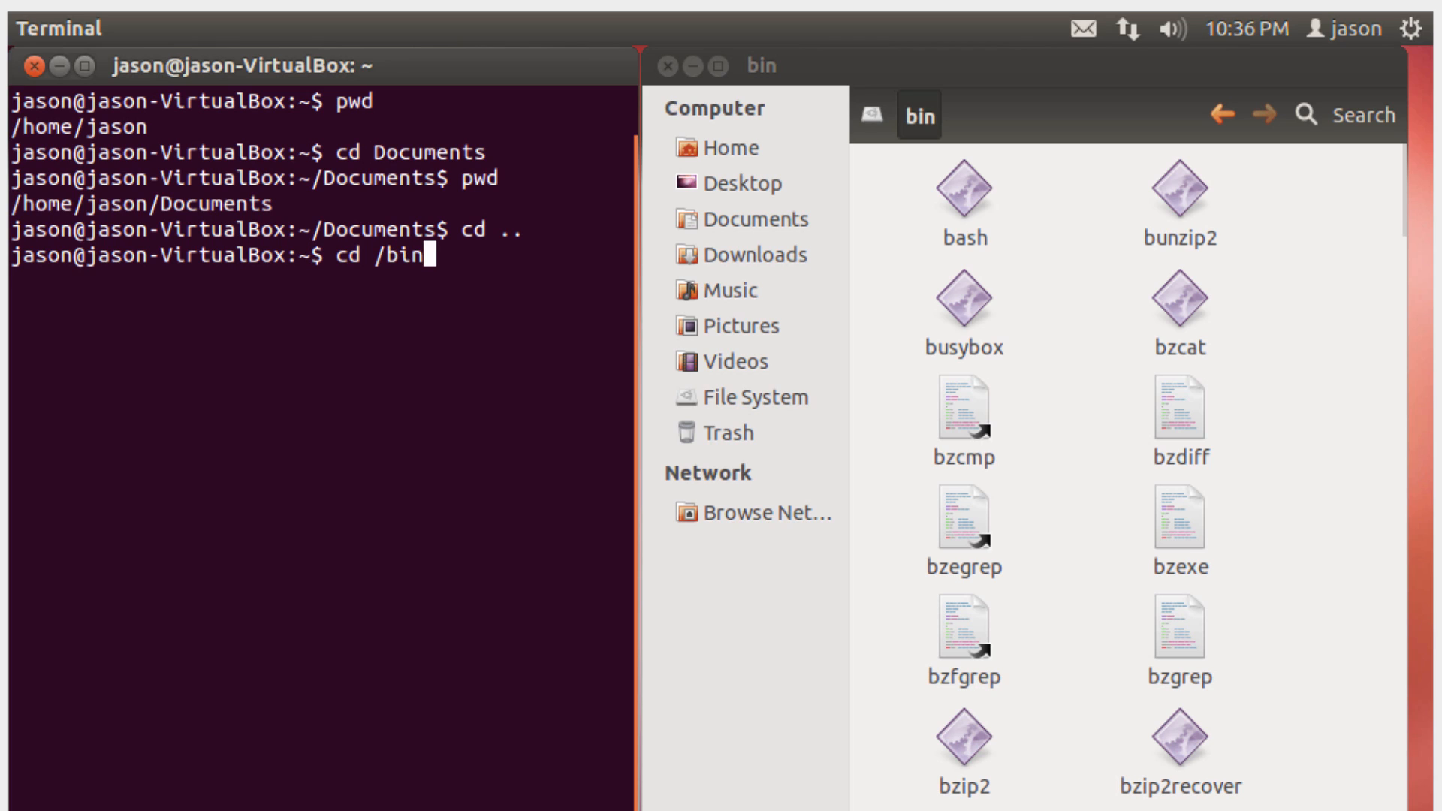
key("Return")
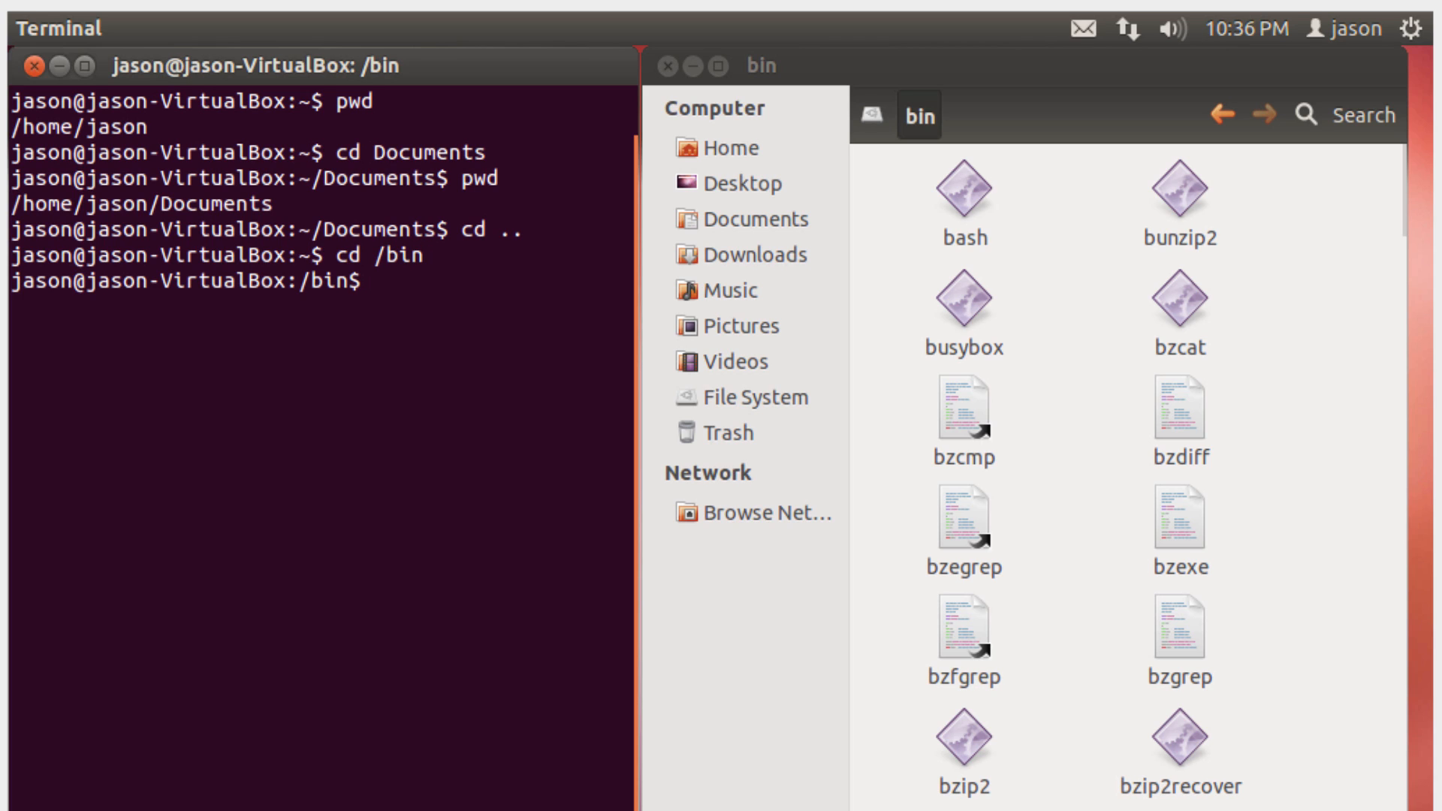
key("Return")
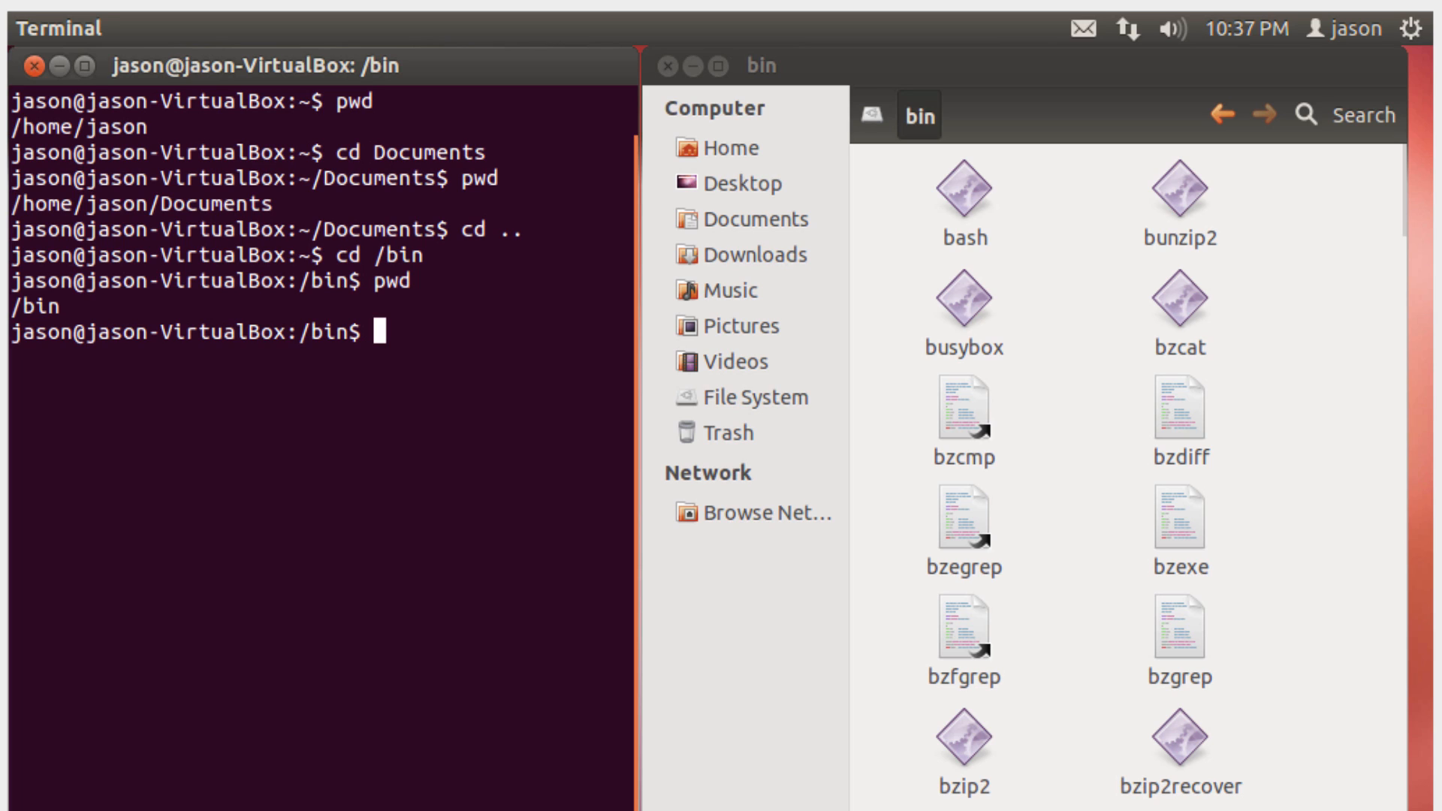
Step: Type the cd .. command at the /bin prompt
type("cd ..")
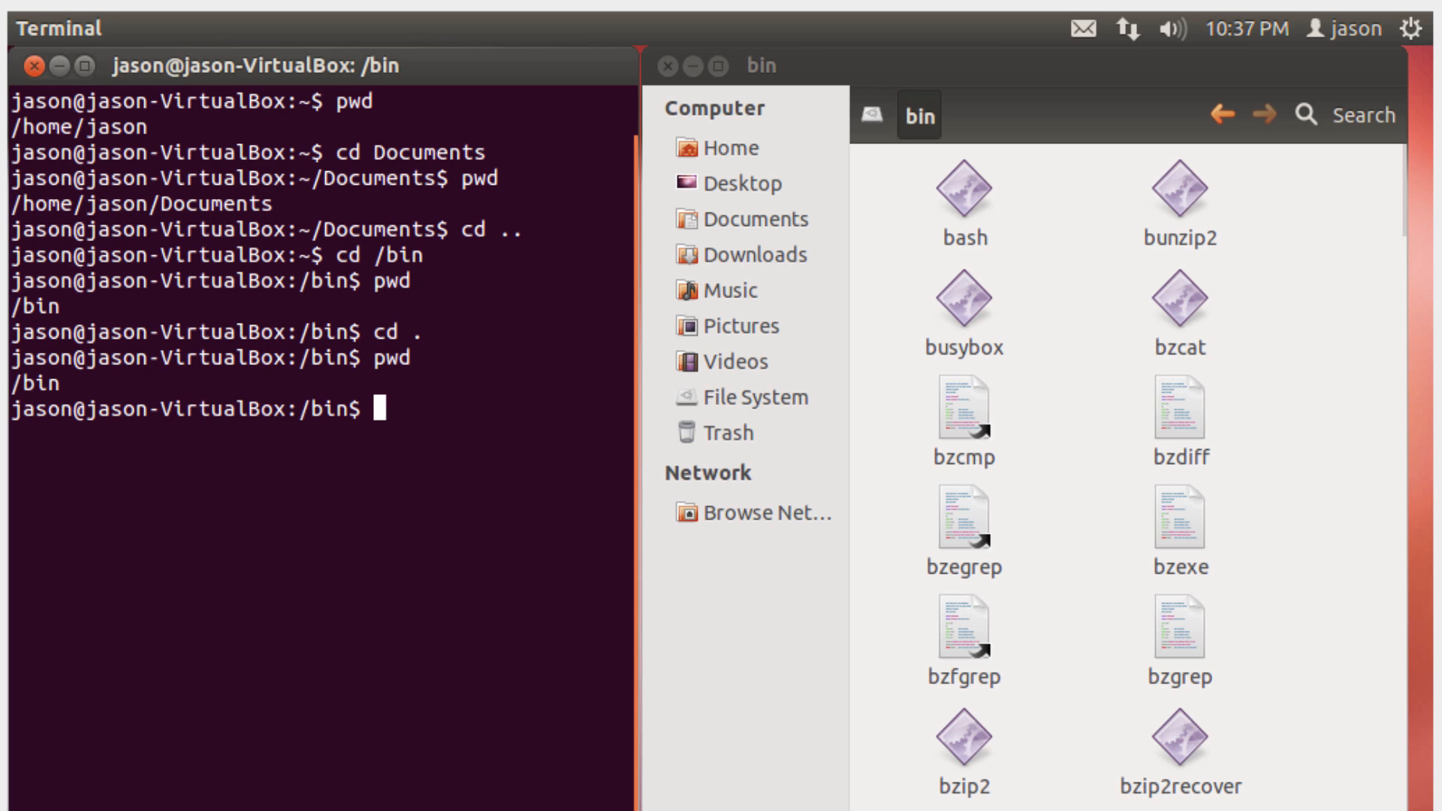
mouse_move(446, 272)
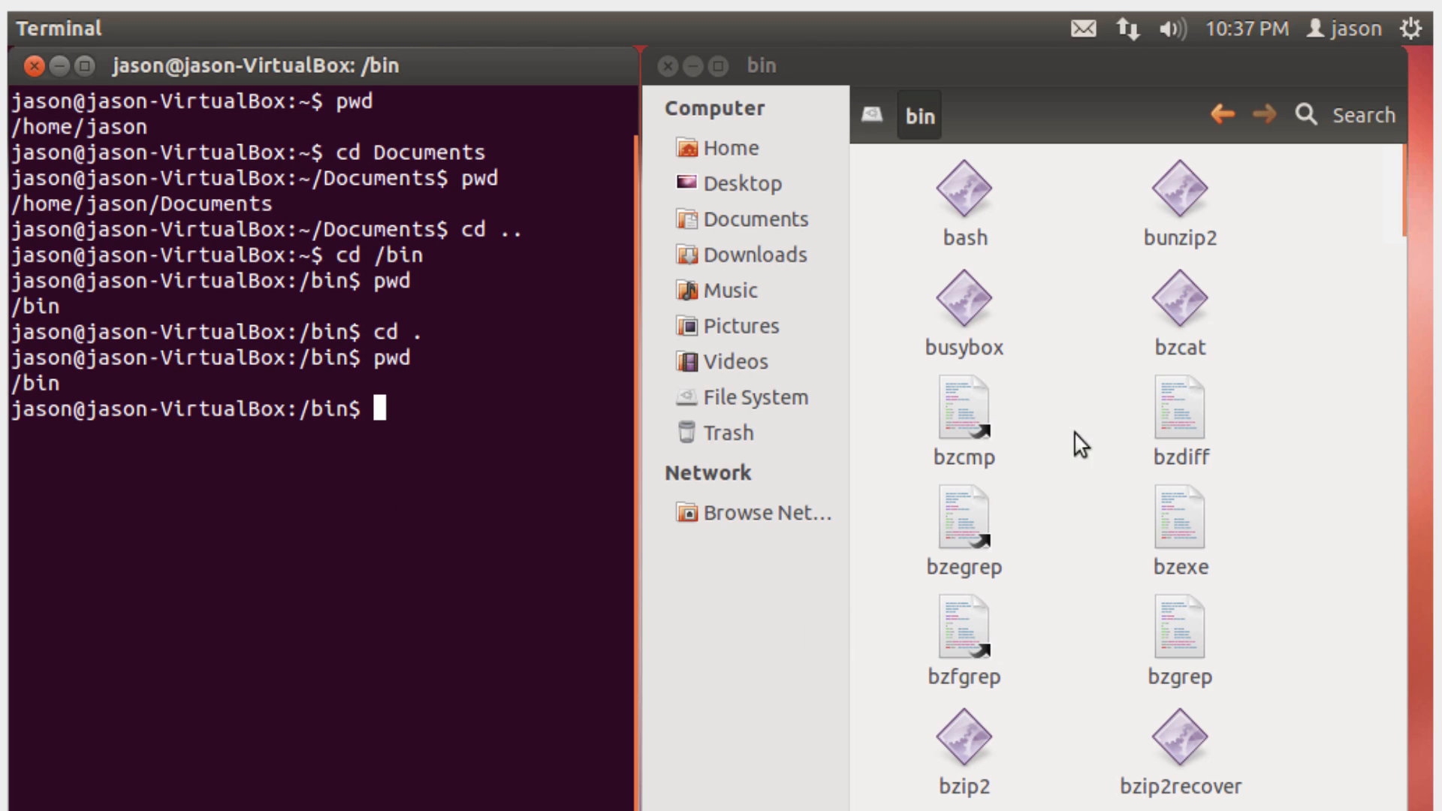
mouse_move(1049, 202)
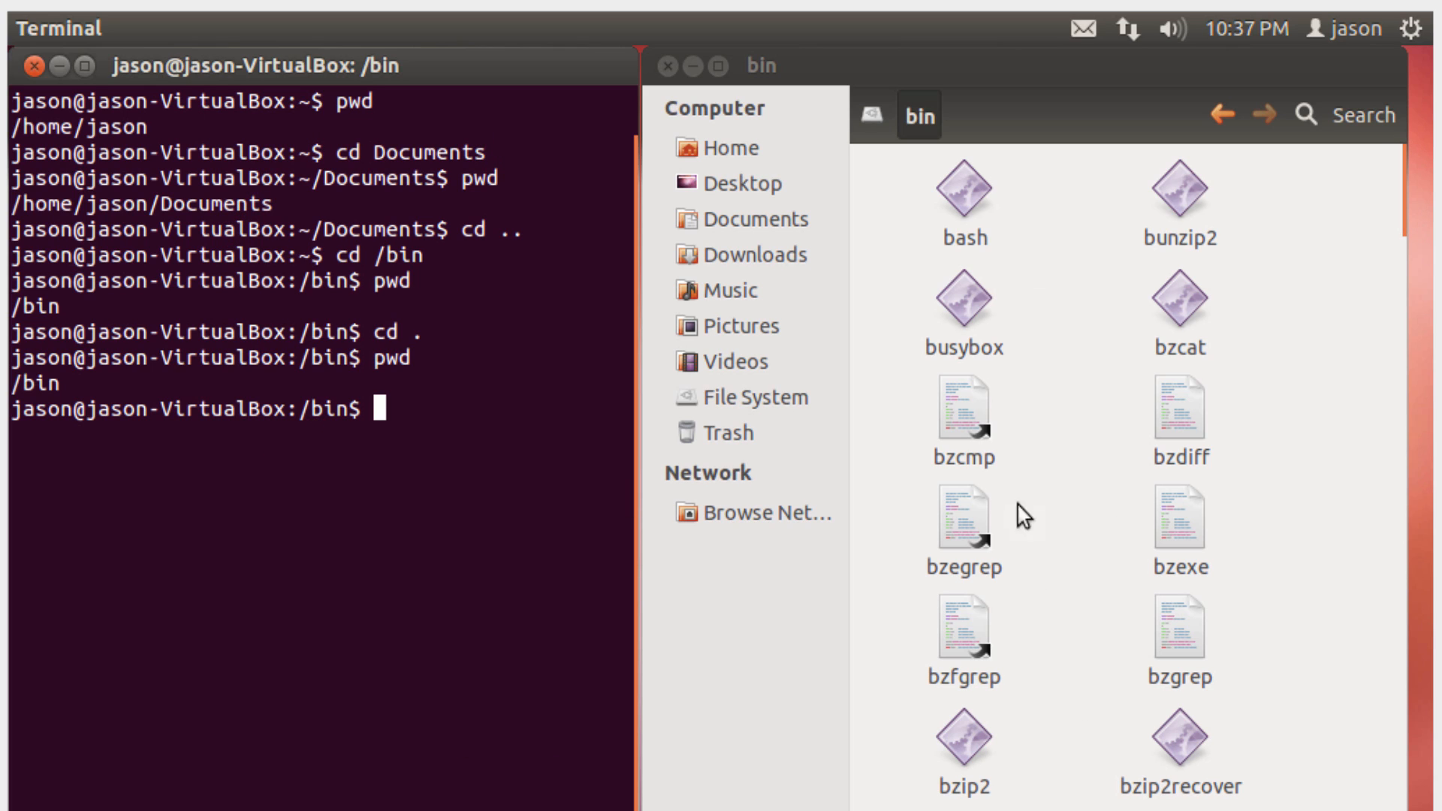
mouse_move(482, 401)
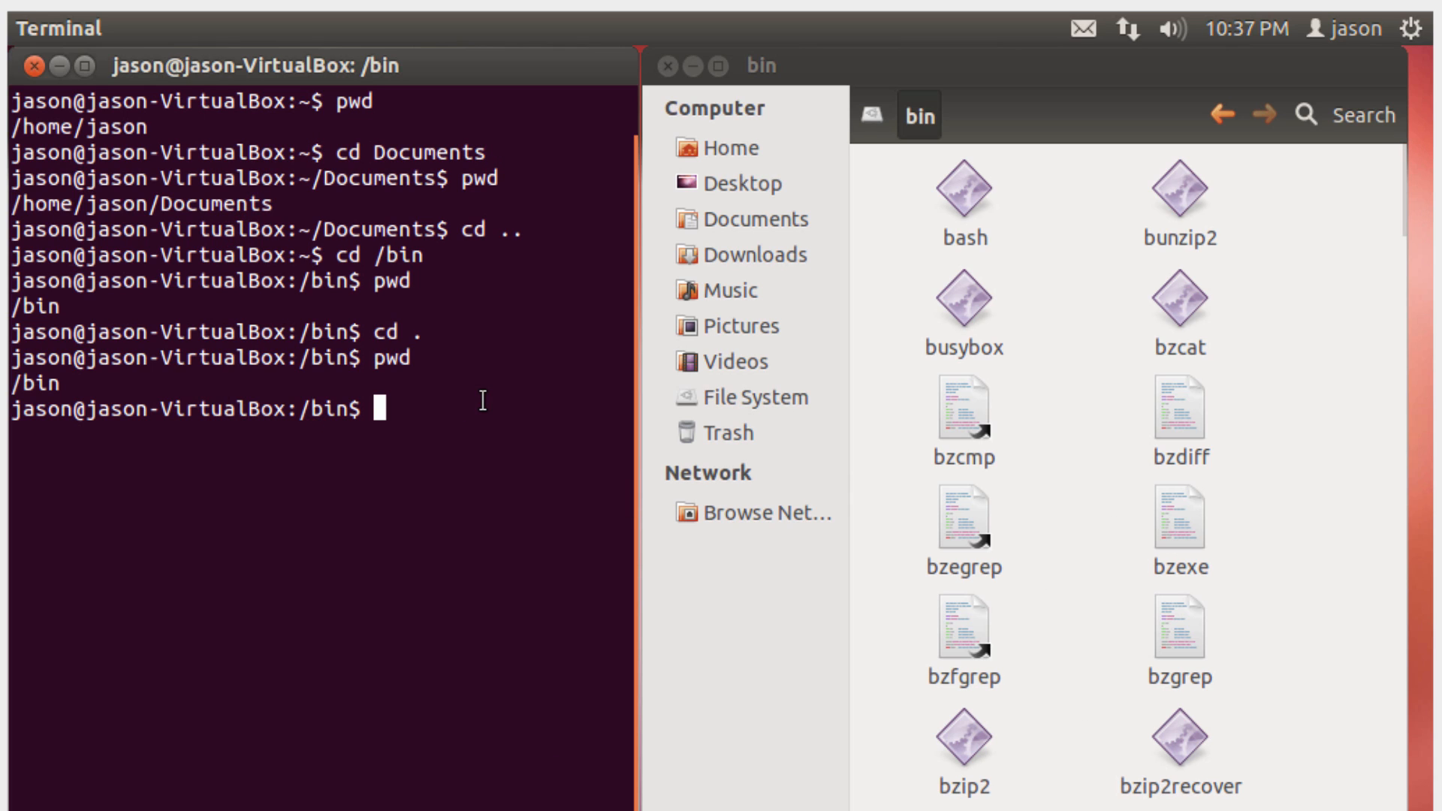